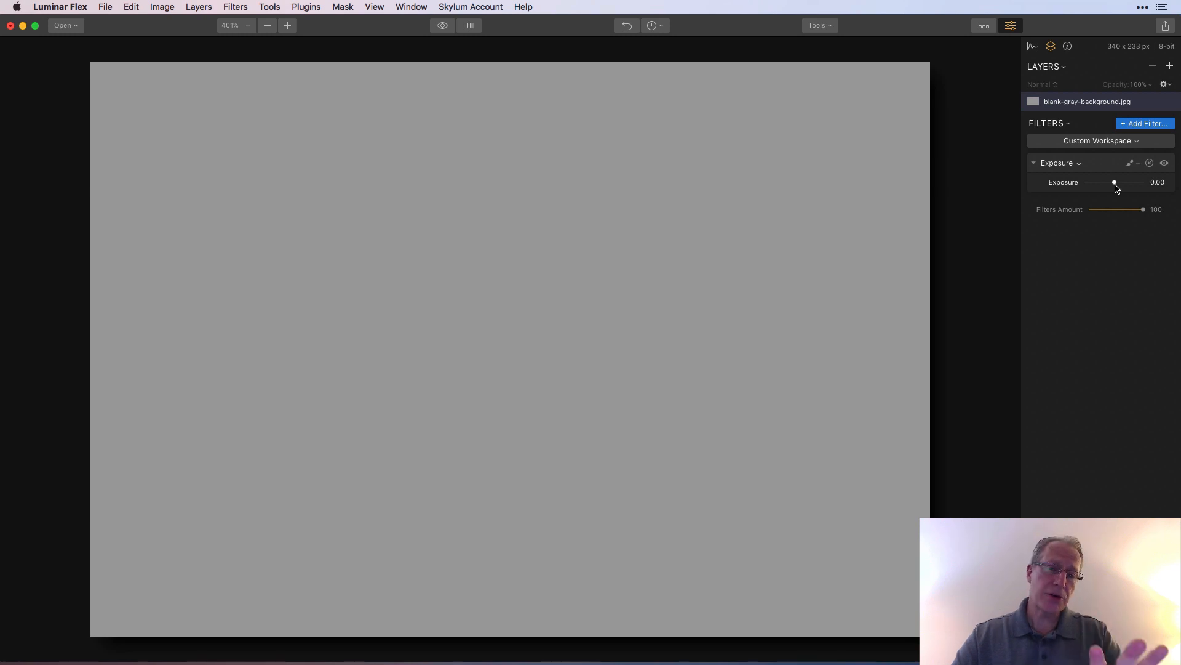
- Drag the Exposure slider up to about 2.96 so the gray background turns nearly white
drag(1115, 182, 1120, 182)
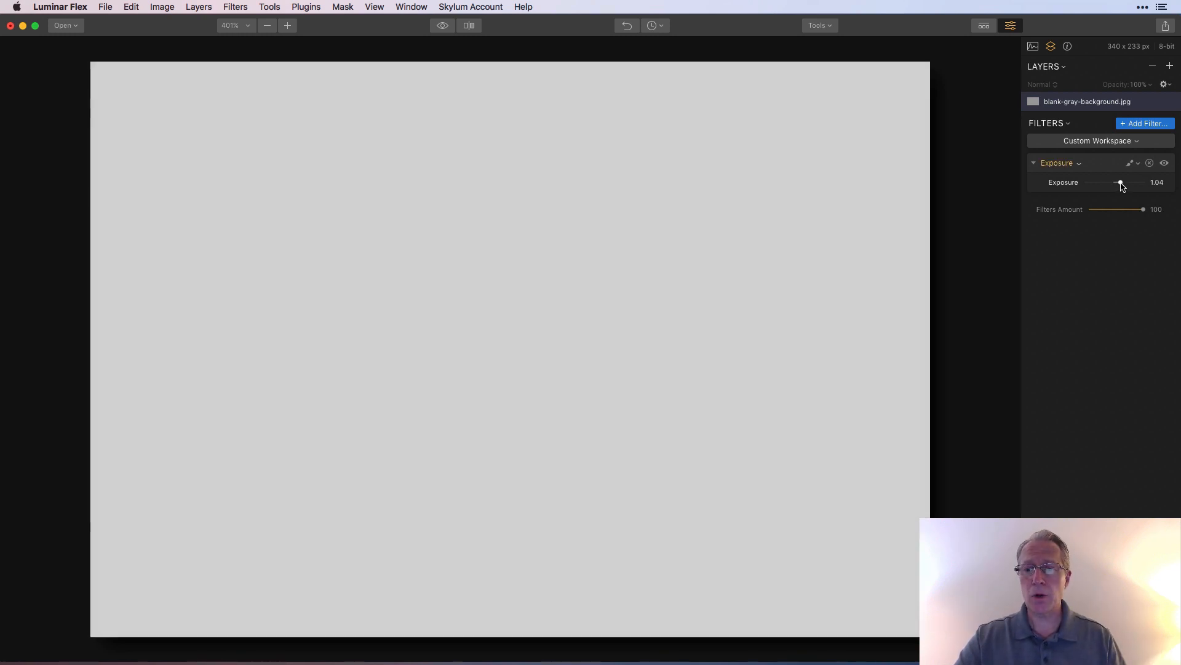
drag(1119, 182, 1129, 182)
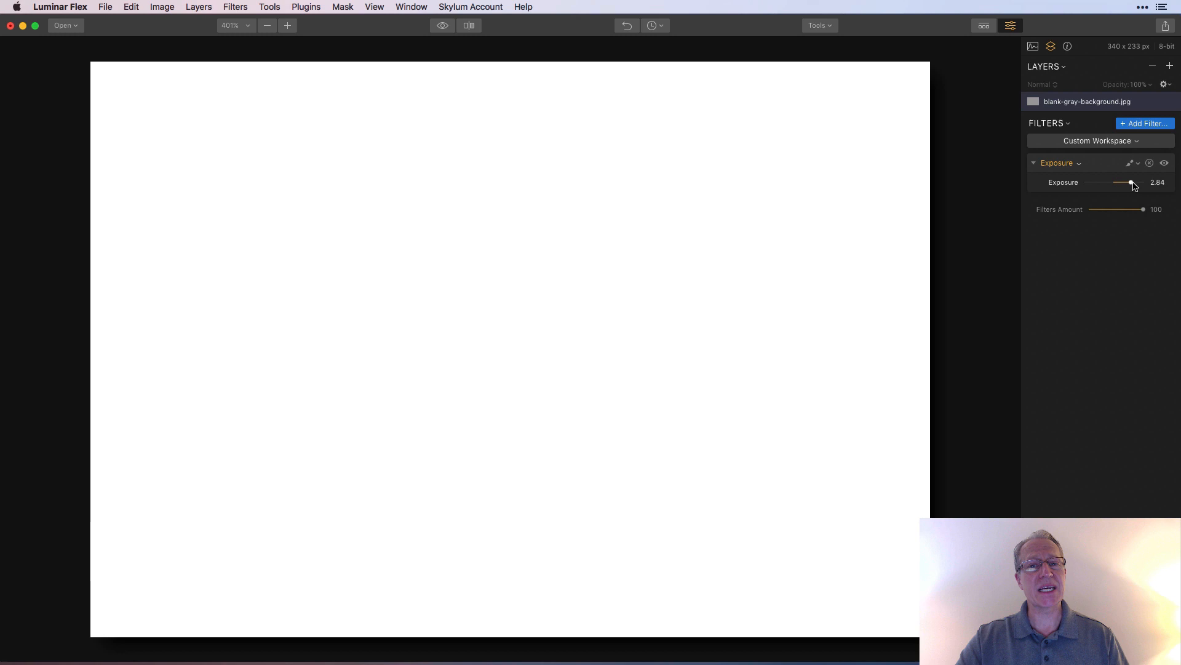
drag(1129, 182, 1132, 182)
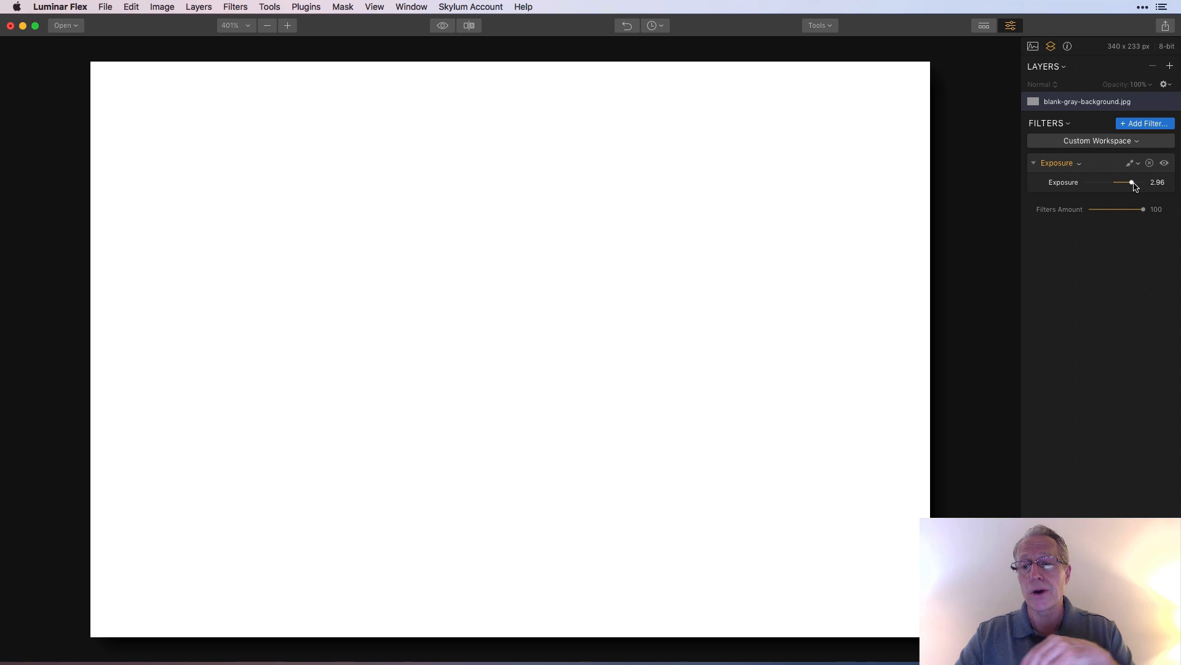
- Choose Brush from the Exposure filter's mask options and bring up the brush settings
click(1129, 162)
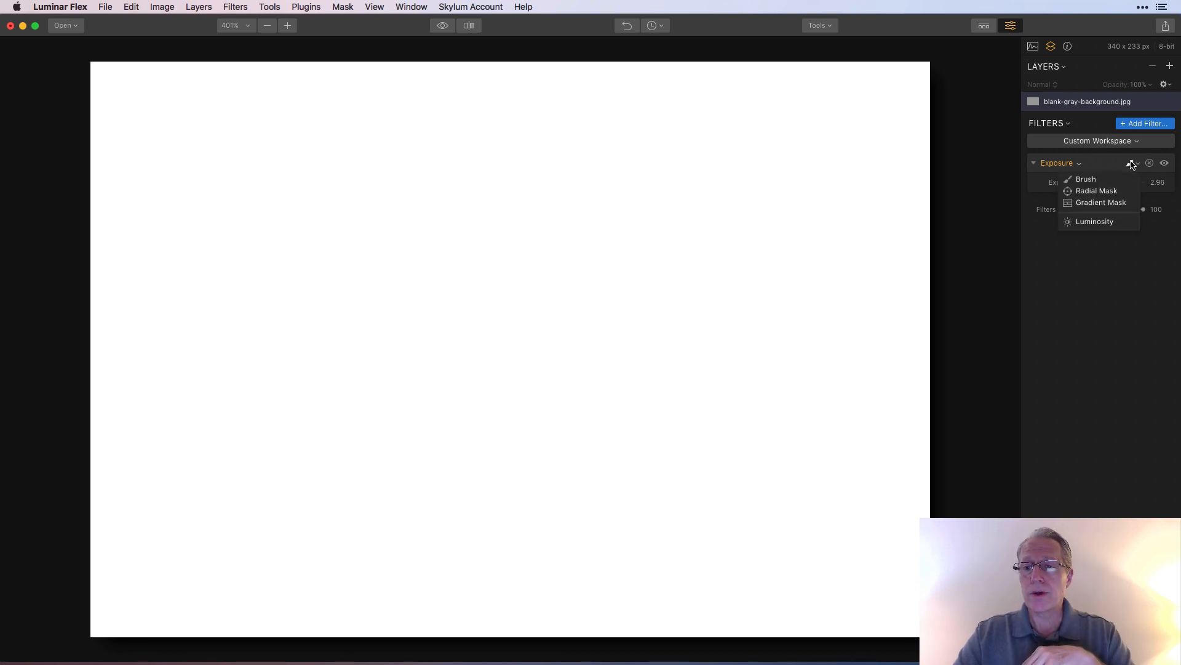
mouse_move(1132, 169)
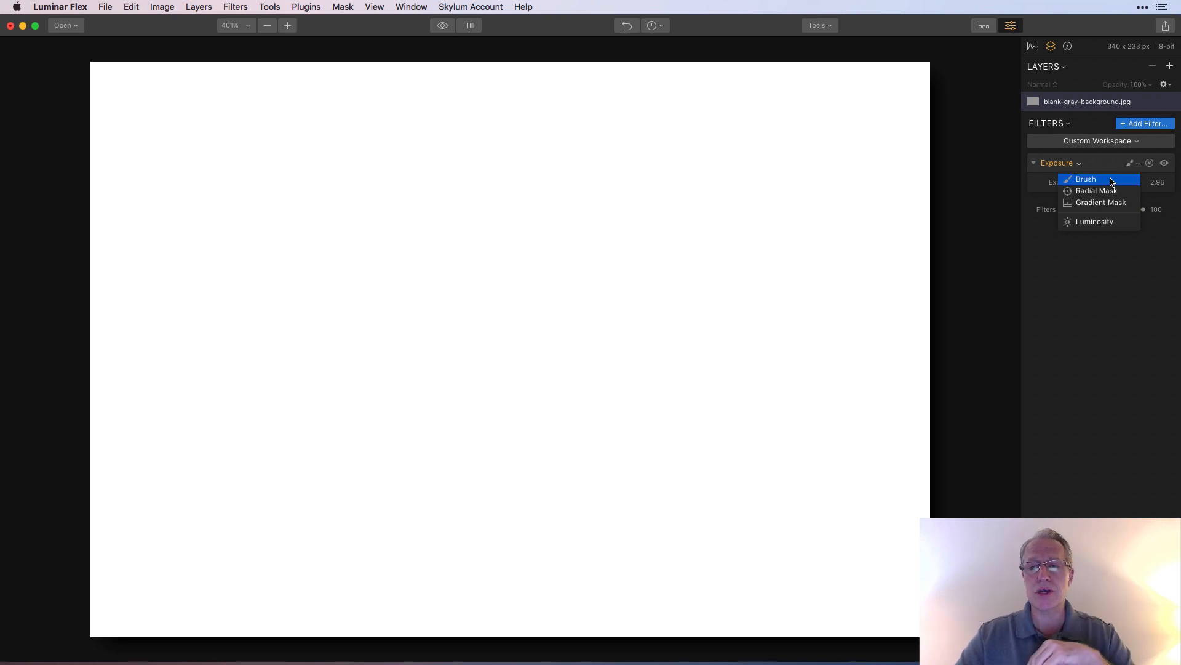
click(1085, 179)
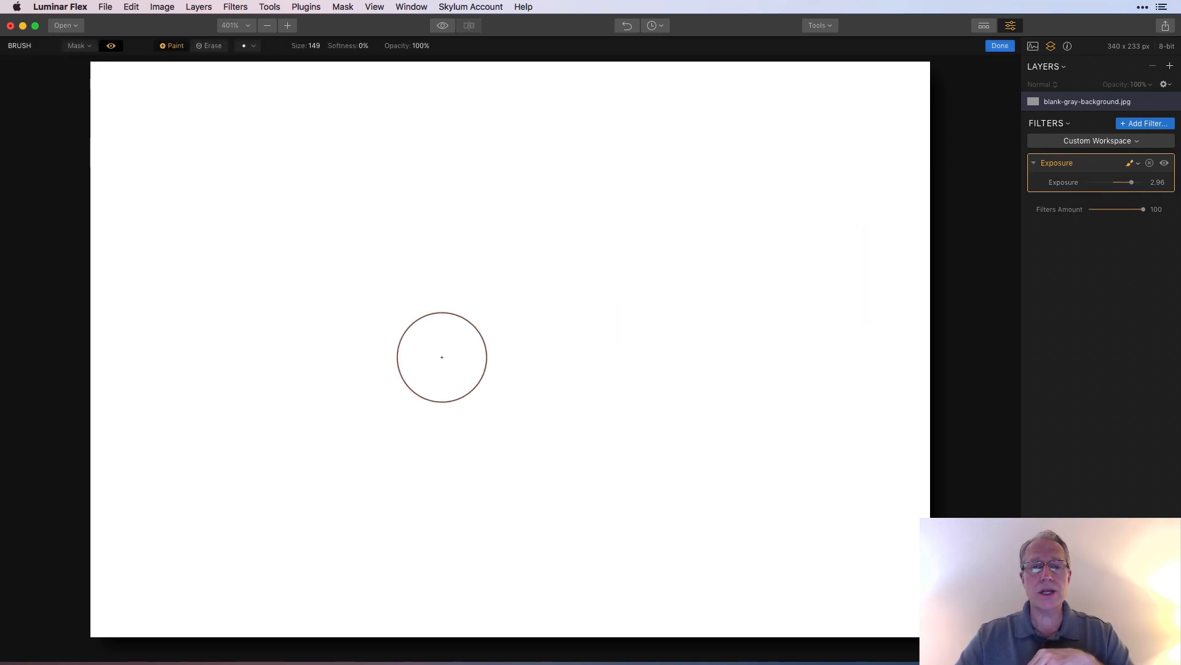
mouse_move(282, 61)
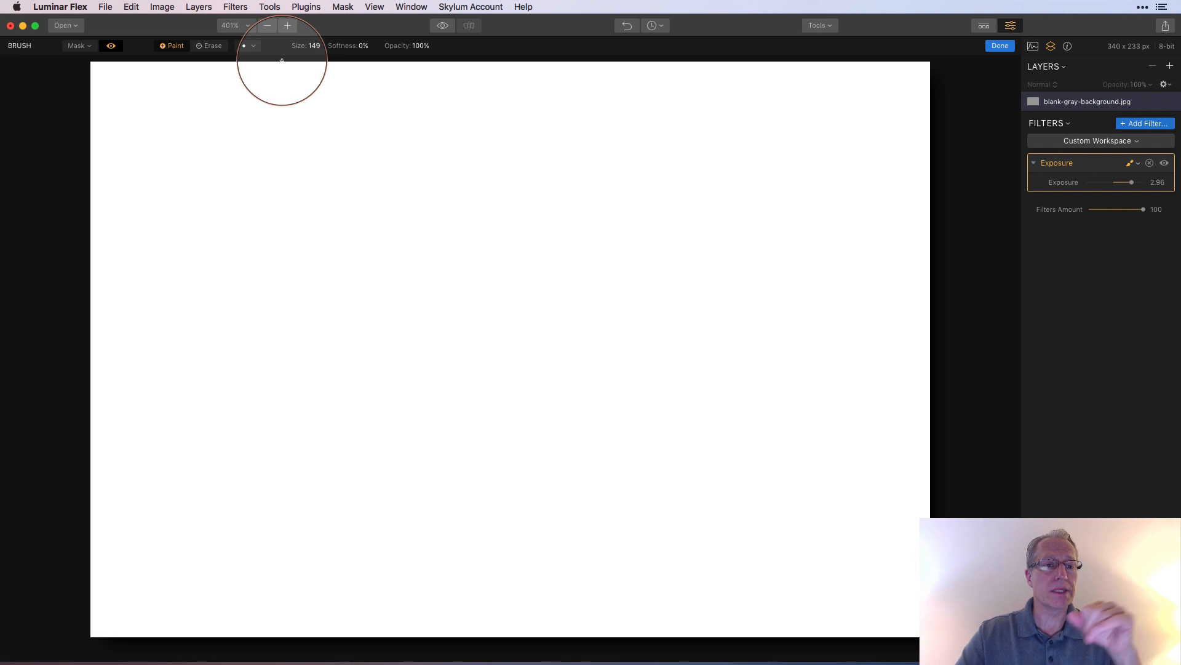
click(76, 46)
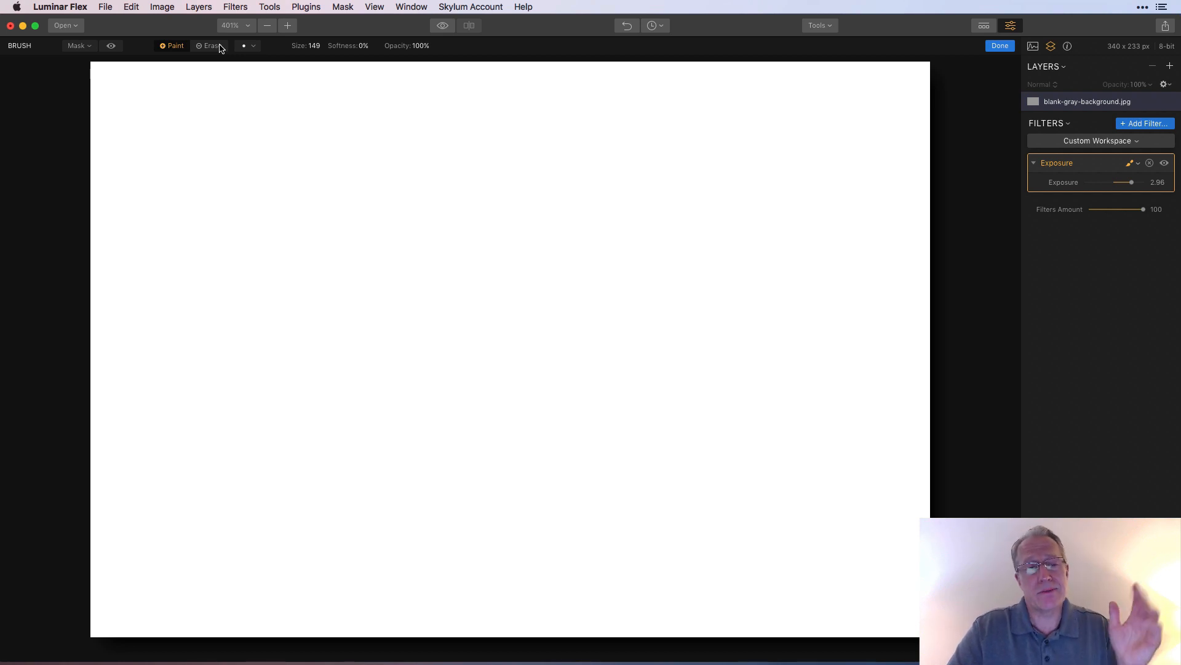
click(249, 45)
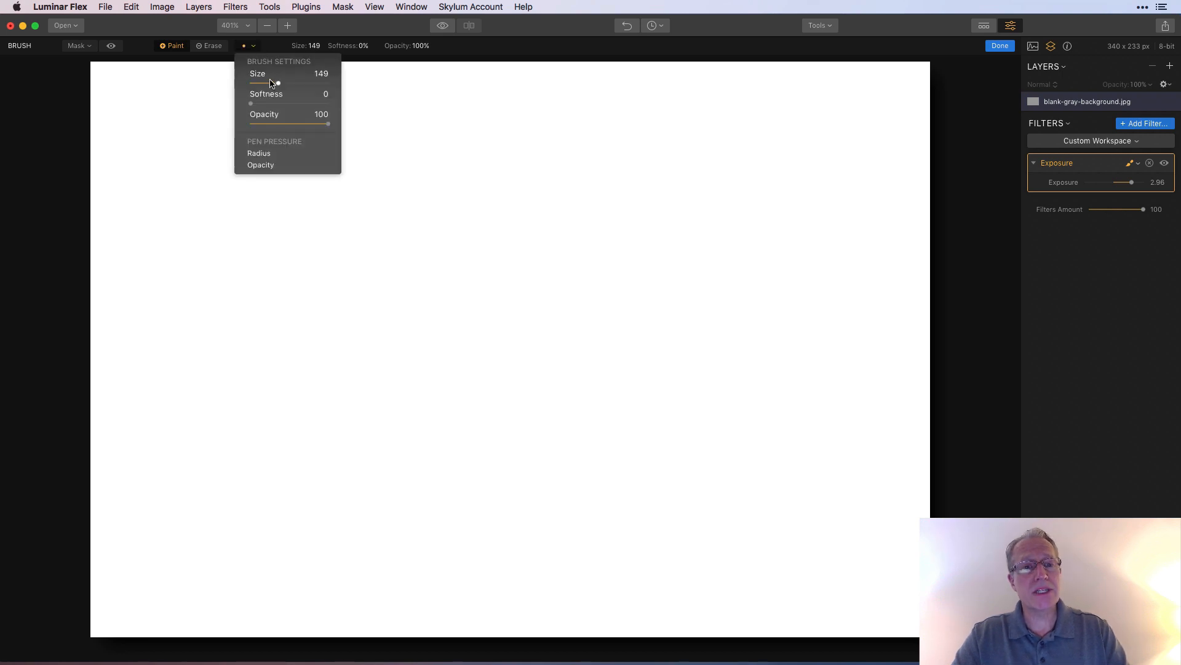
mouse_move(277, 149)
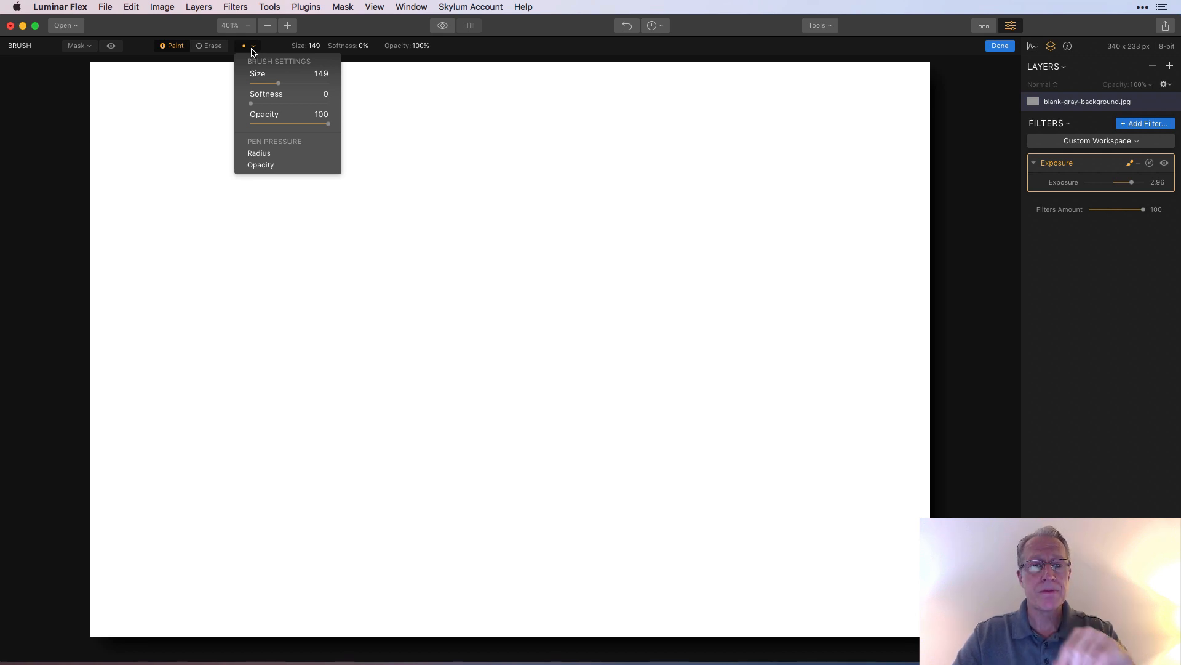
mouse_move(312, 53)
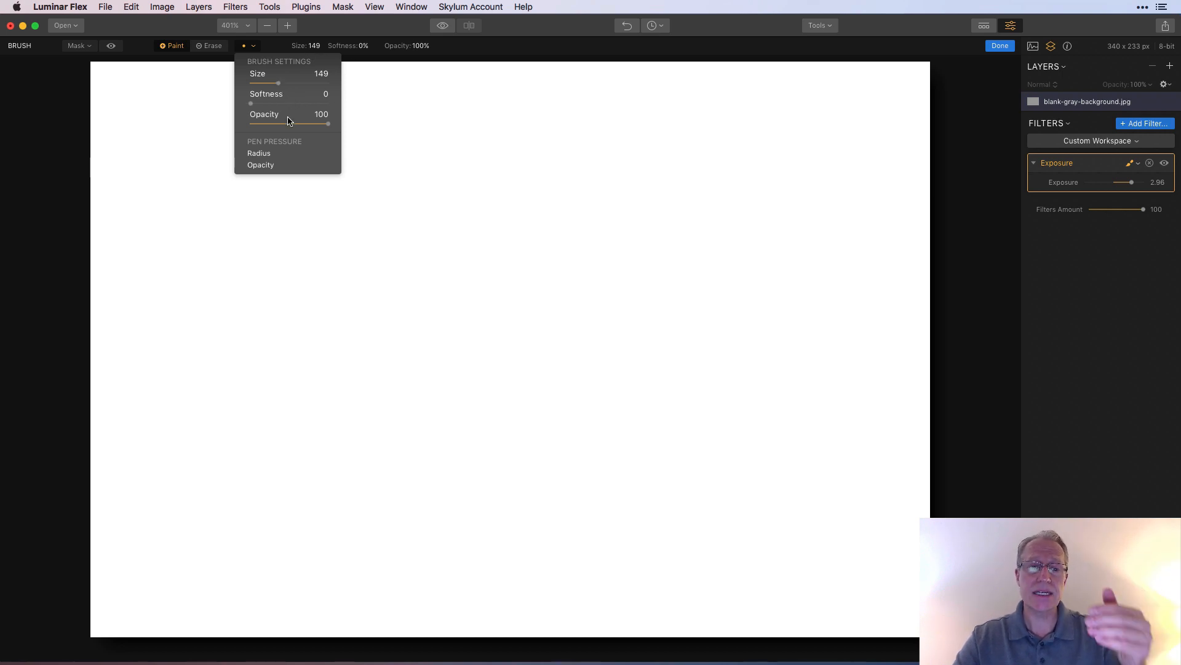
- Adjust the mask brush size, enlarging it then settling at about 144
click(244, 45)
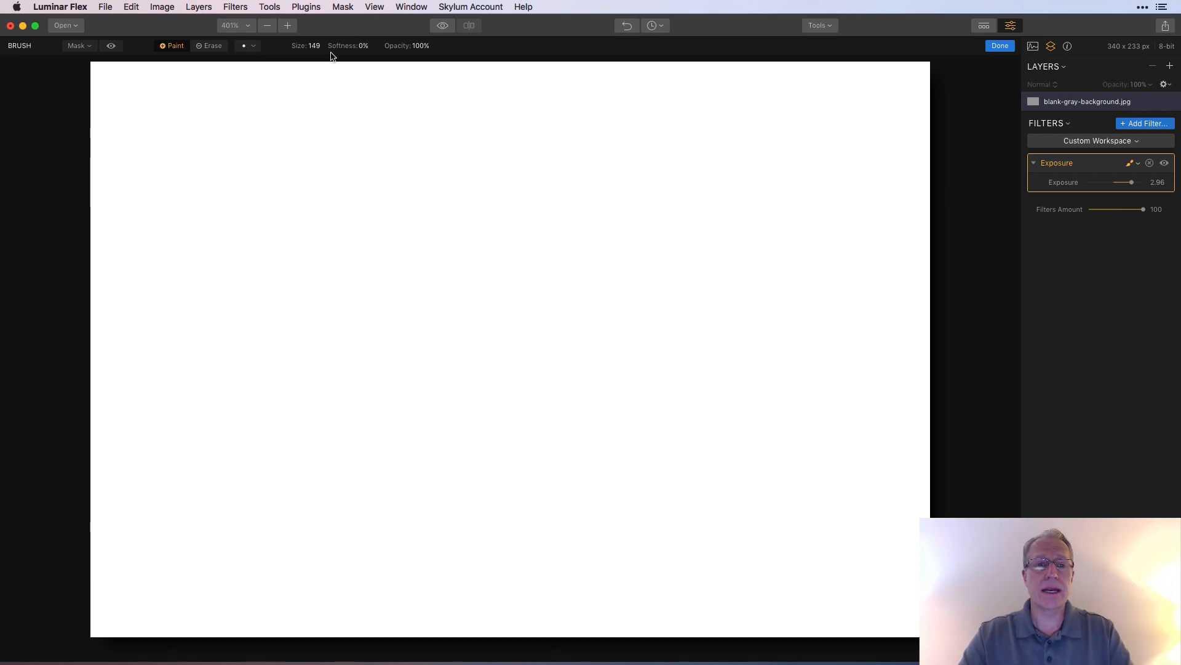
click(305, 46)
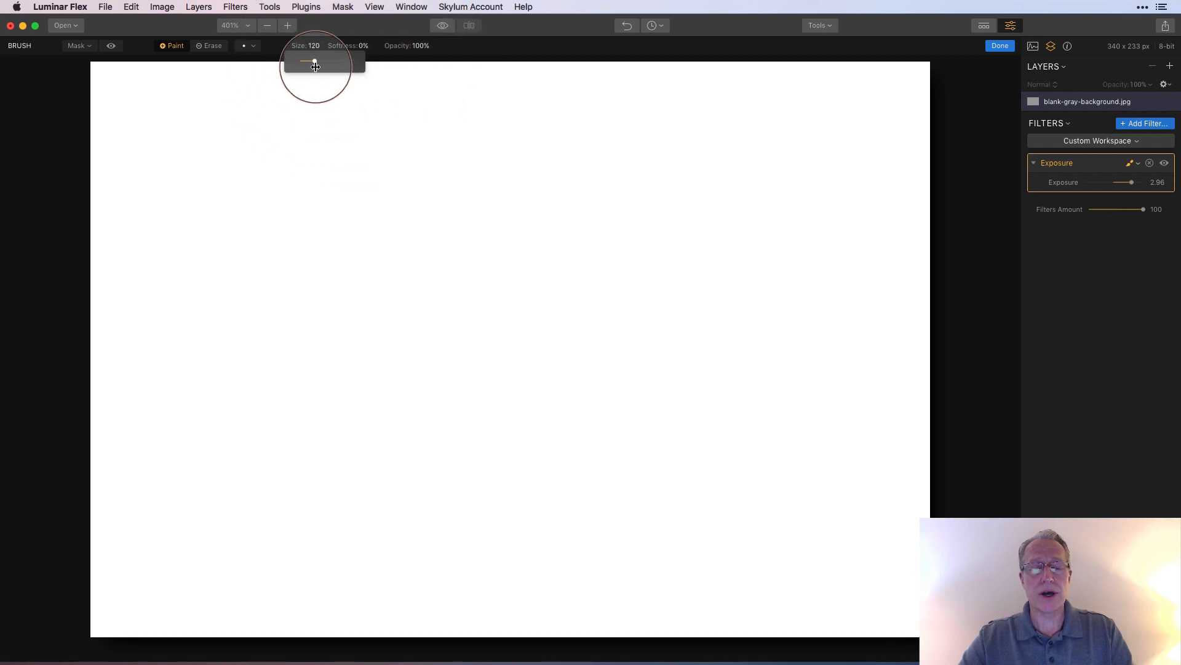
drag(315, 62, 347, 62)
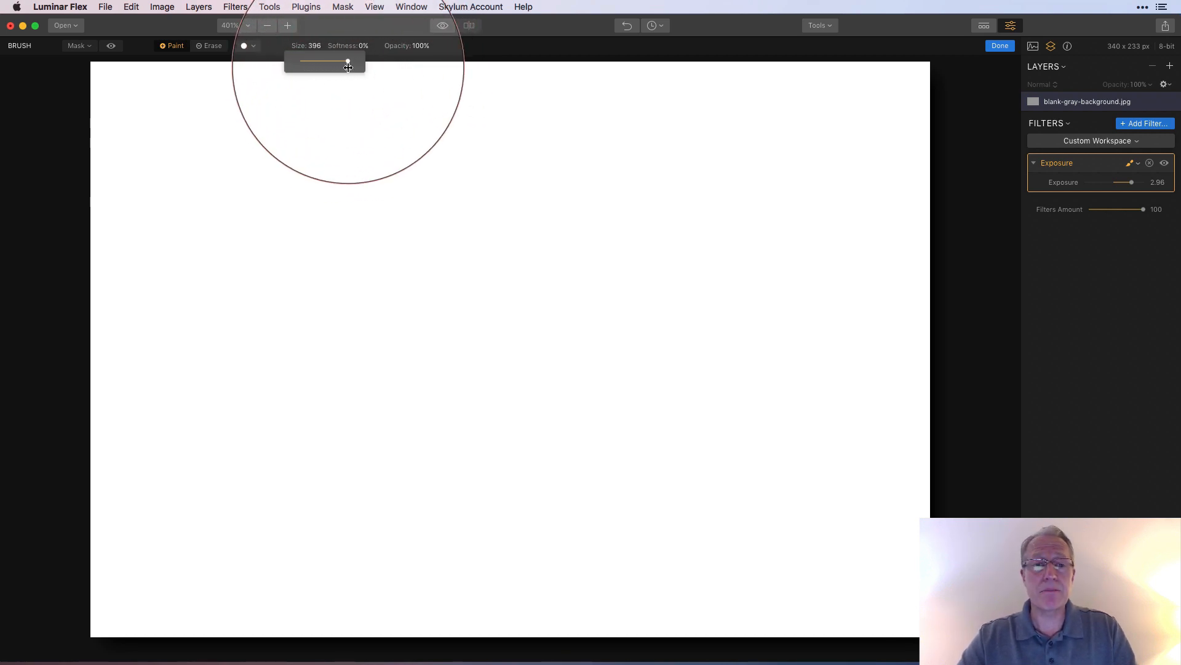
drag(347, 61, 308, 61)
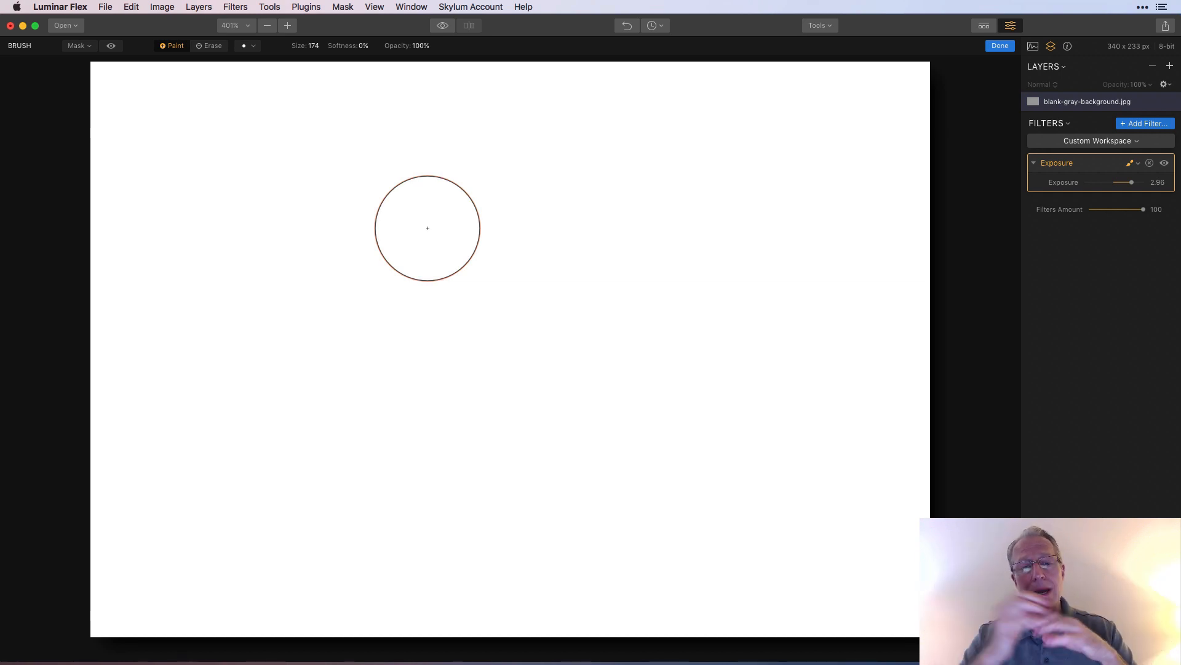
mouse_move(359, 170)
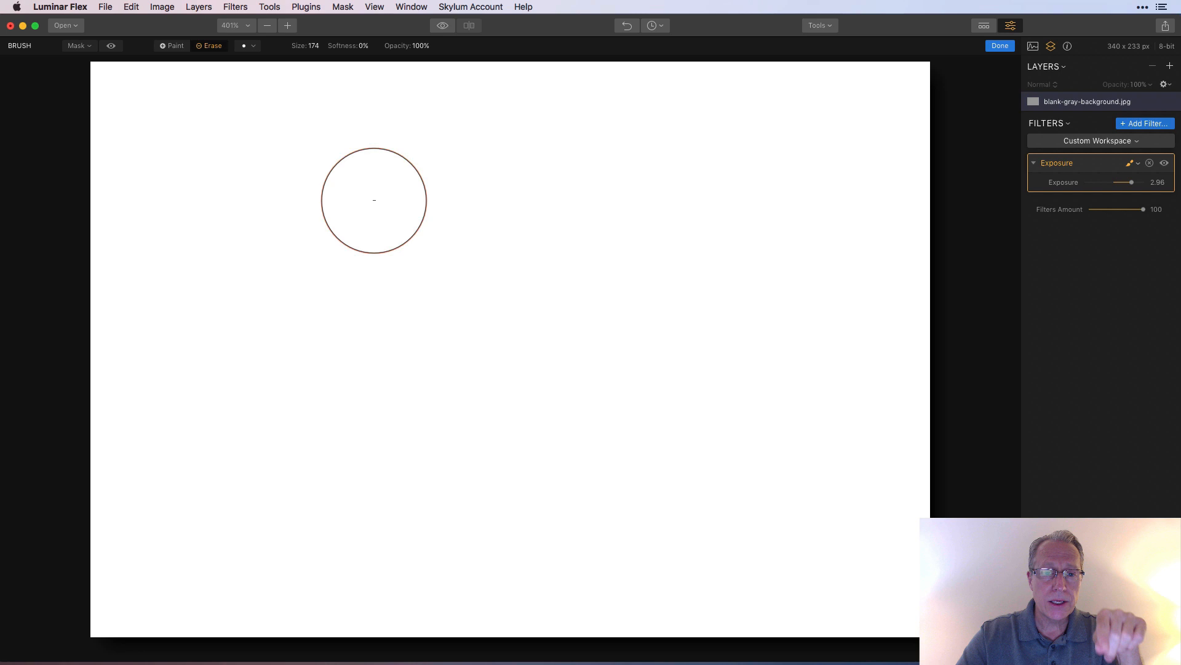
mouse_move(381, 197)
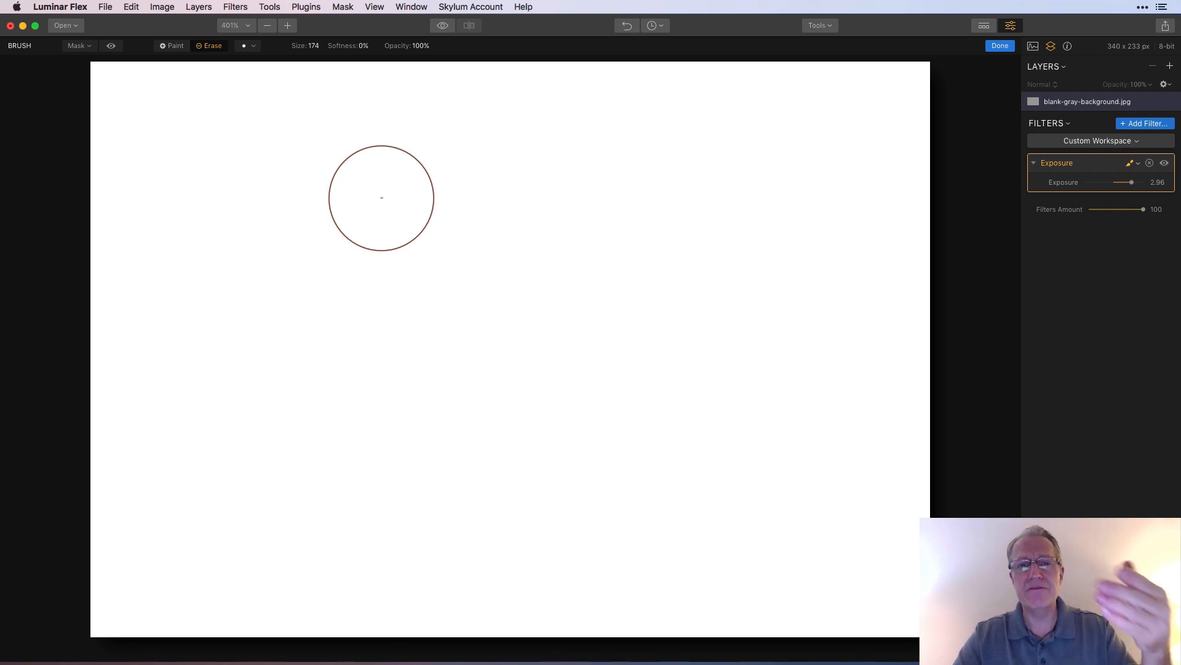
- Switch the brush to Paint mode rather than Erase
click(172, 46)
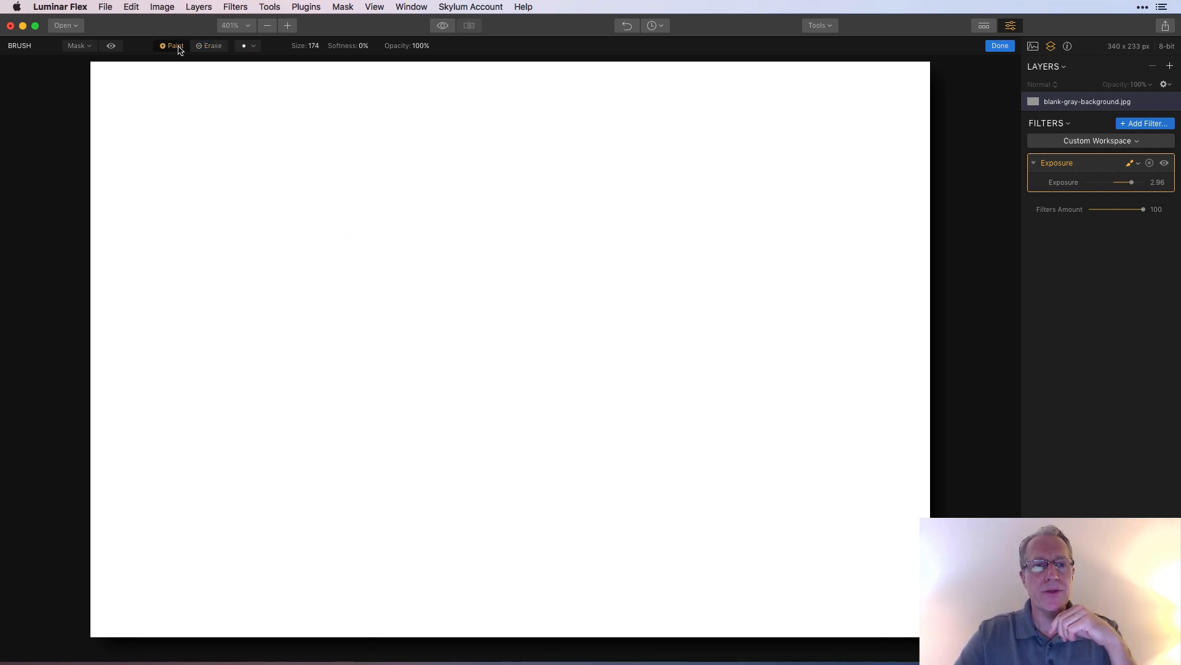
mouse_move(241, 141)
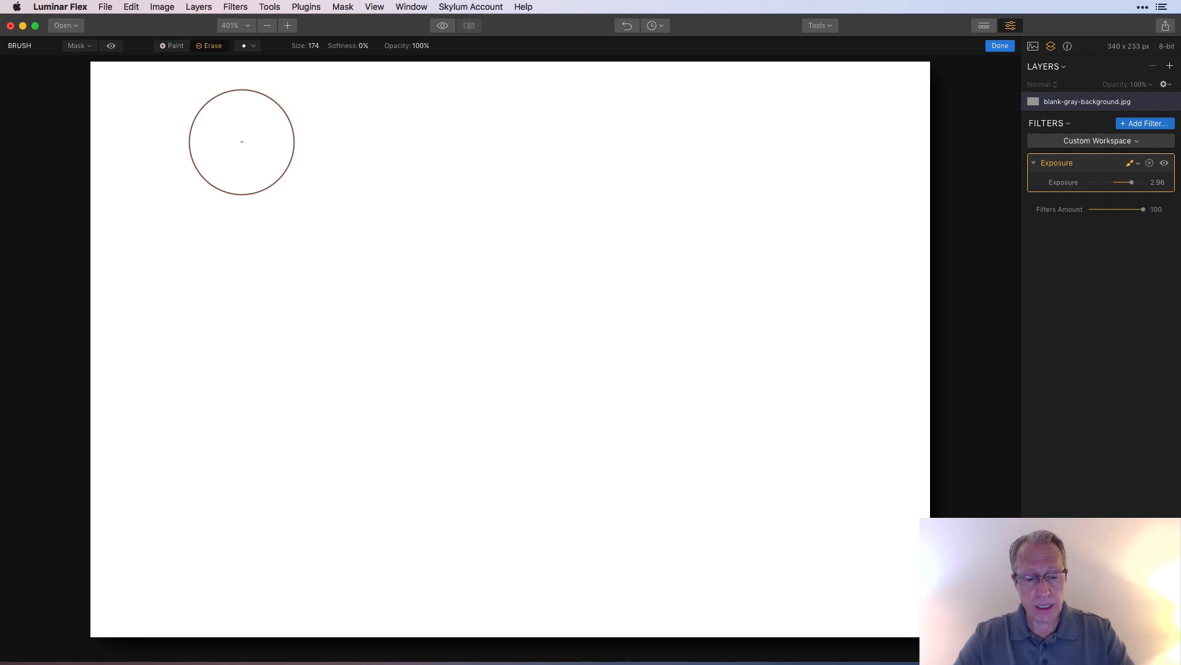
click(172, 45)
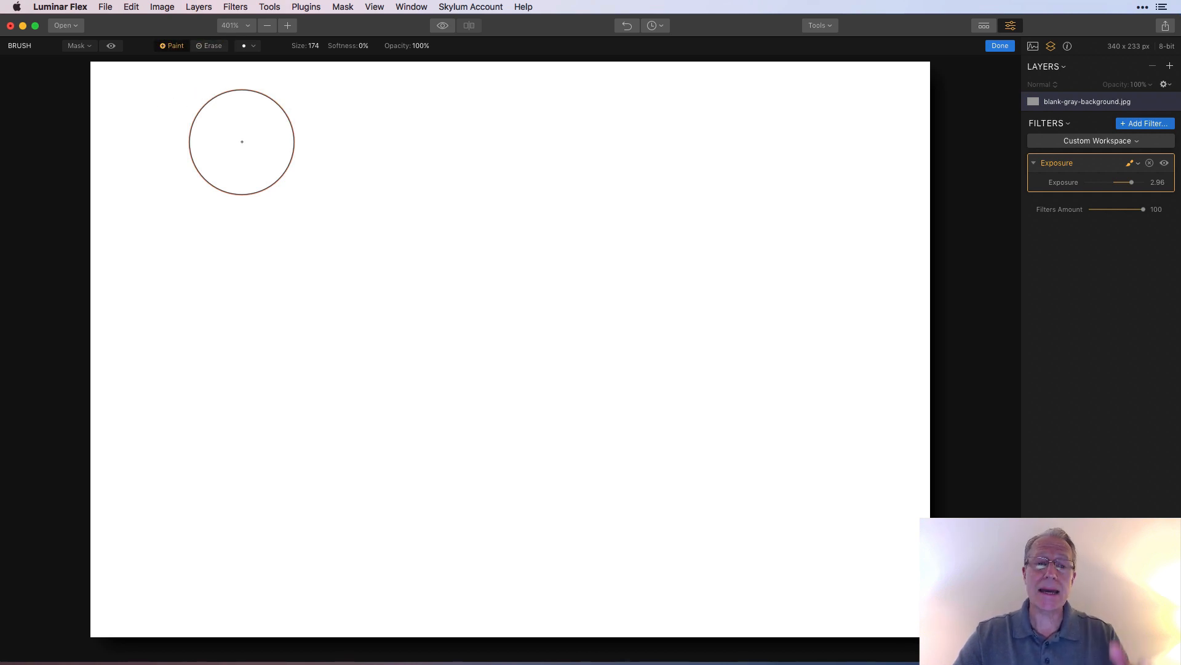
click(210, 45)
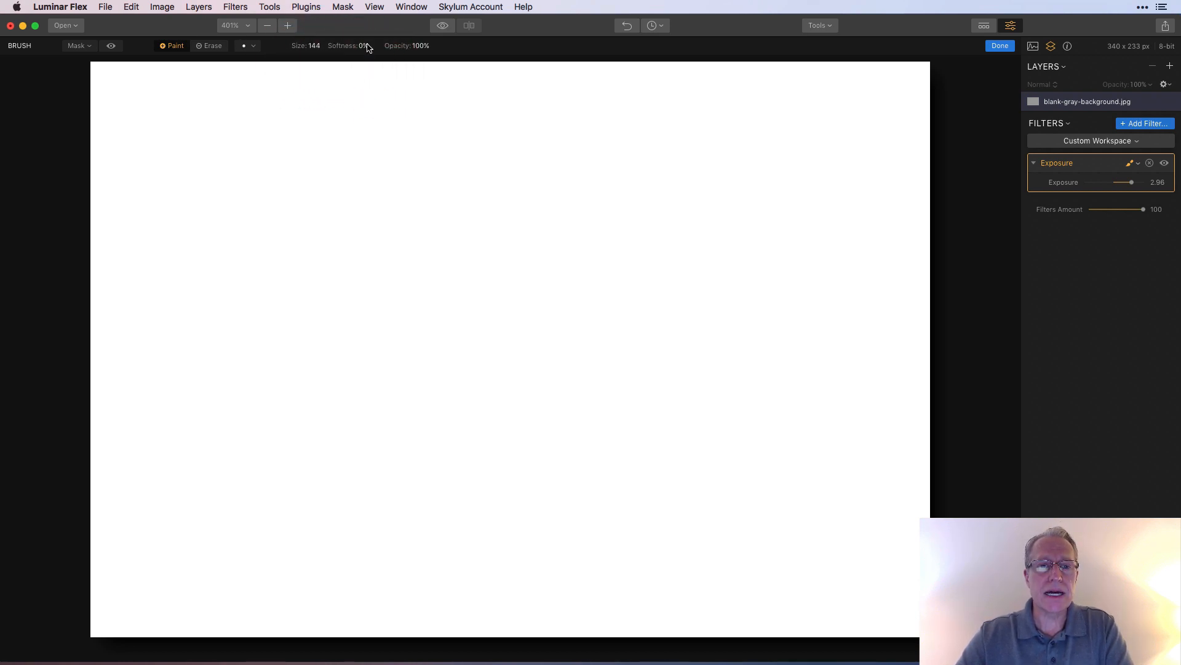
- Try several Softness values, ending at 100% softness with Opacity back at 100%
drag(365, 45, 401, 61)
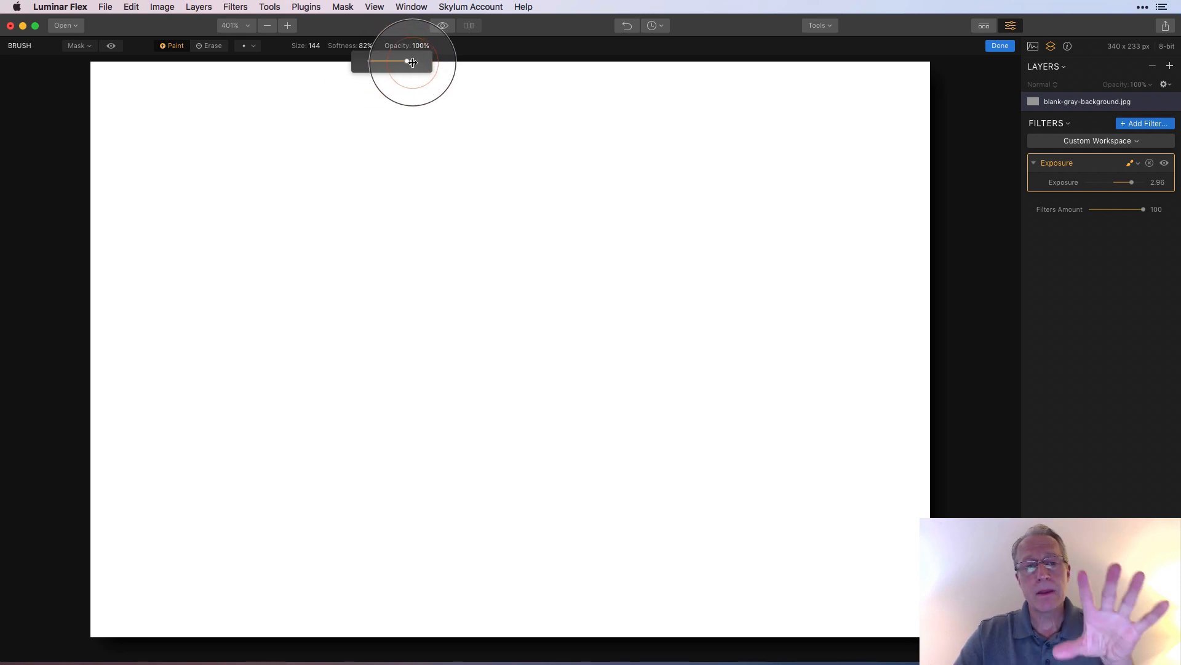
drag(410, 61, 405, 62)
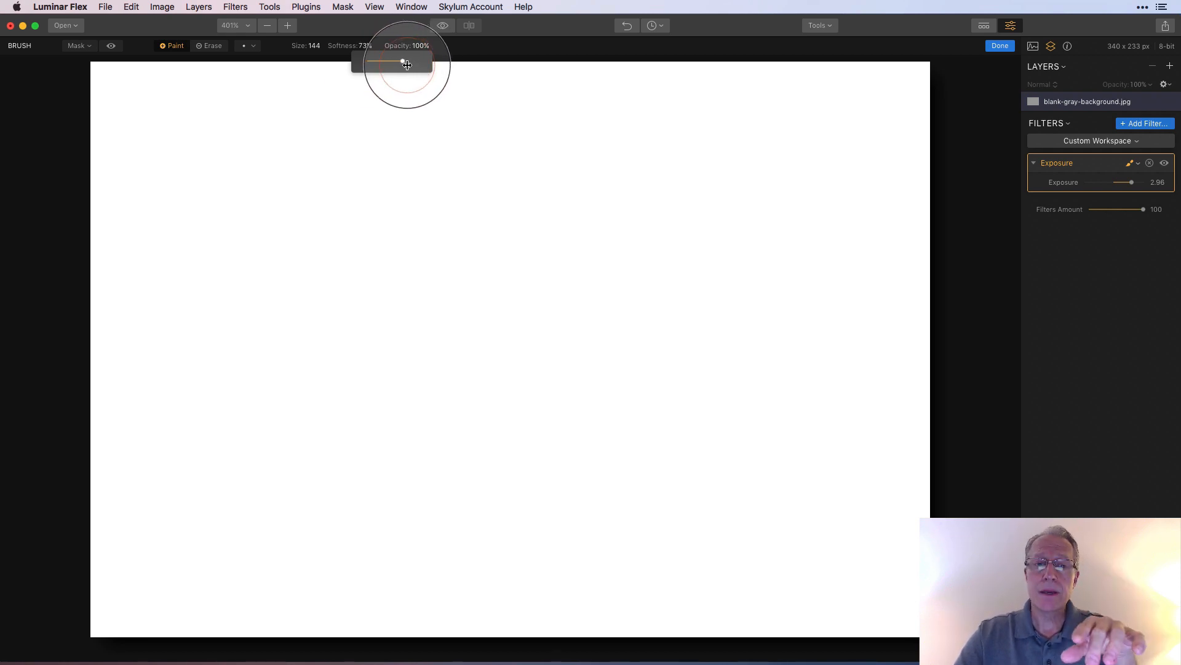
drag(404, 62, 368, 62)
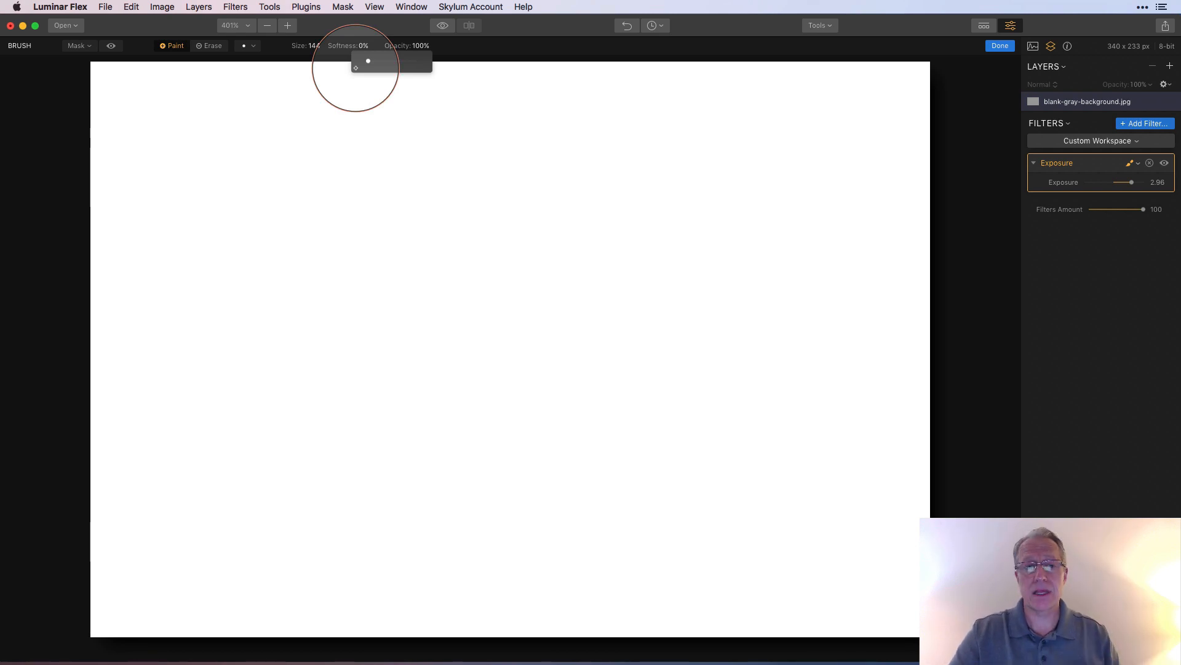
drag(368, 61, 403, 61)
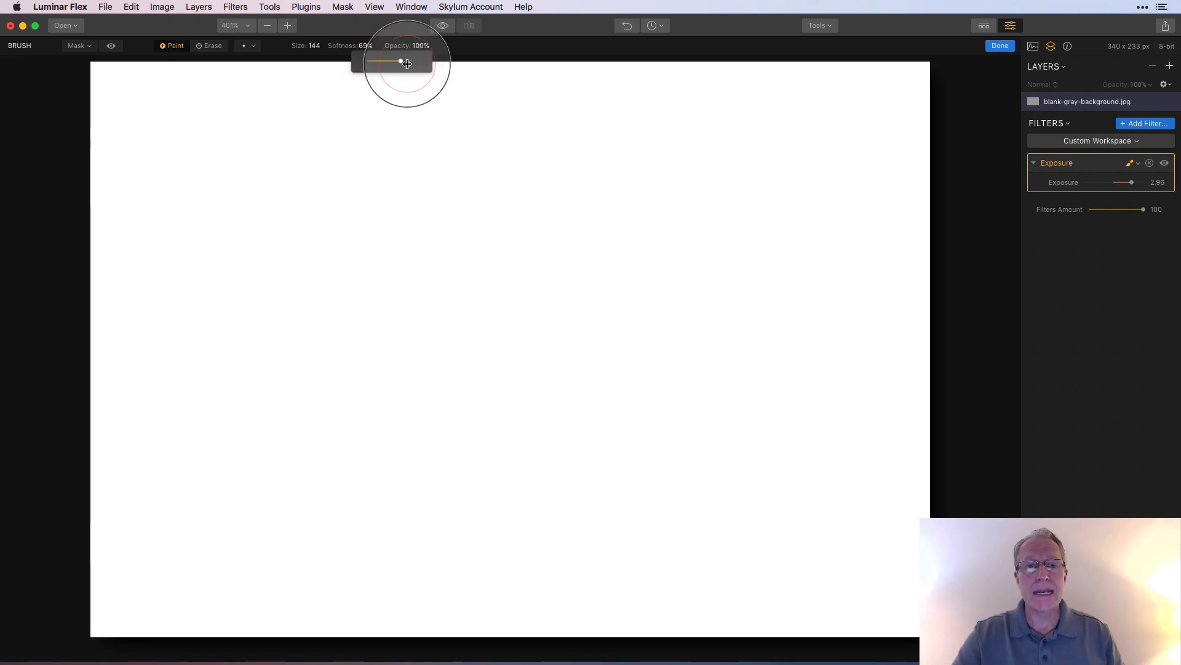
drag(399, 62, 415, 61)
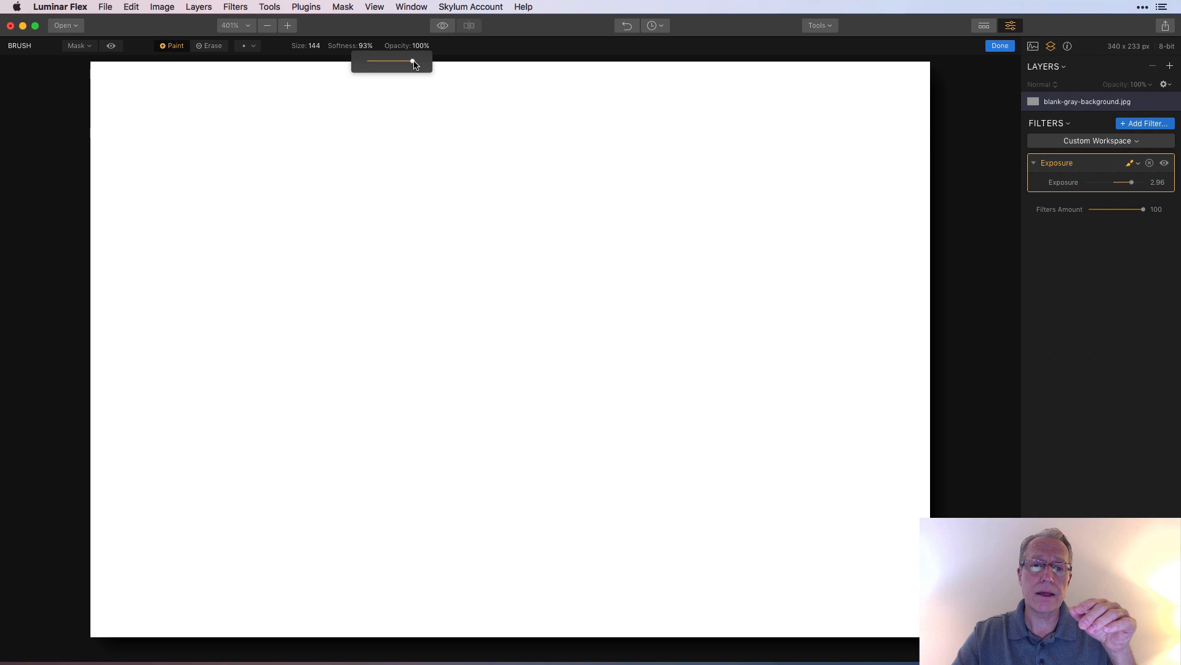
drag(413, 61, 369, 61)
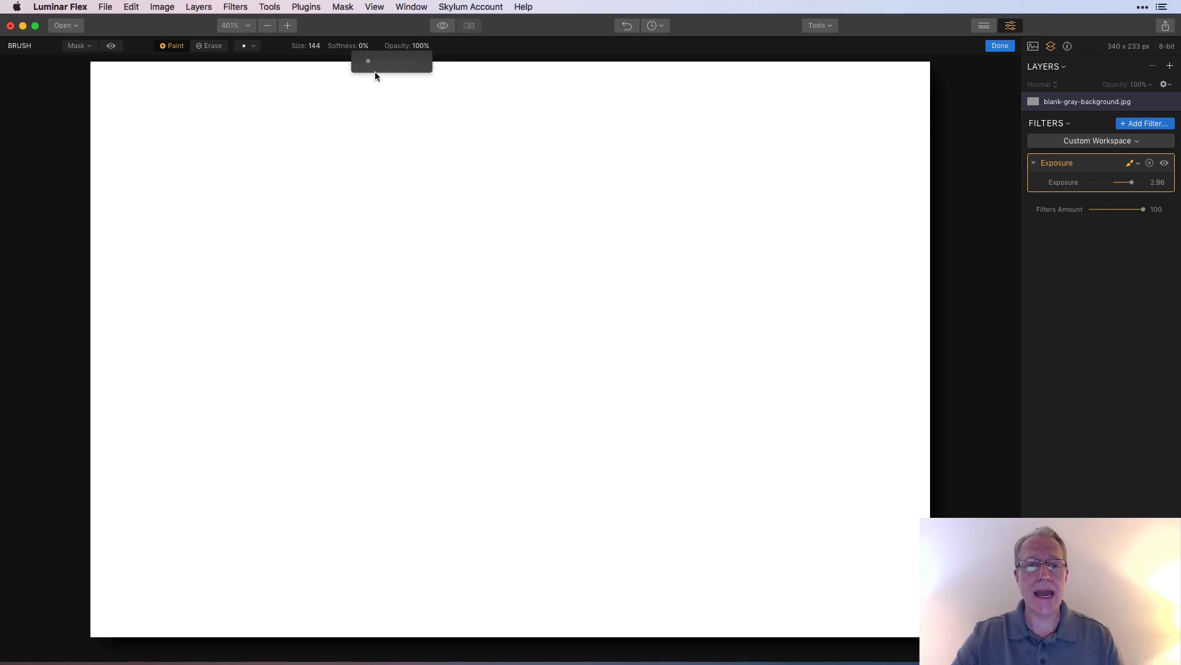
drag(368, 61, 411, 62)
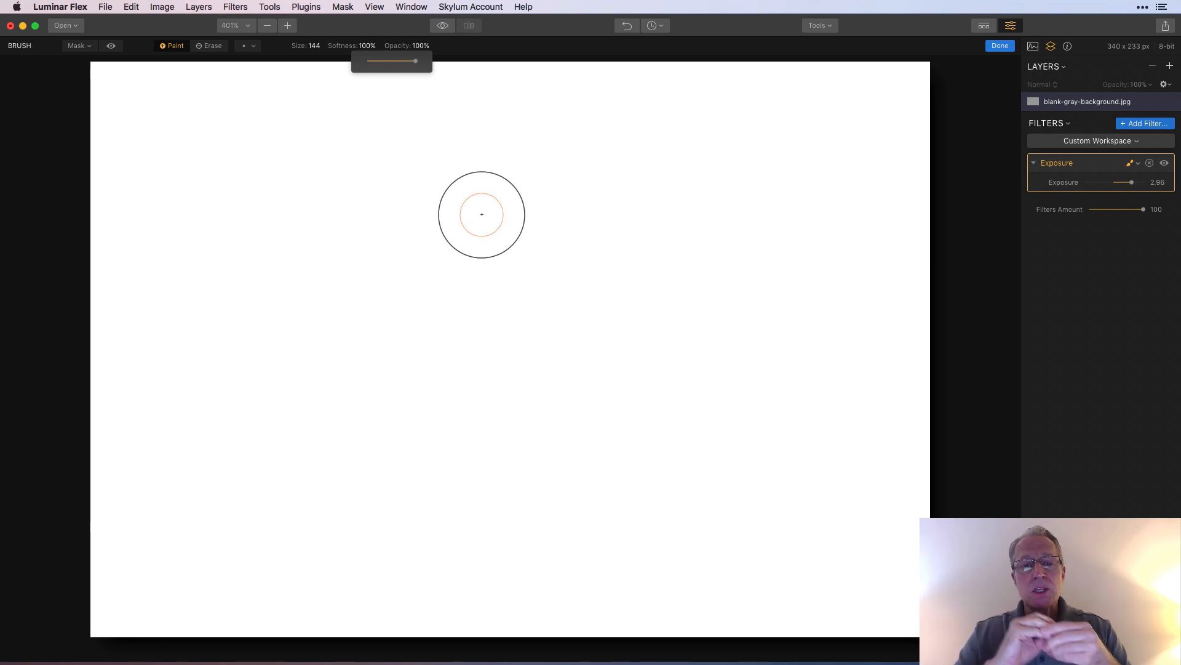
mouse_move(476, 203)
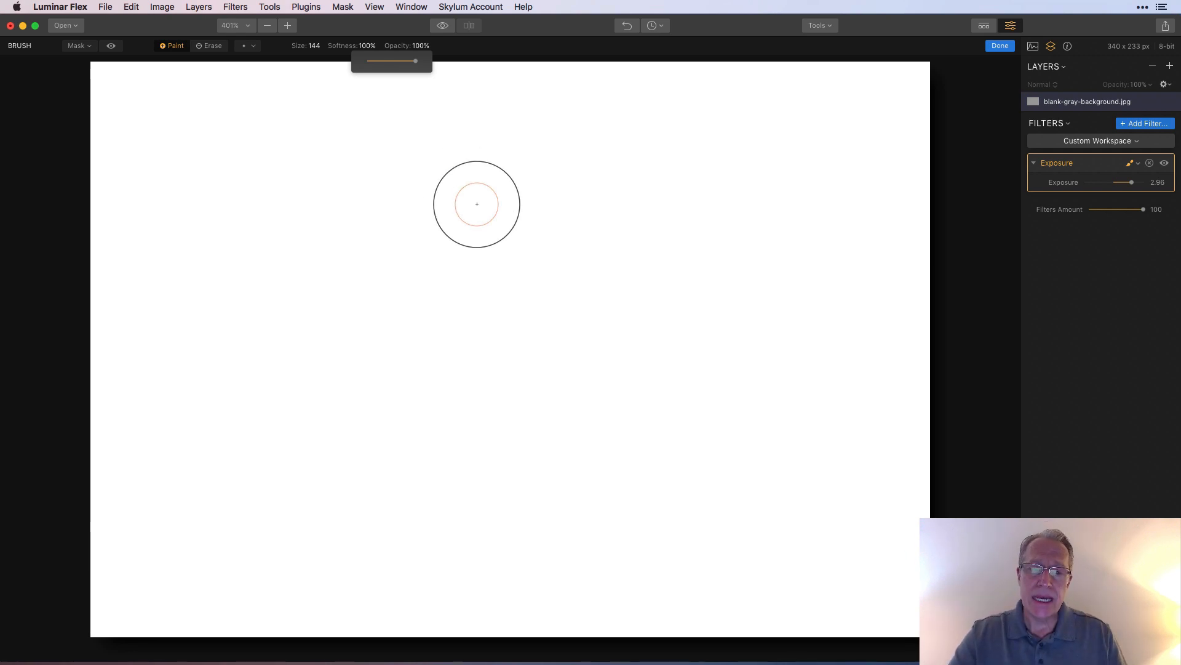
mouse_move(476, 187)
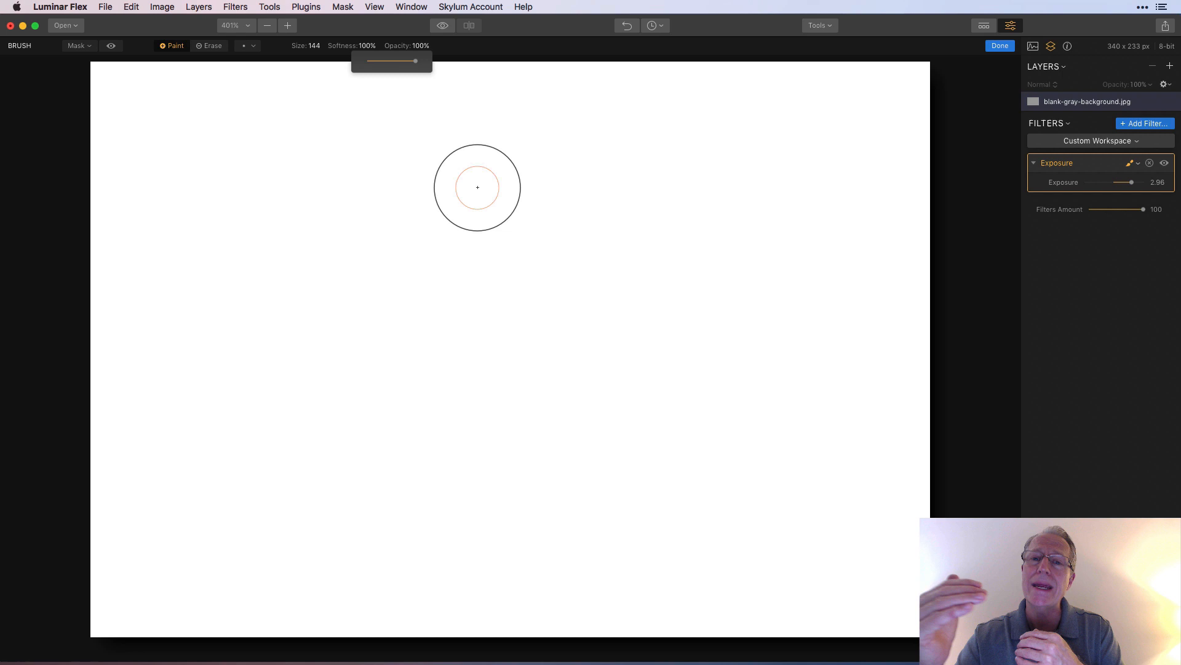
mouse_move(432, 111)
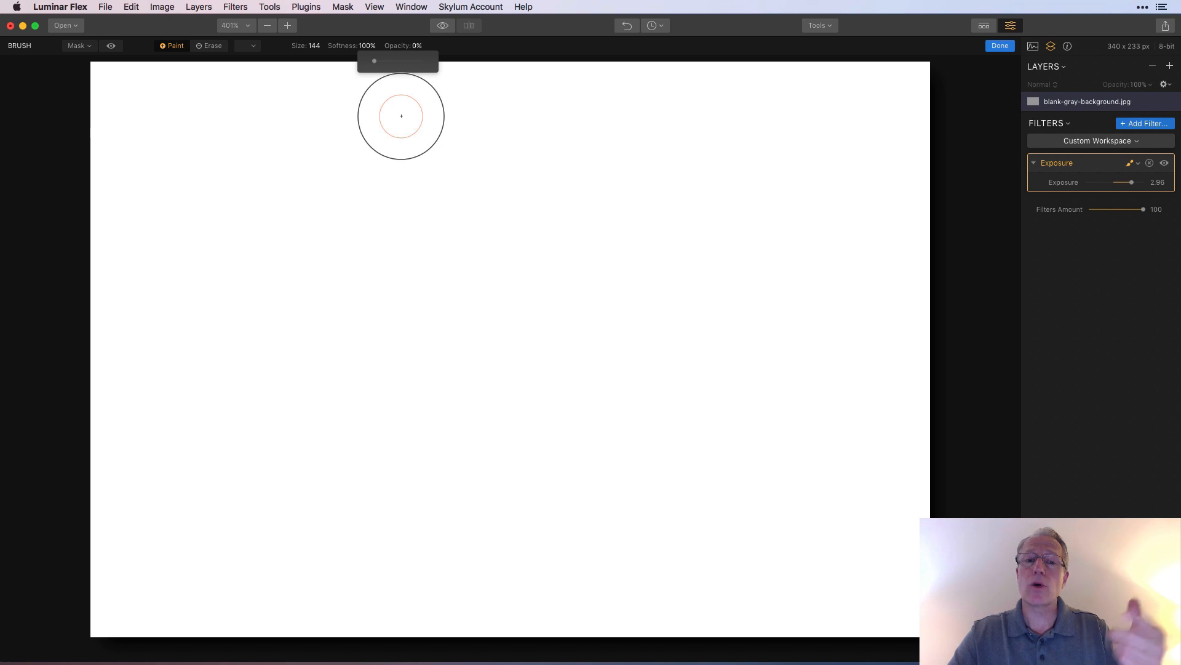
drag(374, 59, 422, 59)
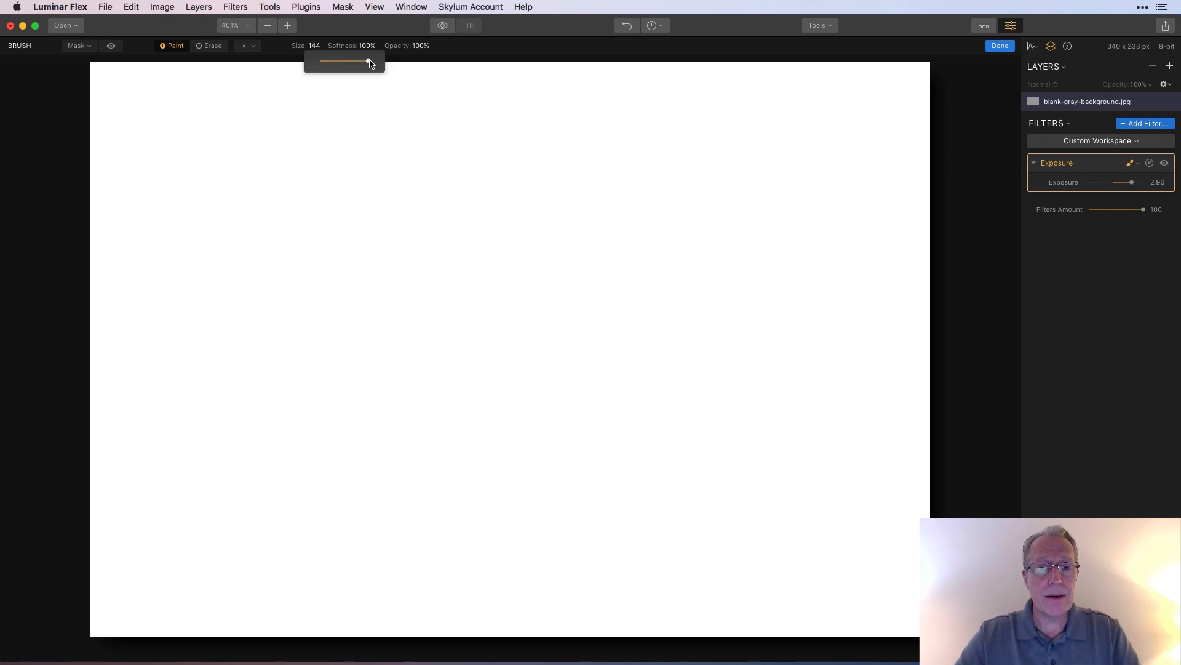
- Paint a hard-edged patch near the top at 0% softness and a soft-edged band across the middle
drag(369, 61, 316, 62)
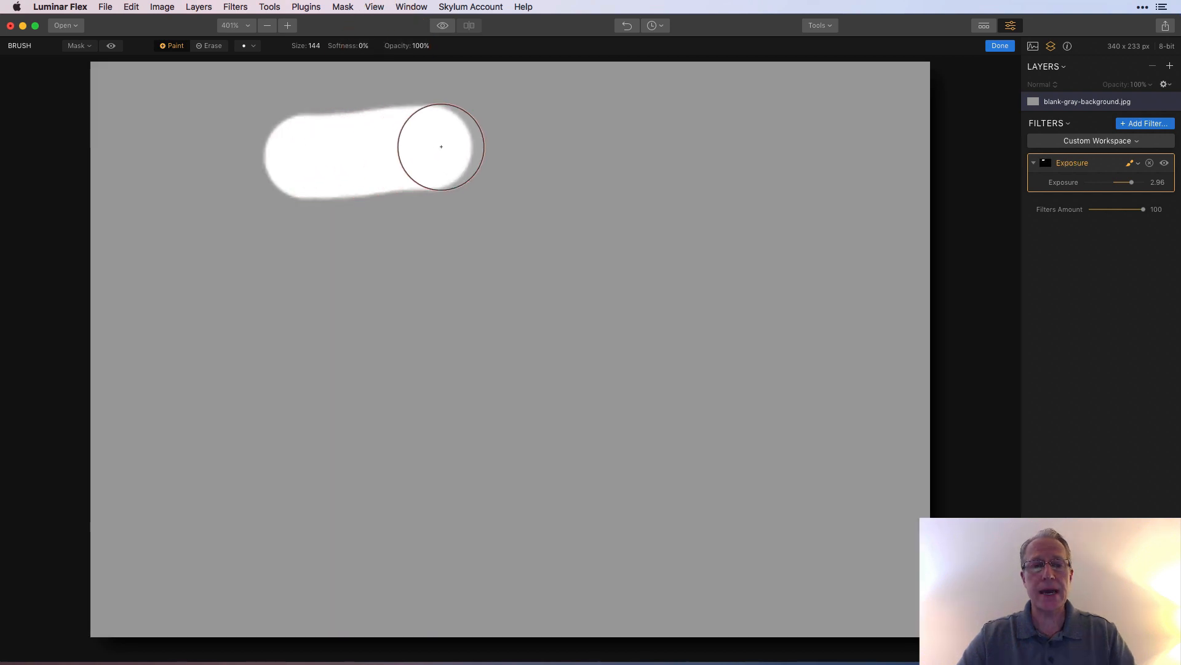
drag(441, 146, 496, 186)
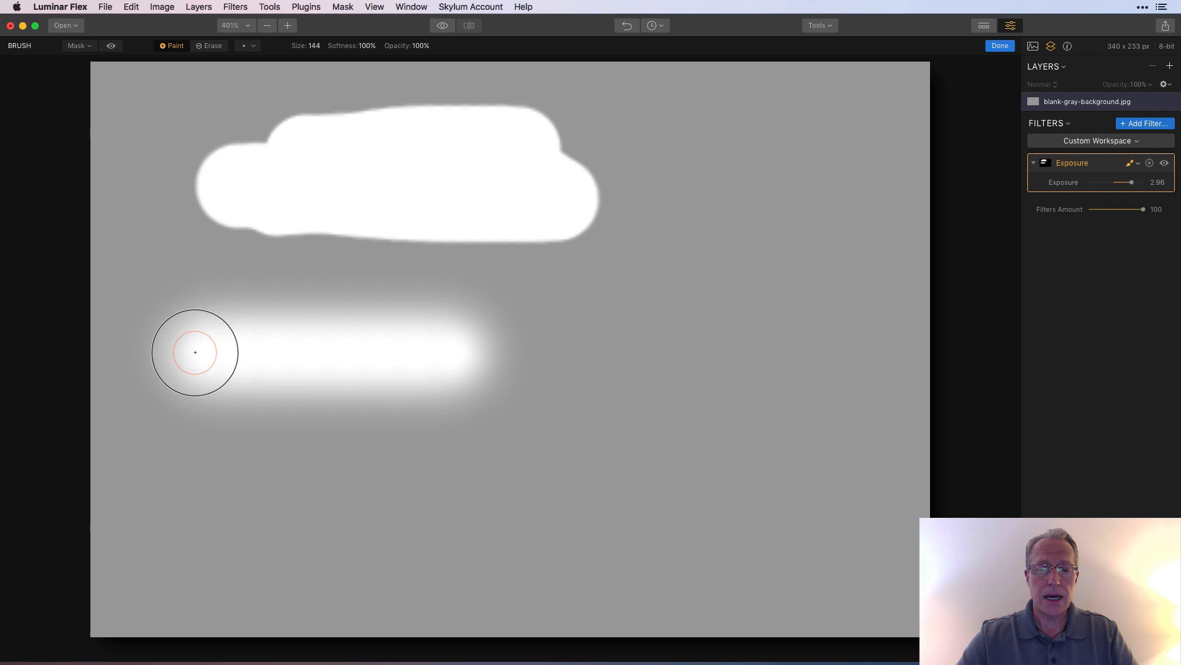
drag(195, 352, 544, 404)
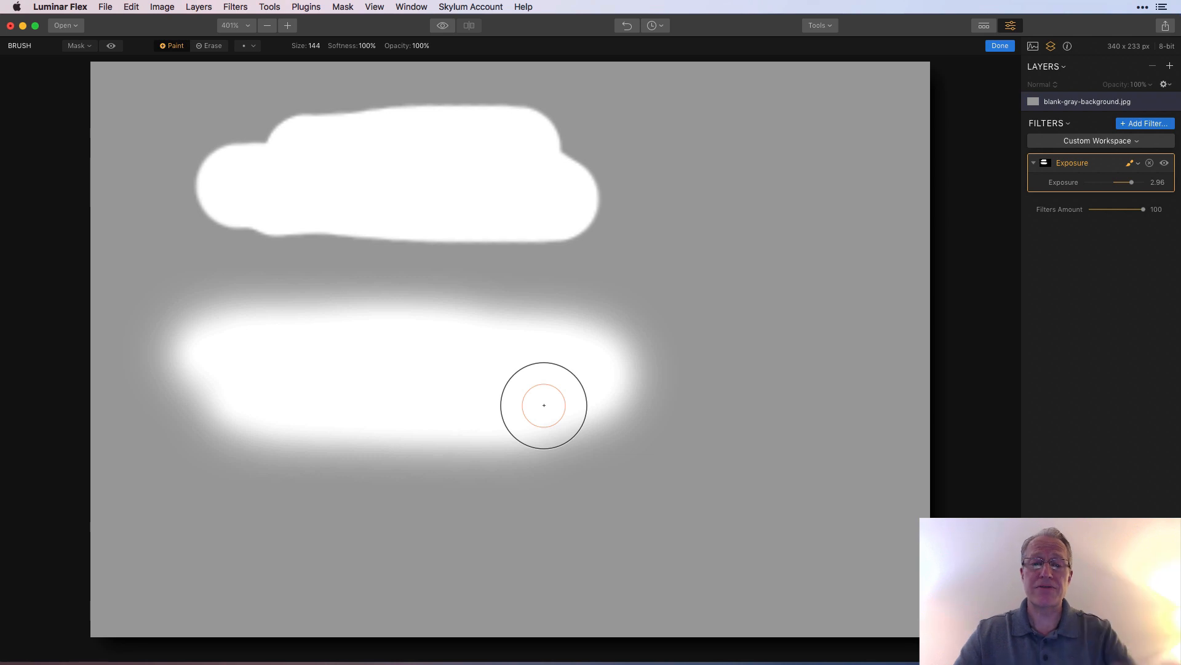
mouse_move(461, 316)
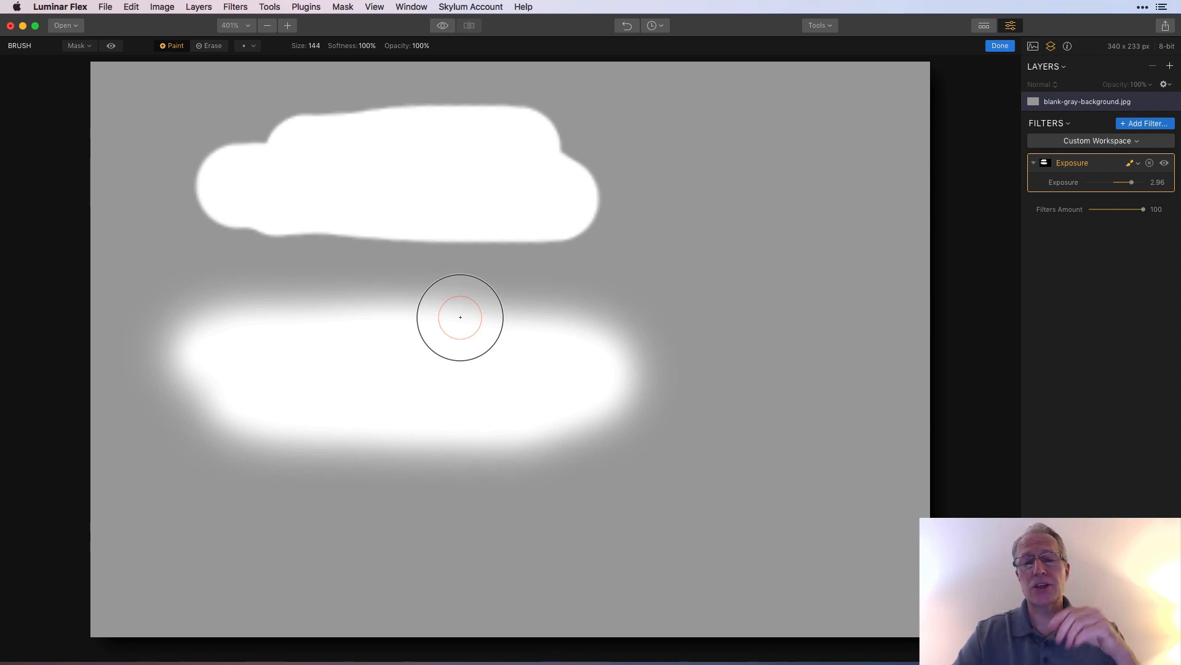
mouse_move(305, 100)
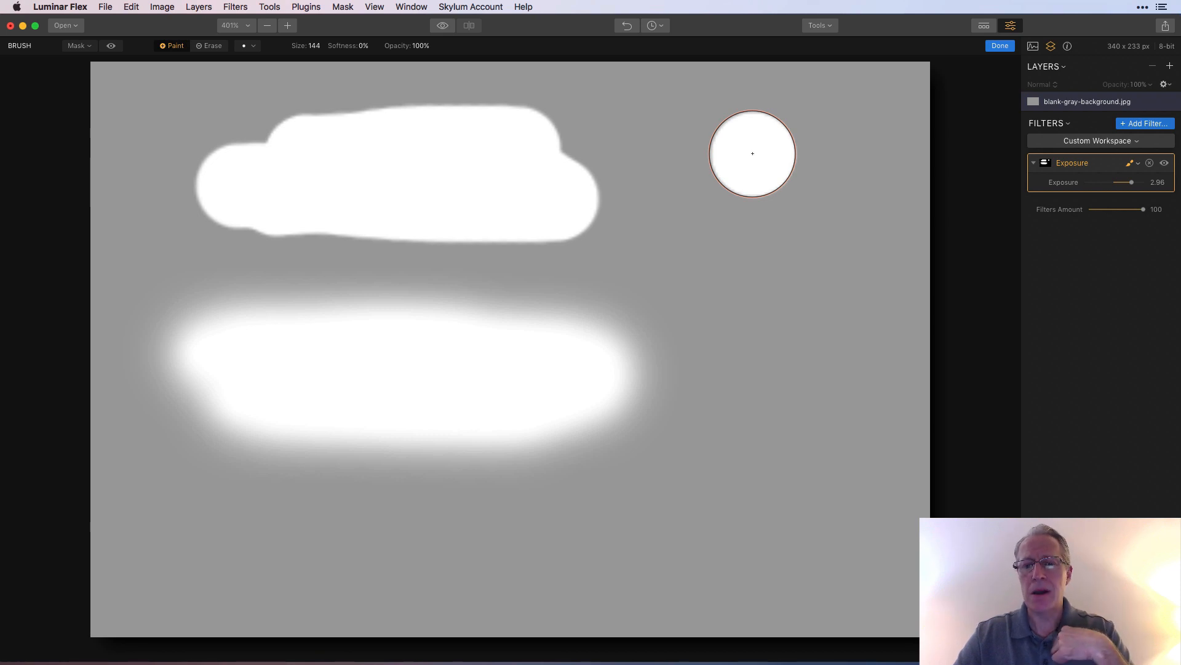
- Start a hard-edged vertical stroke down the right side of the mask
drag(752, 154, 750, 274)
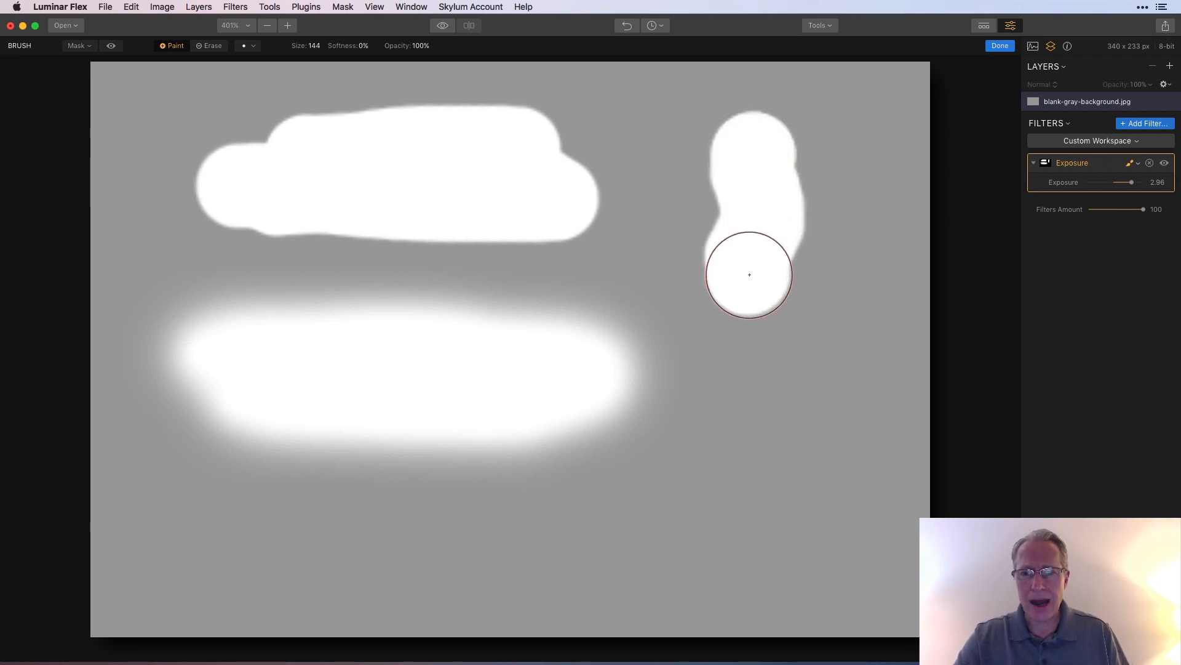
drag(750, 274, 735, 368)
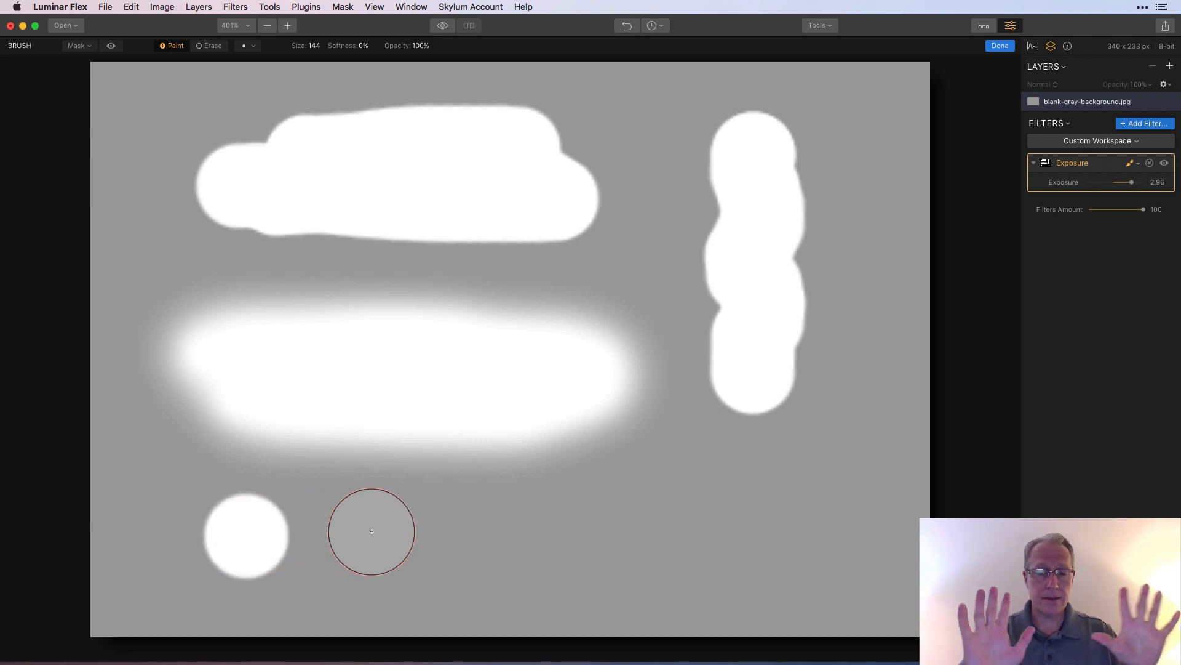
mouse_move(825, 529)
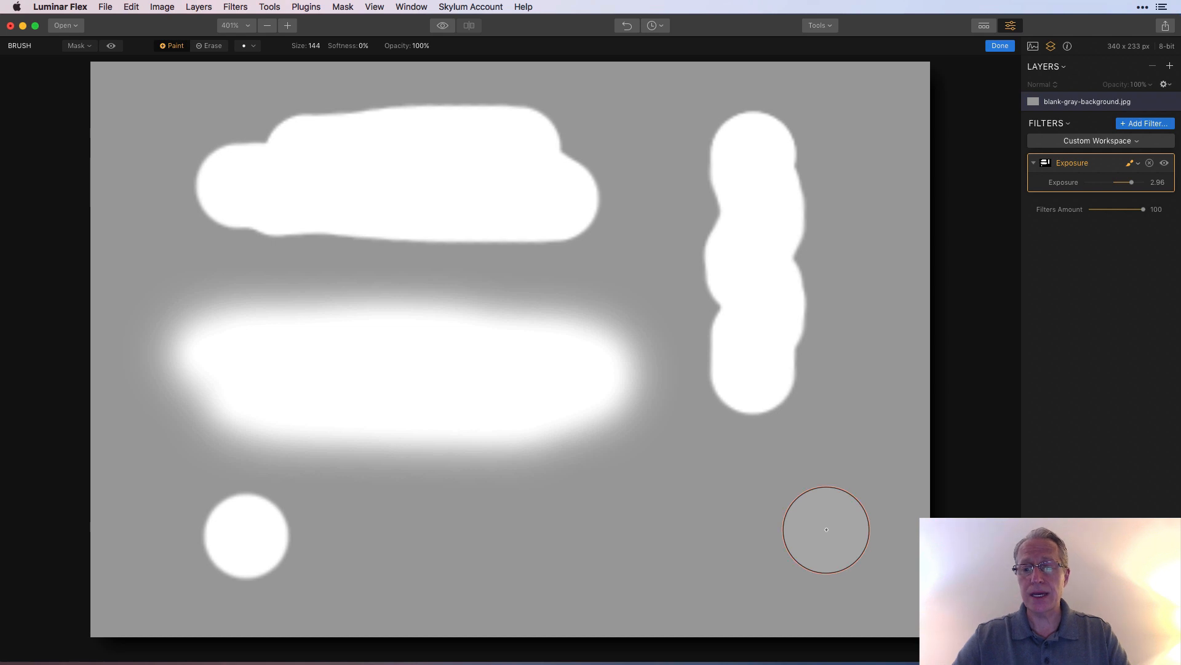
- Paint a long hard-edged band along the bottom, then switch the brush to Erase
drag(245, 535, 827, 529)
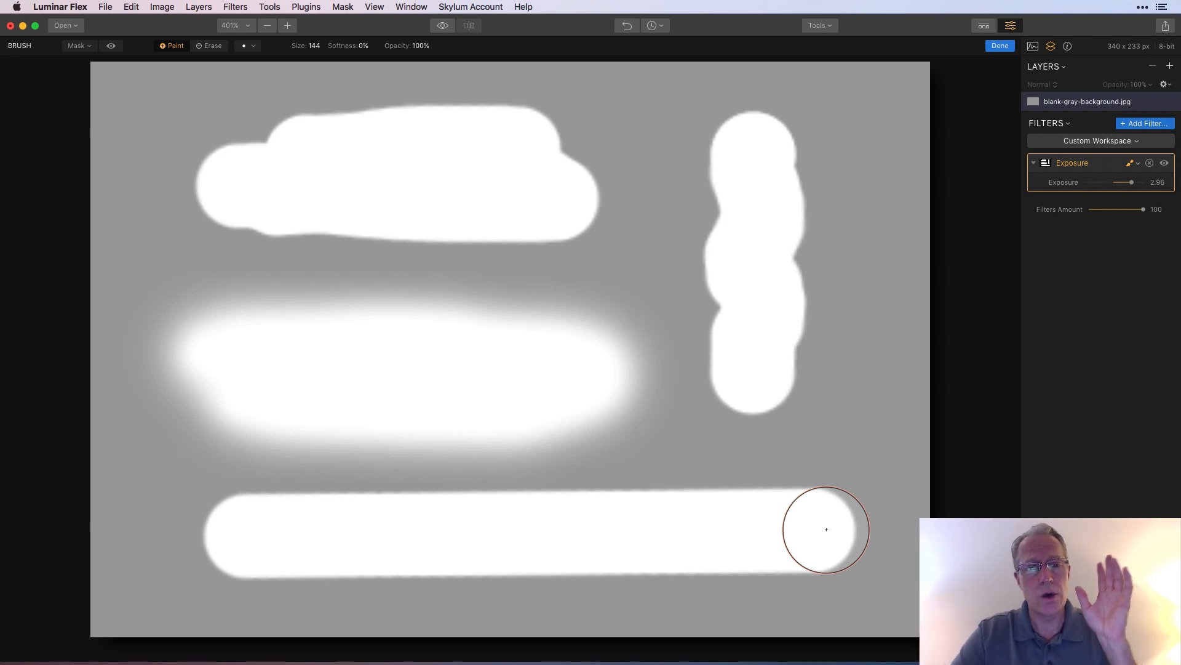
mouse_move(425, 202)
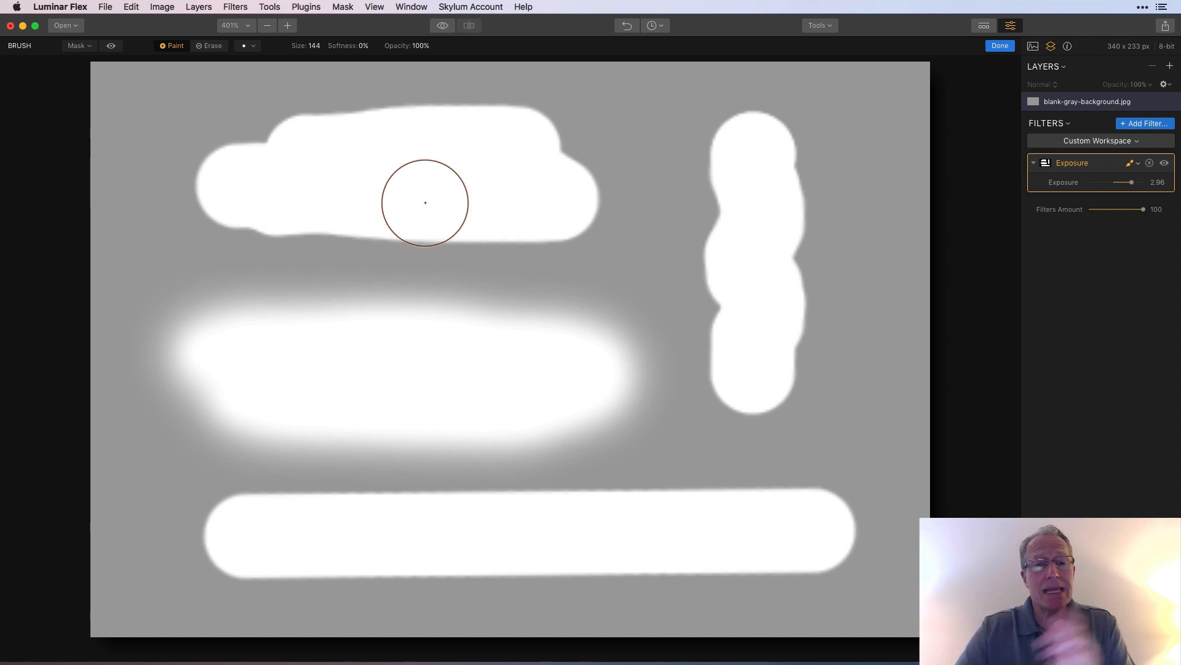
click(211, 45)
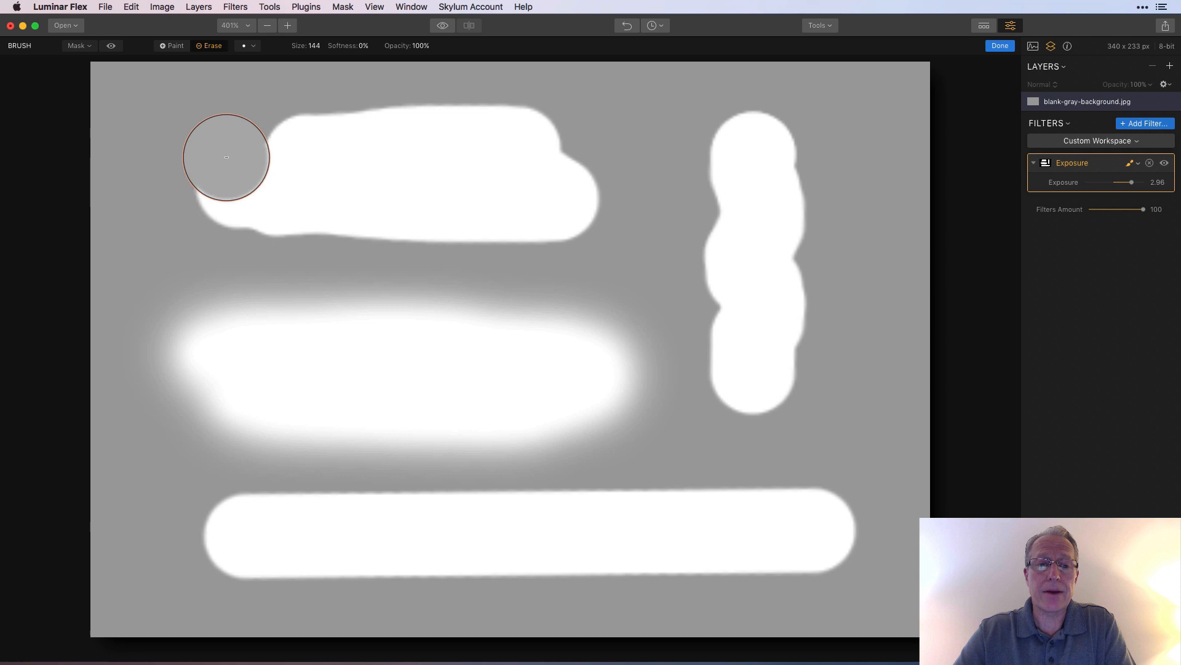
- Erase the top patch and part of the band, then clear the whole mask via Mask > Clear
drag(226, 157, 588, 179)
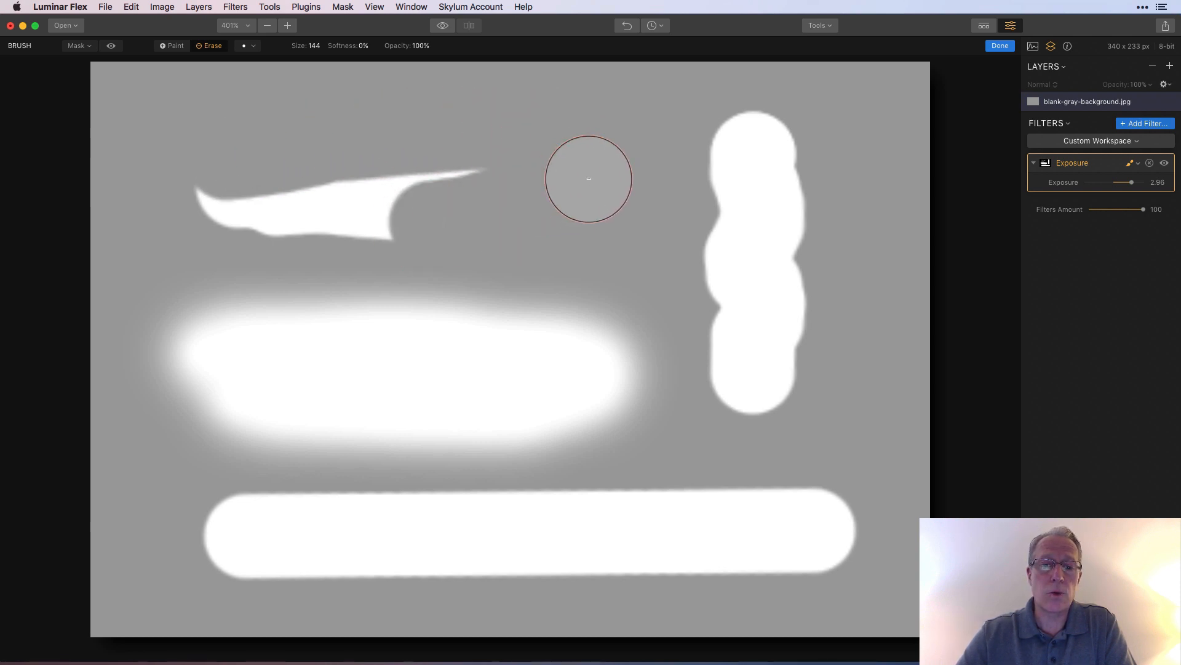
drag(588, 178, 219, 190)
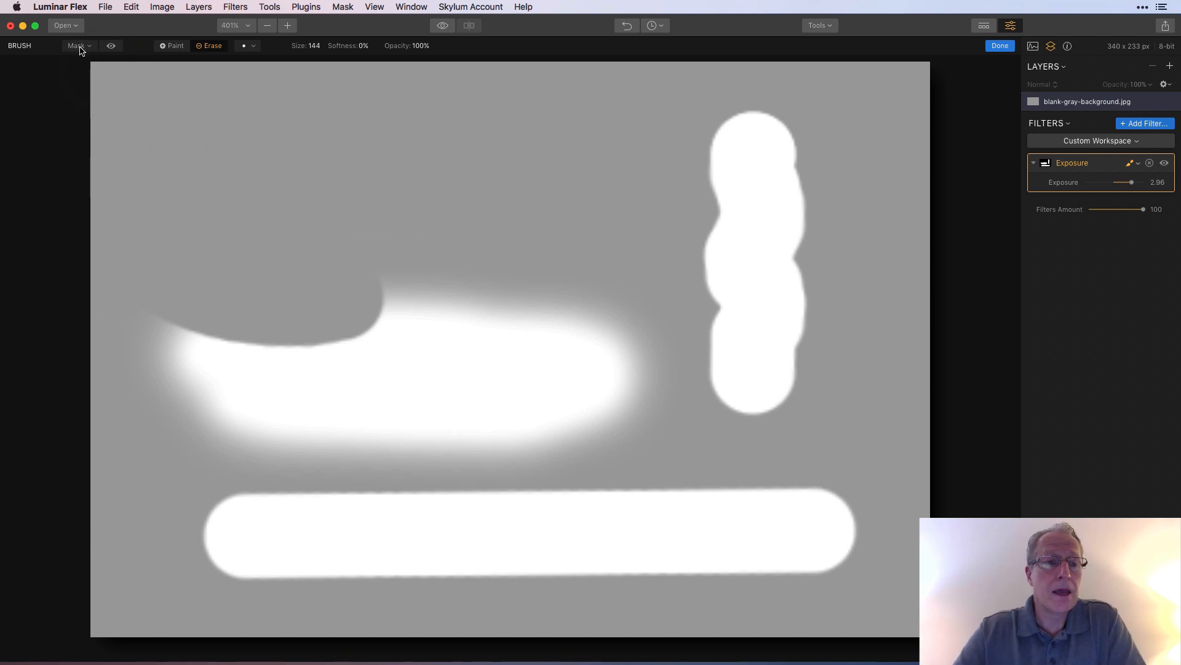
click(76, 45)
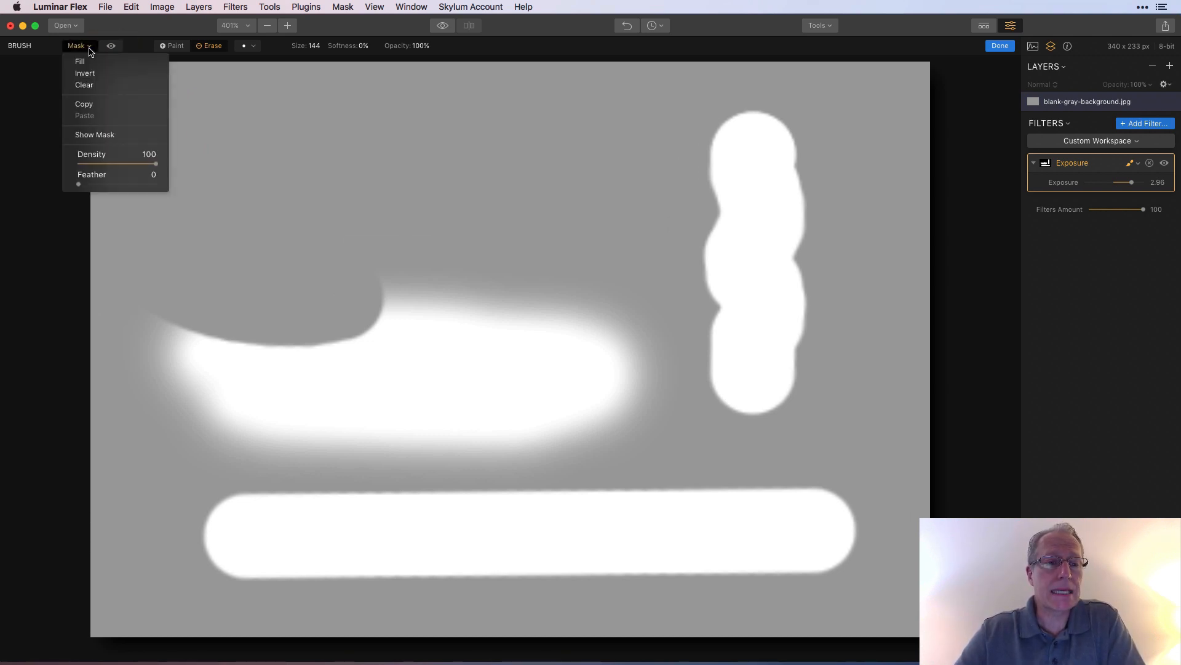
click(83, 85)
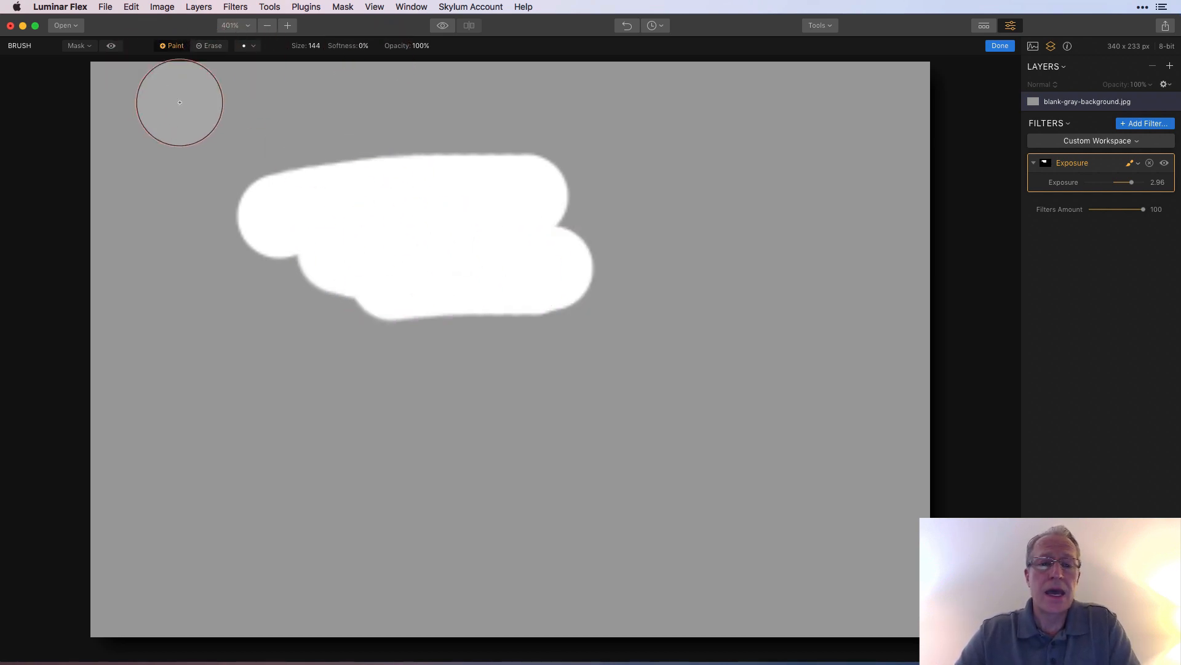
mouse_move(214, 141)
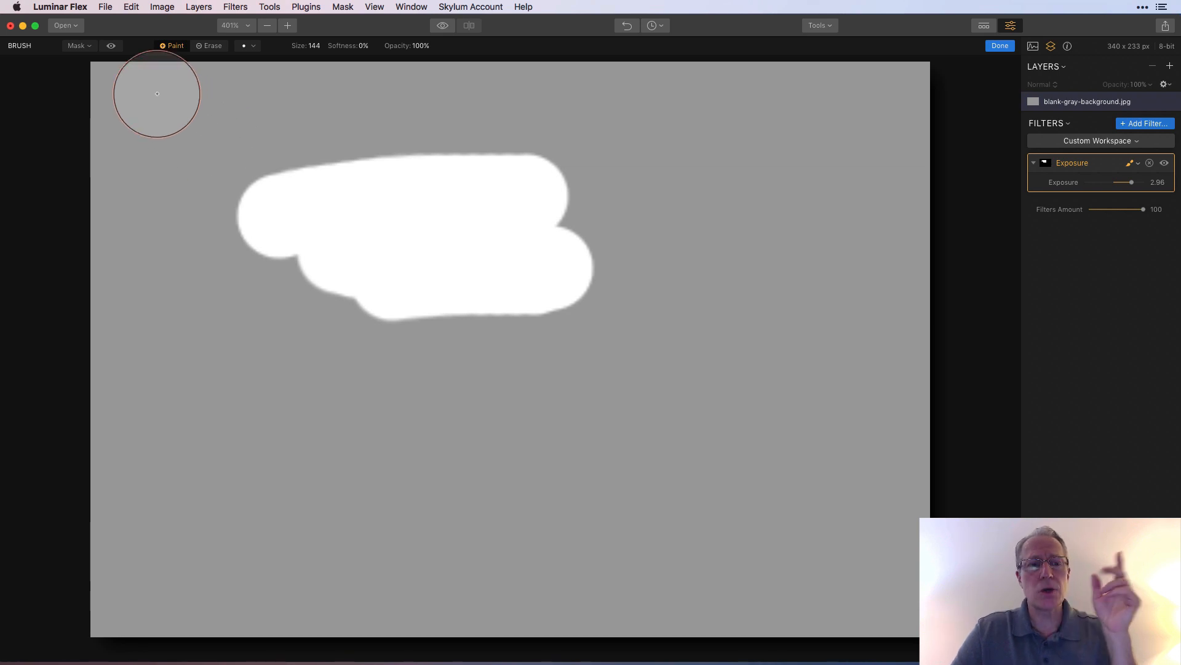
- With the red mask overlay shown, paint a soft-edged patch in the lower half, toggling the overlay
click(111, 45)
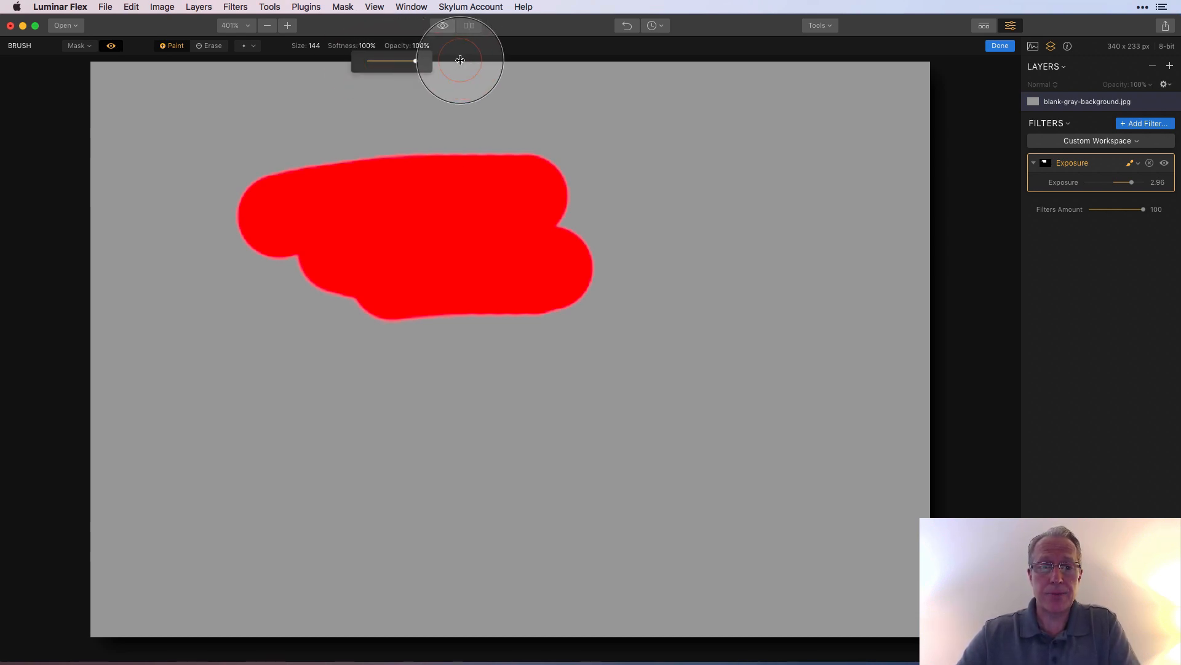
drag(340, 436, 709, 429)
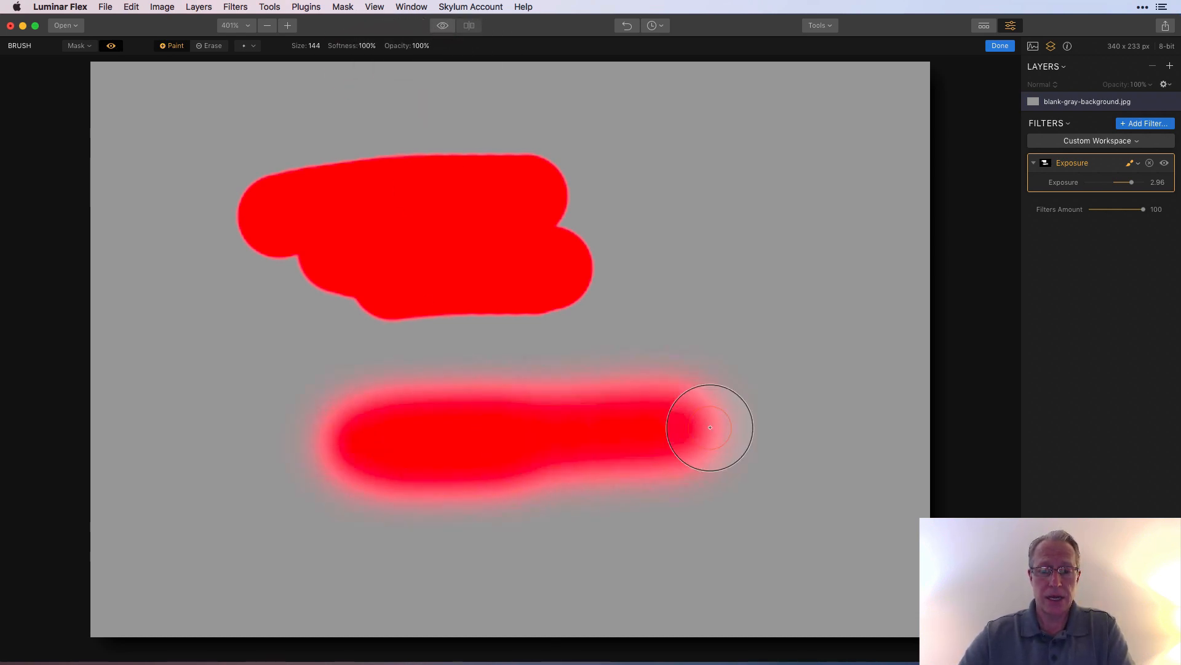
drag(709, 427, 653, 513)
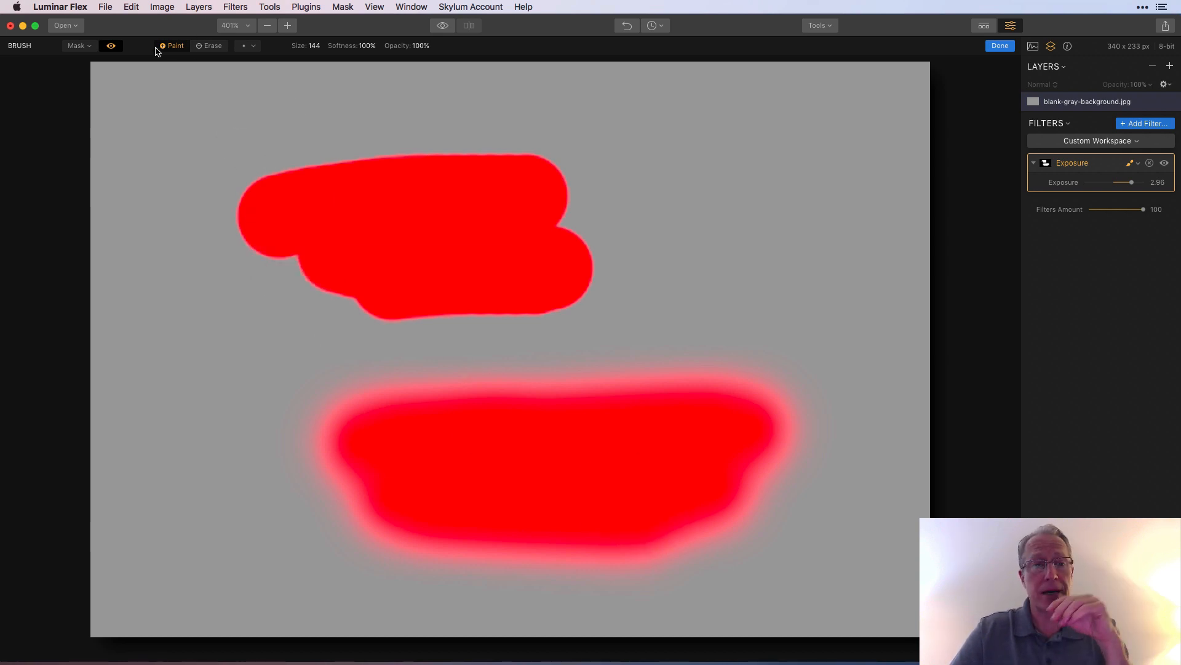
click(111, 46)
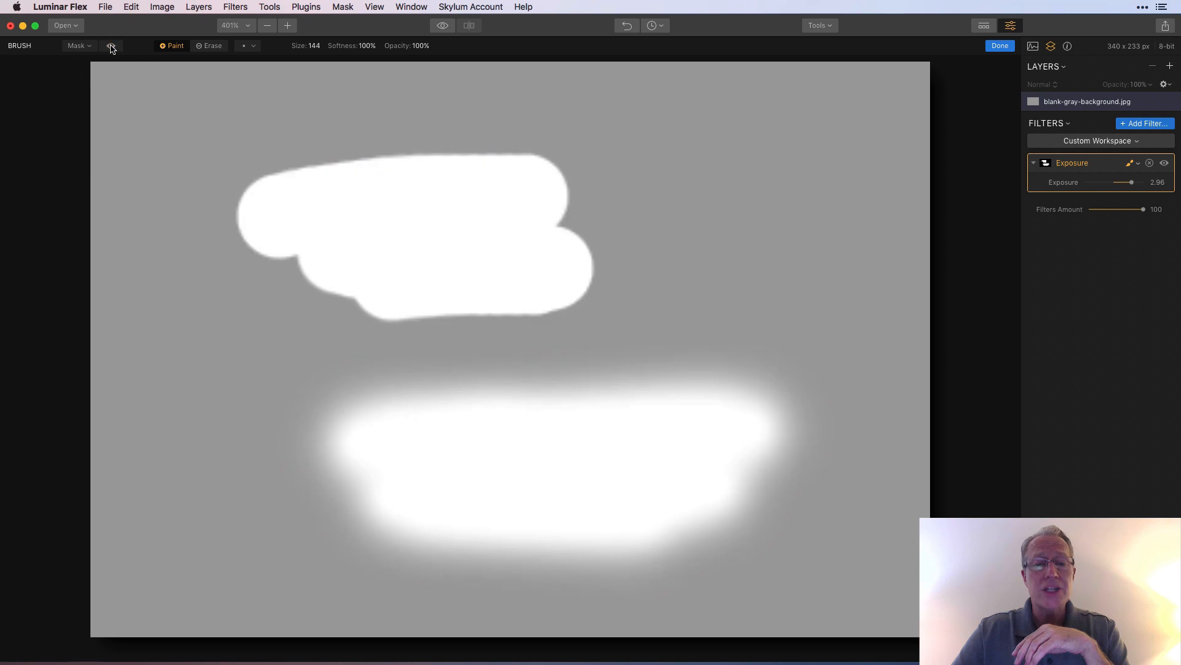
click(111, 46)
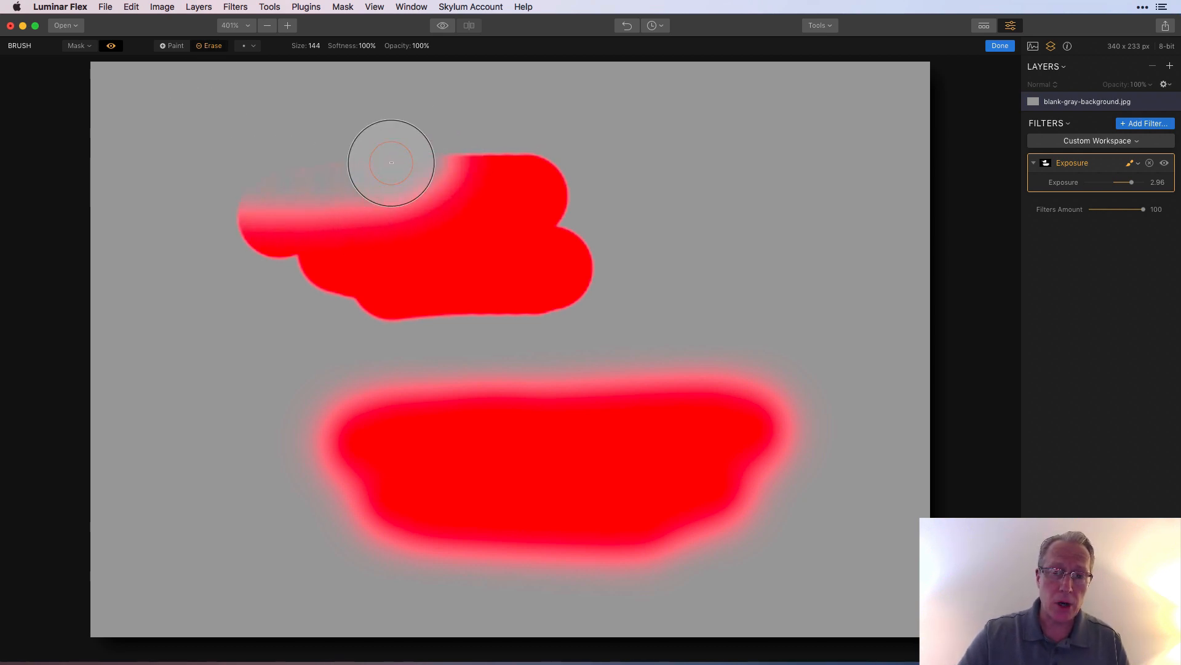
- Erase the top patch, clear the mask from the Mask options, and return the brush to Paint
drag(391, 163, 317, 213)
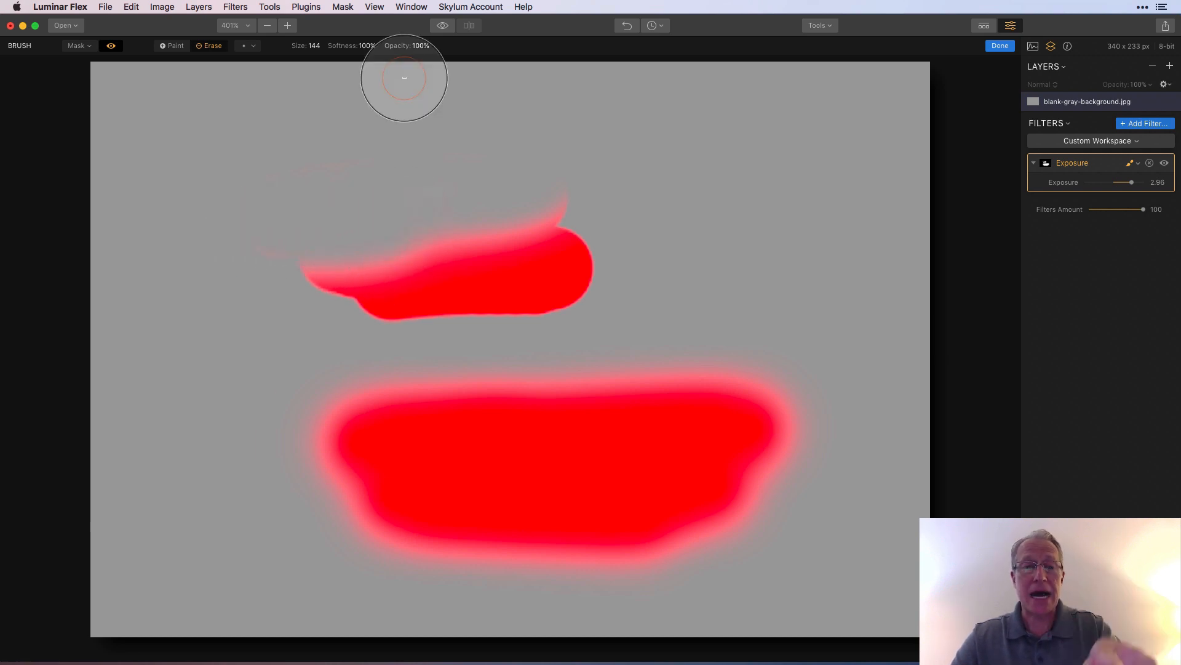
drag(368, 62, 367, 62)
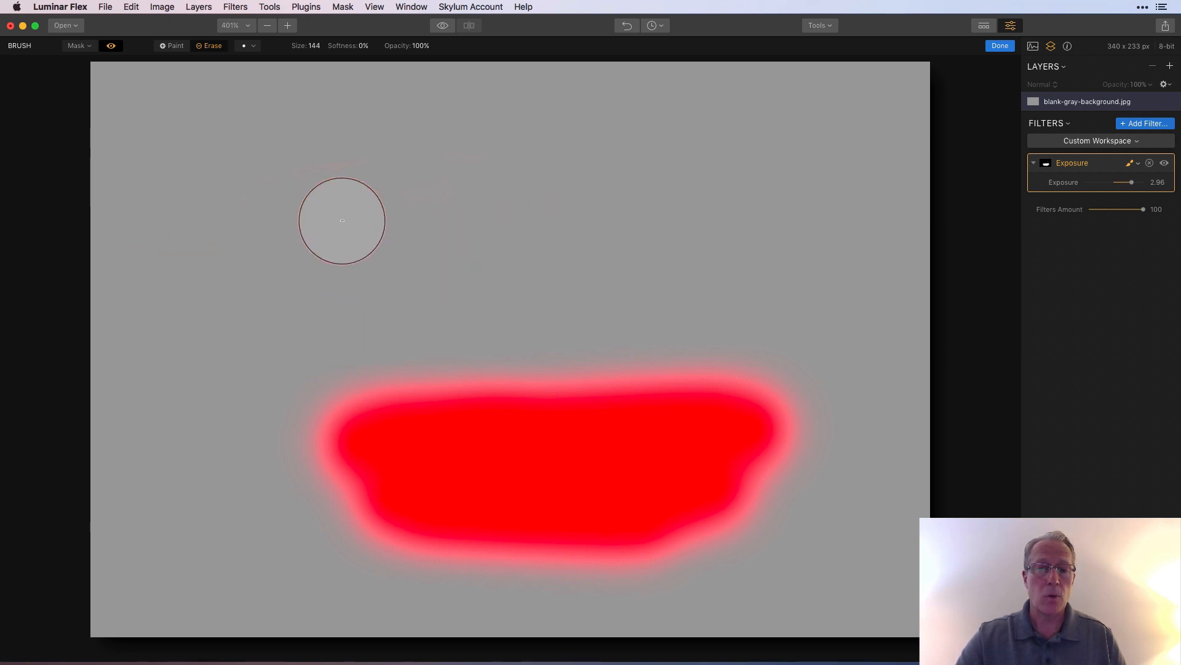
mouse_move(211, 124)
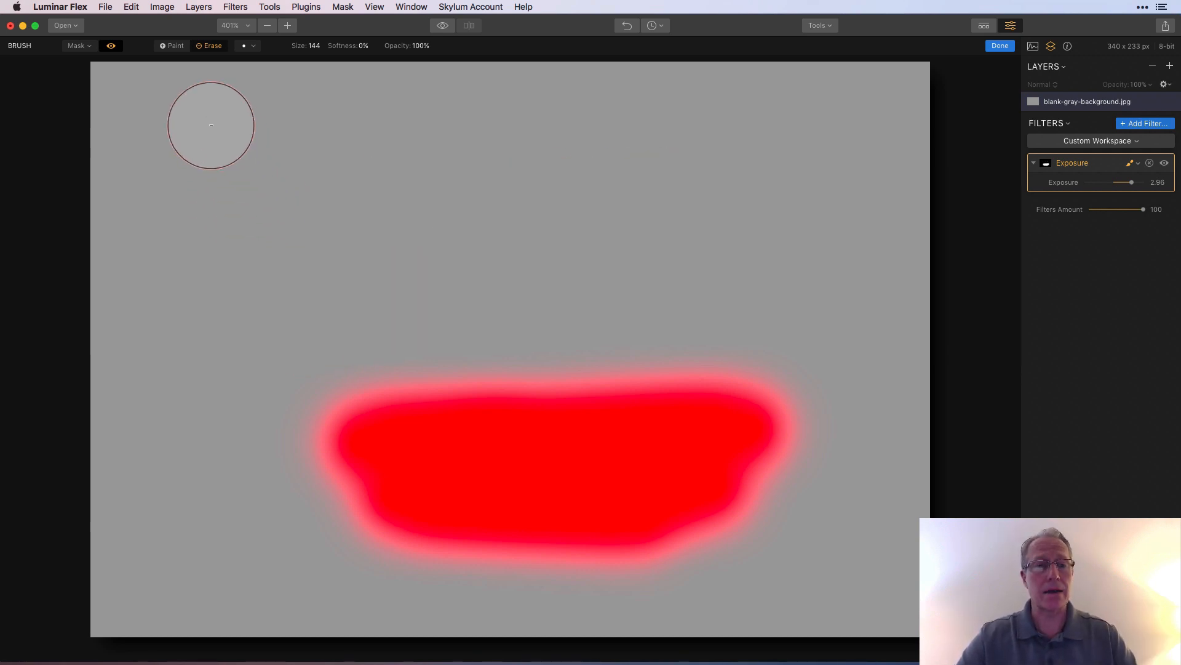
click(79, 46)
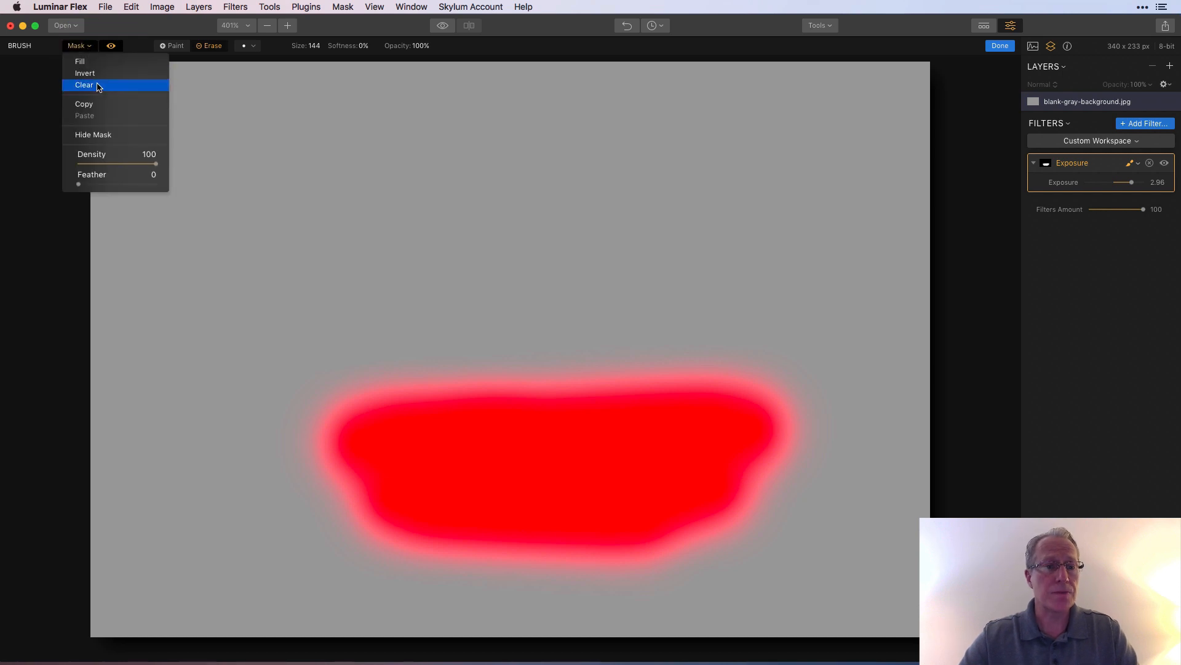
click(85, 85)
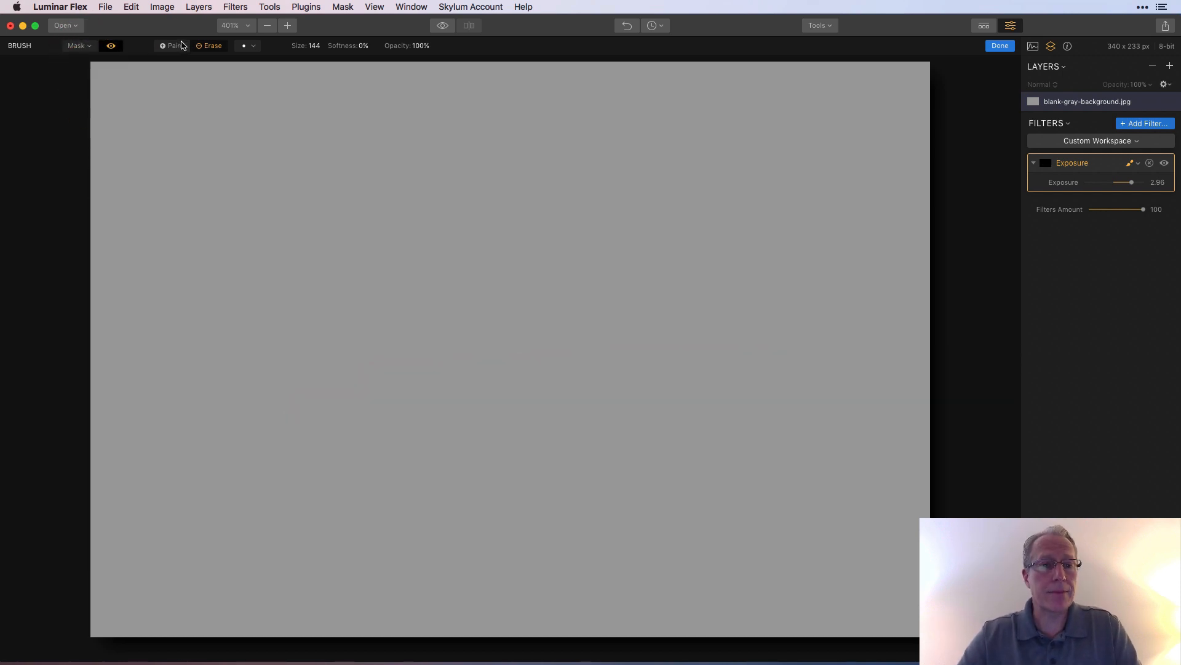
click(110, 45)
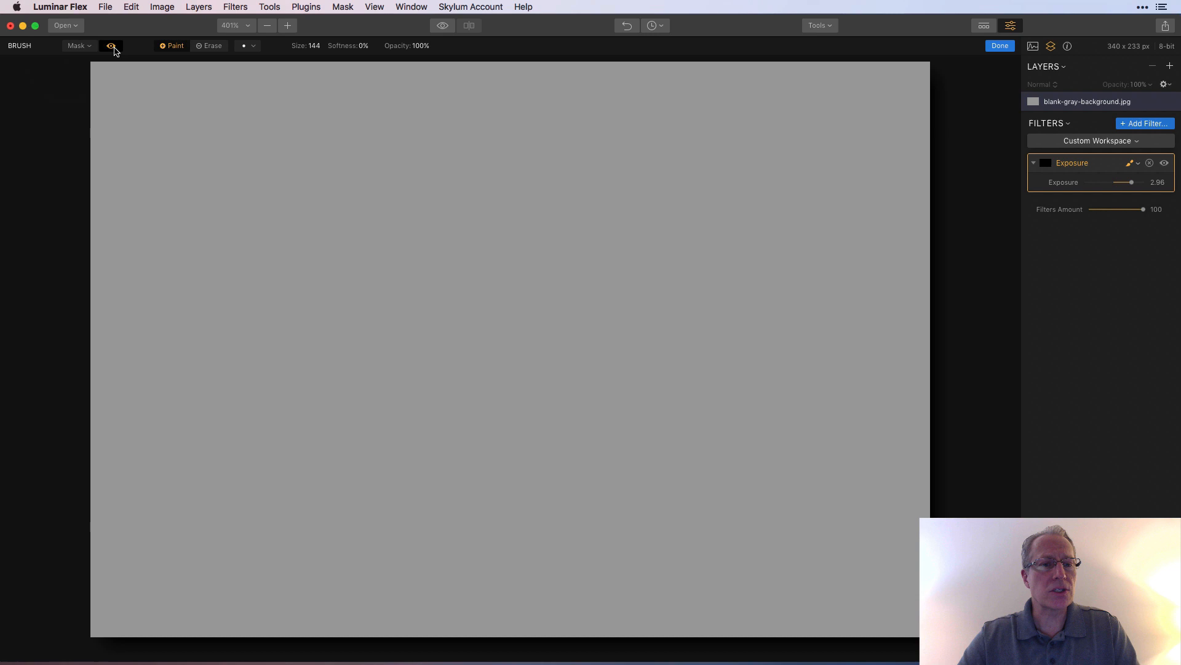
click(78, 46)
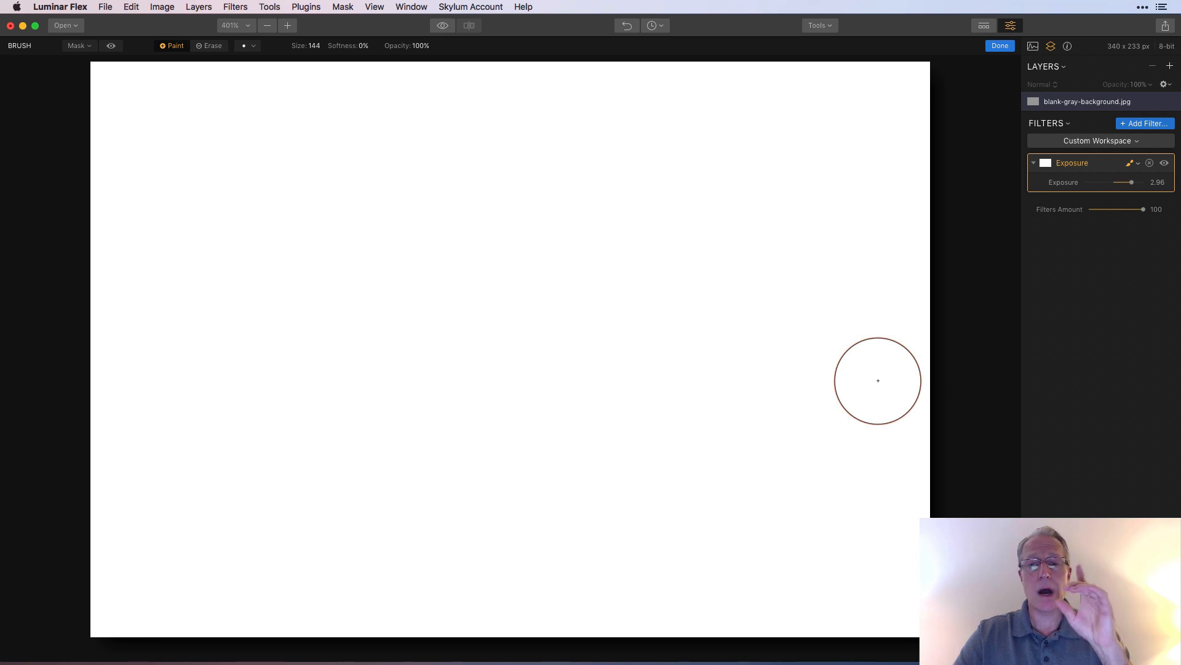
mouse_move(887, 337)
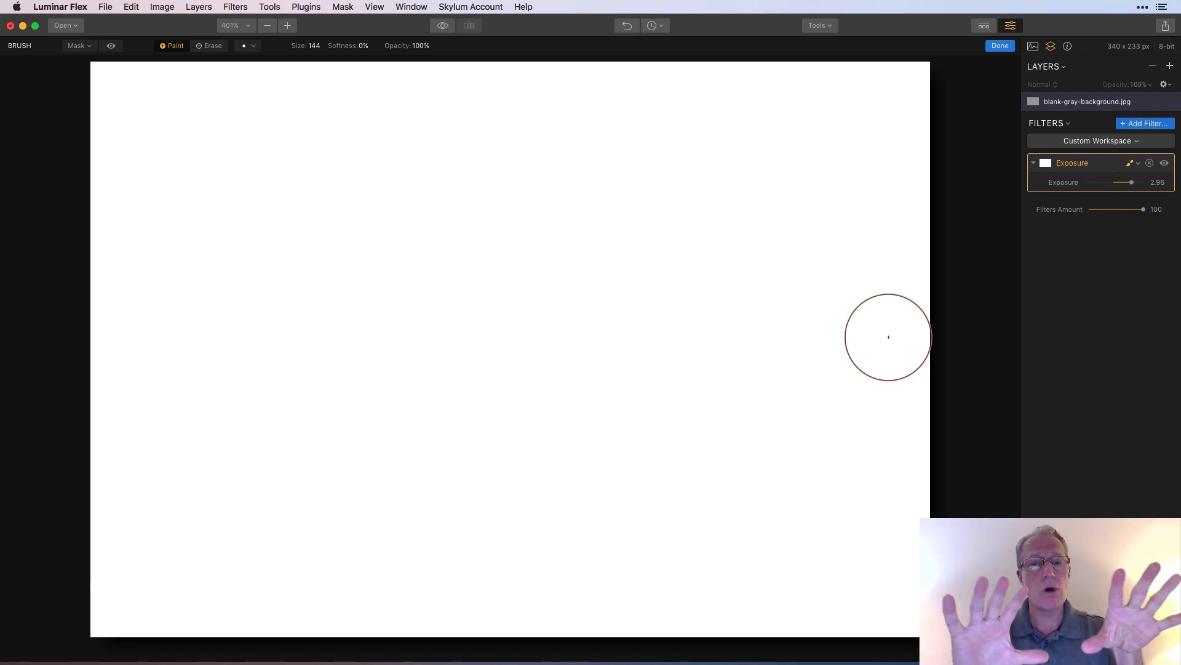
click(75, 45)
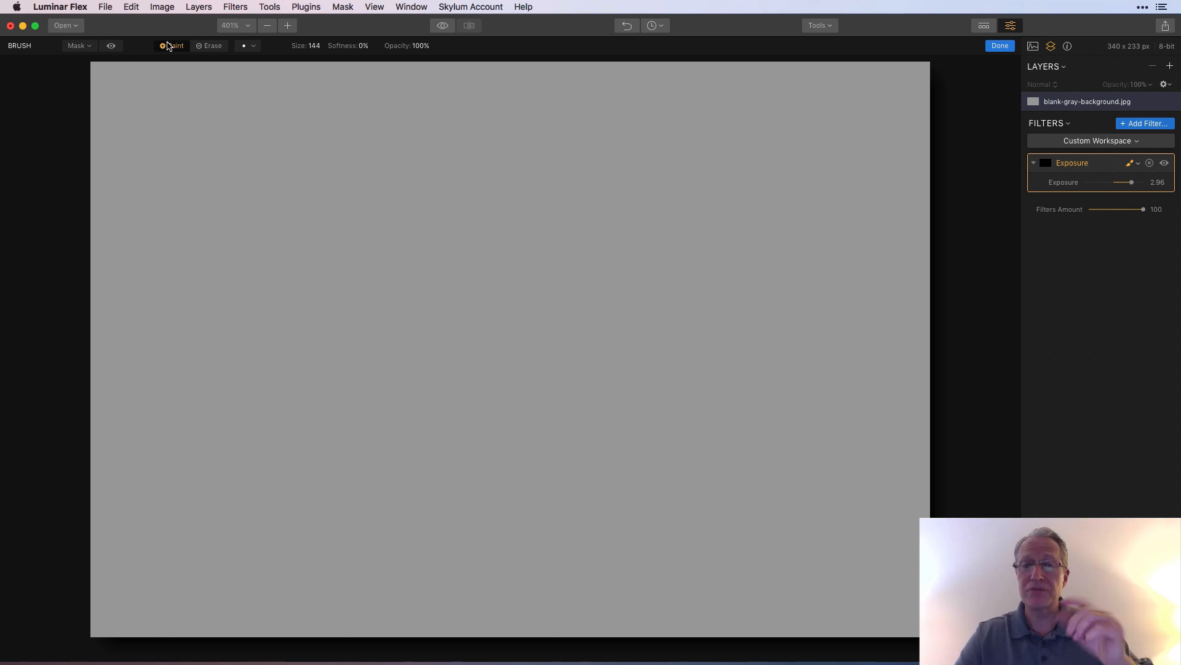
click(77, 45)
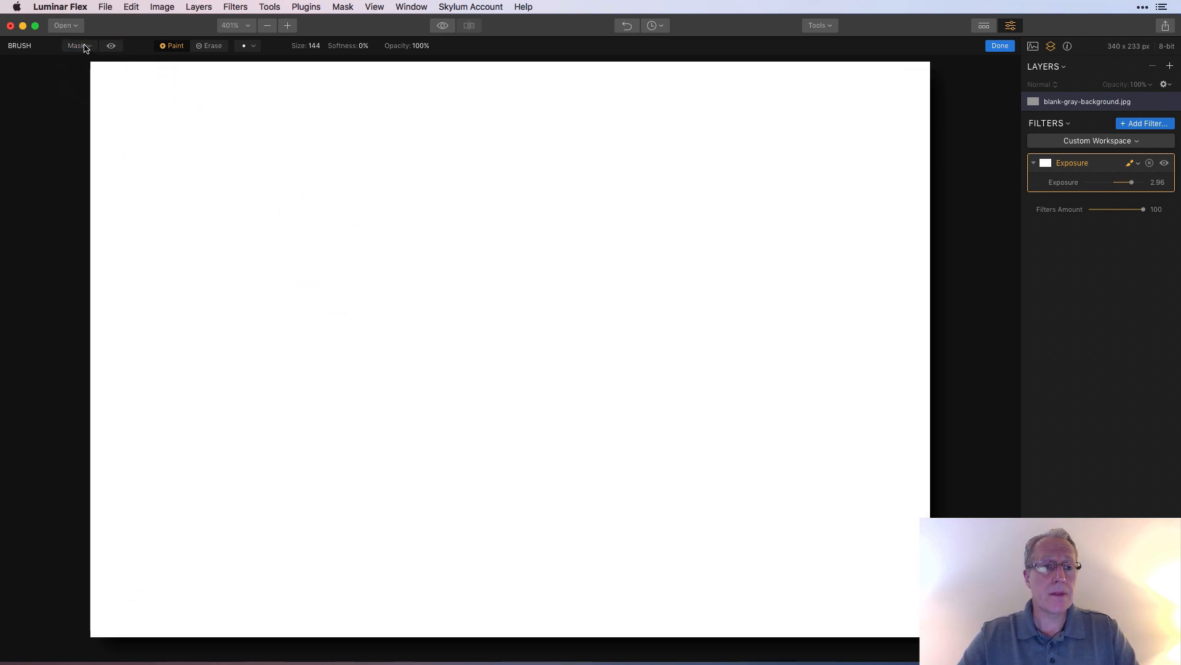
click(75, 46)
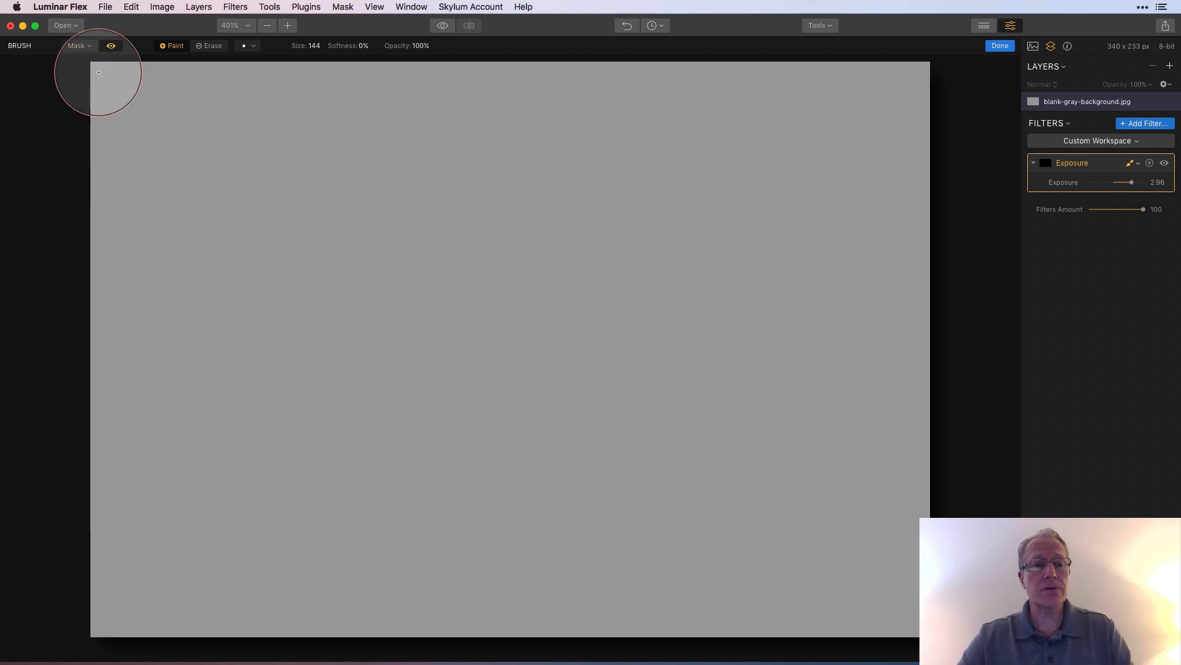
click(76, 46)
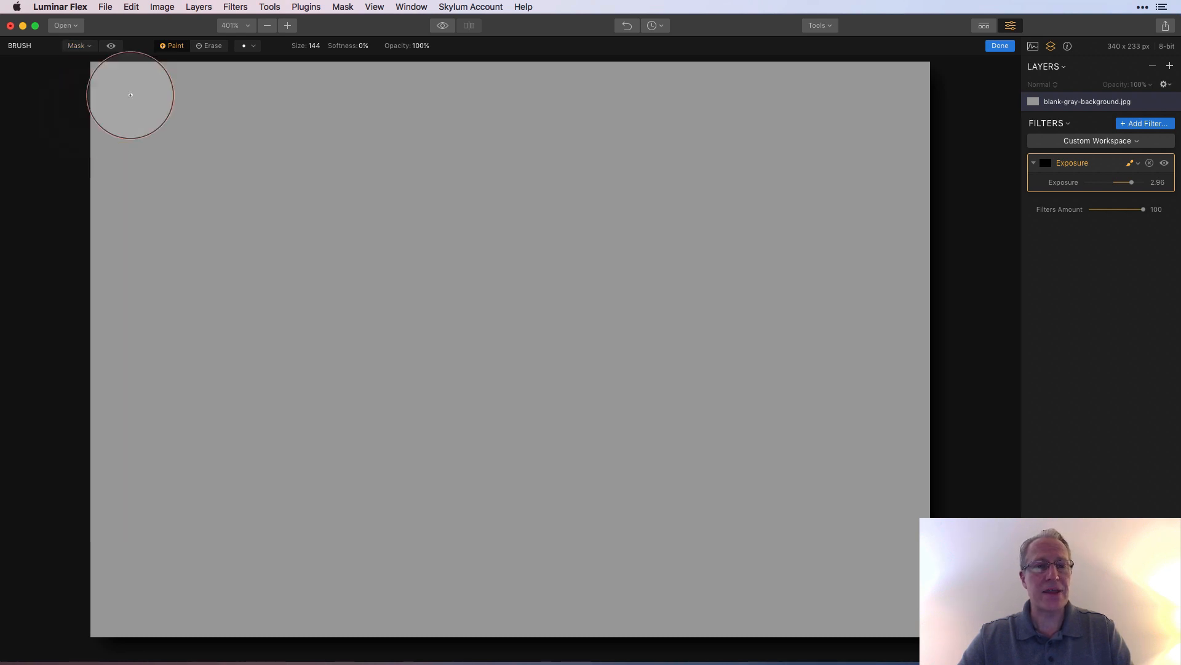
- Paint a hard-edged white cloud shape across the upper left and bring up the mask options
drag(130, 94, 236, 265)
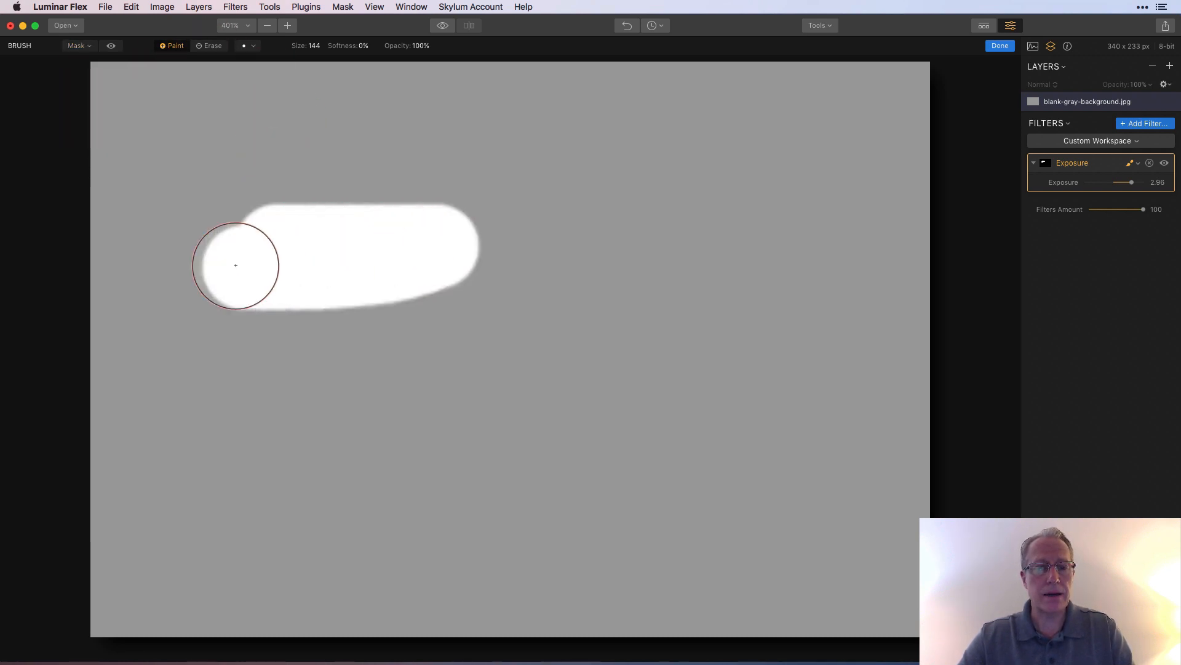
drag(236, 266, 539, 374)
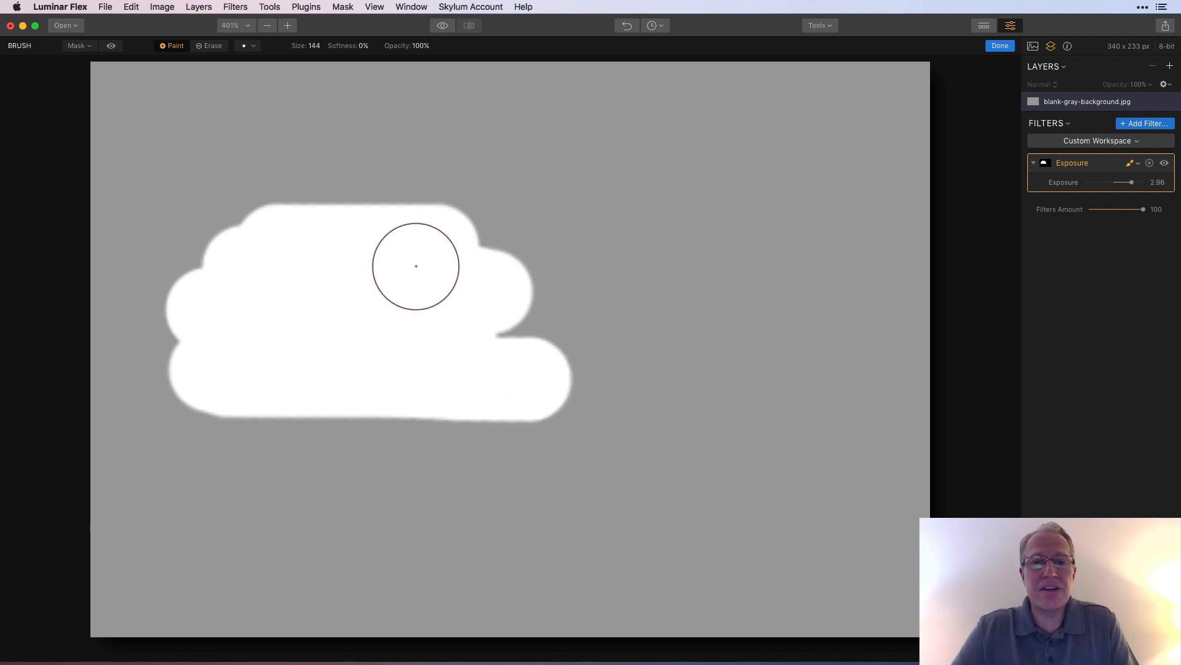
mouse_move(89, 49)
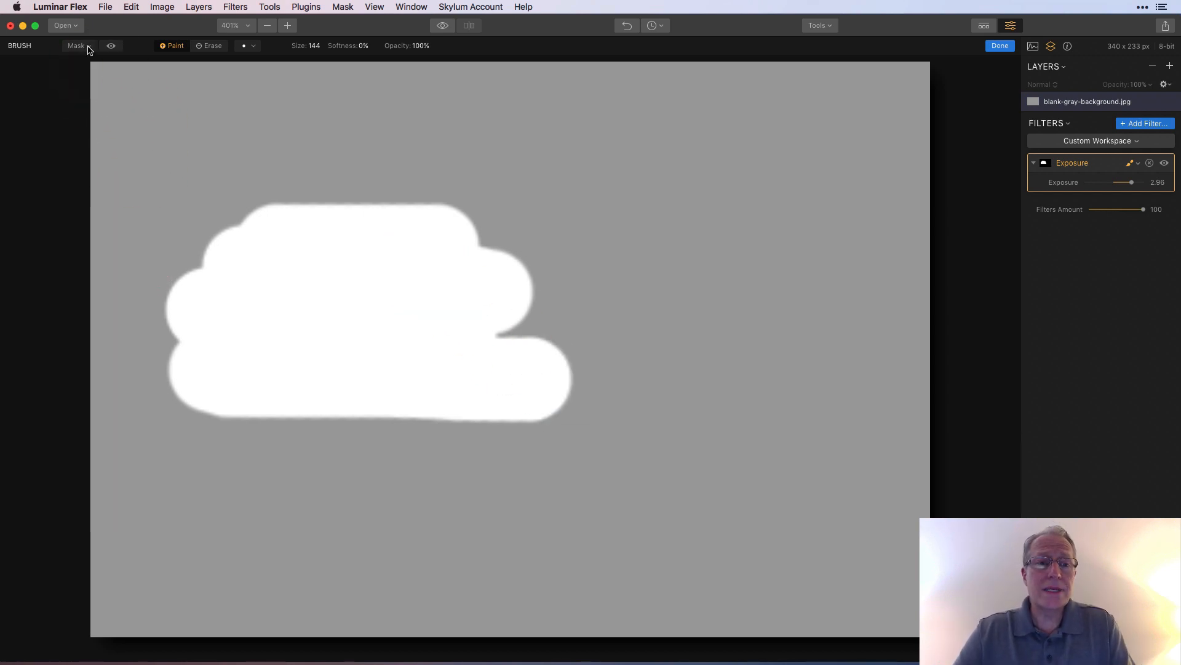
click(76, 45)
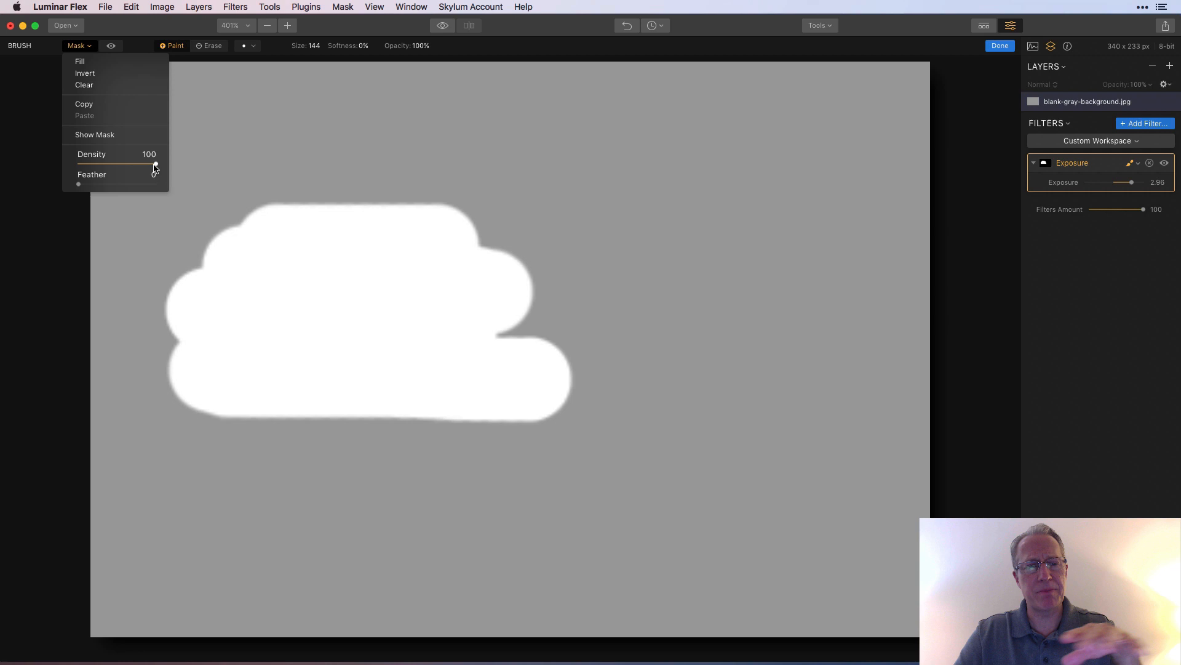
- Try mask Density down to about 43, return it to 100, and set Feather to 8
drag(150, 164, 135, 164)
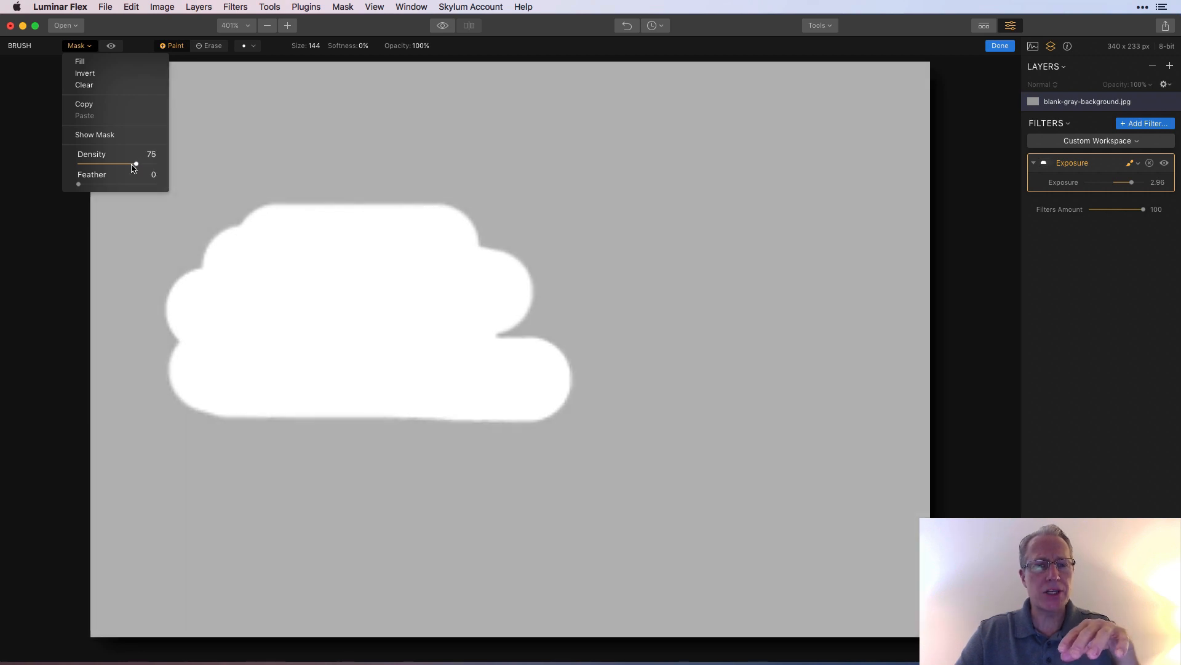
drag(135, 164, 117, 163)
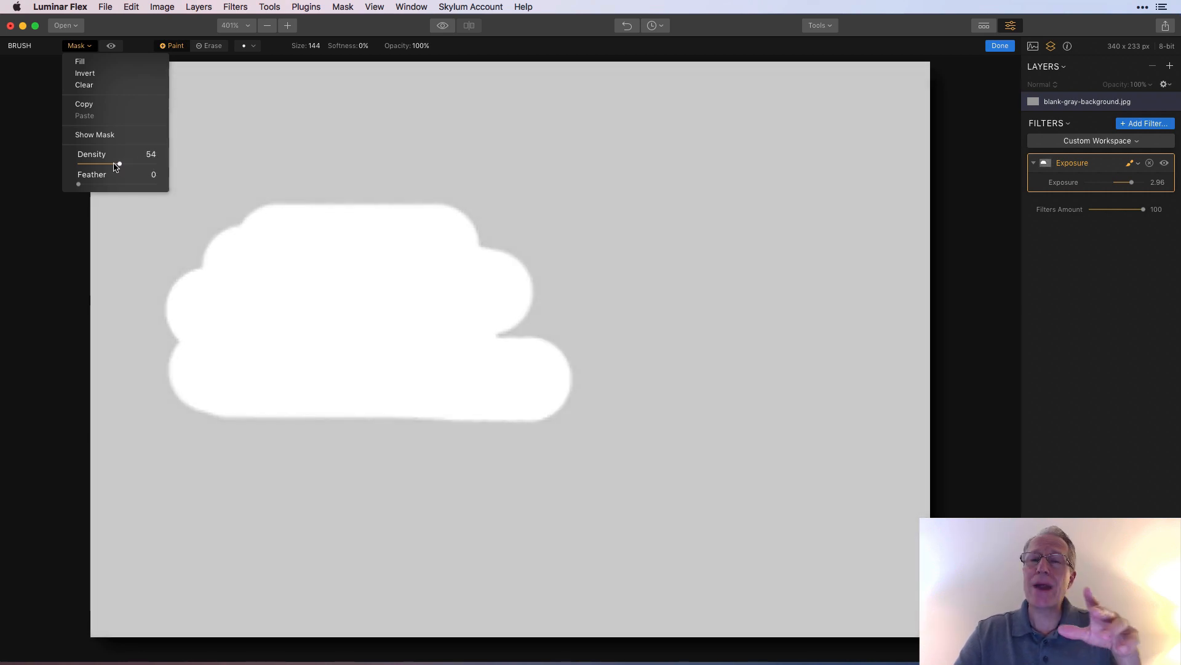
drag(119, 163, 109, 164)
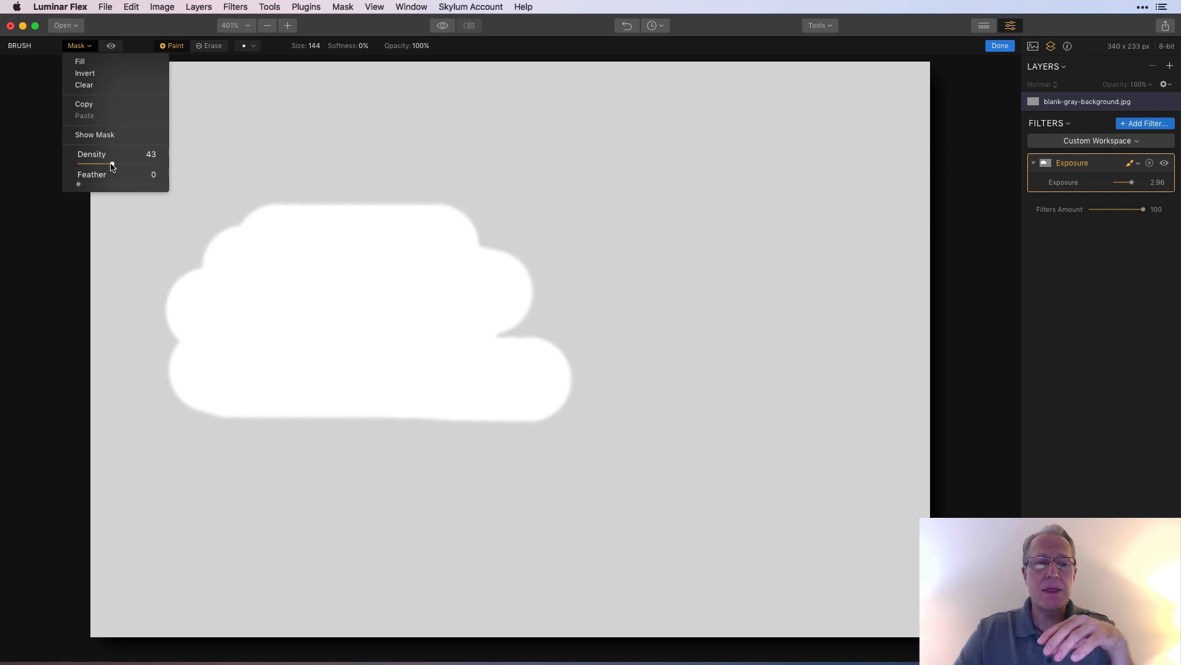
drag(113, 164, 156, 163)
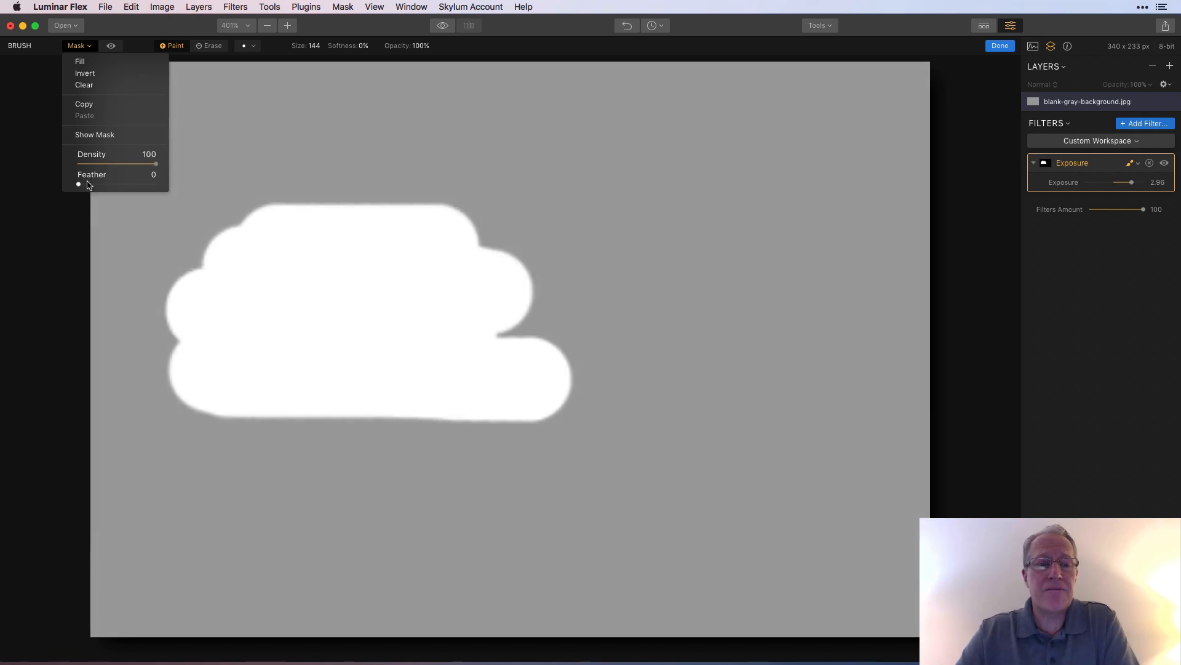
drag(78, 183, 103, 183)
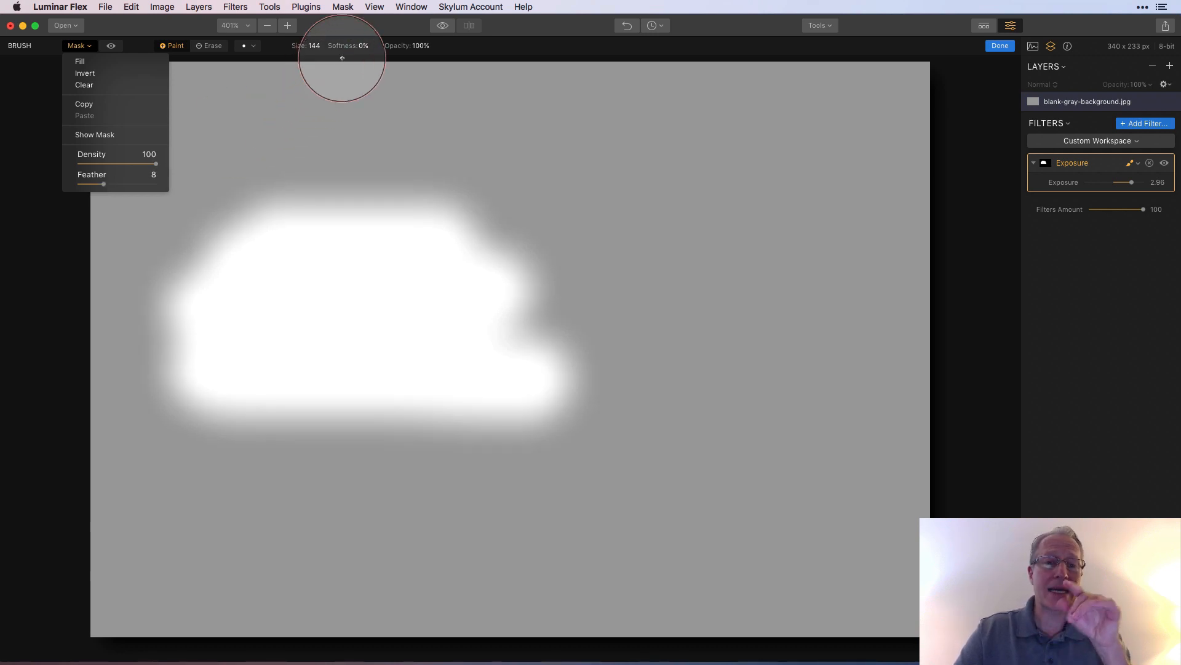
mouse_move(139, 210)
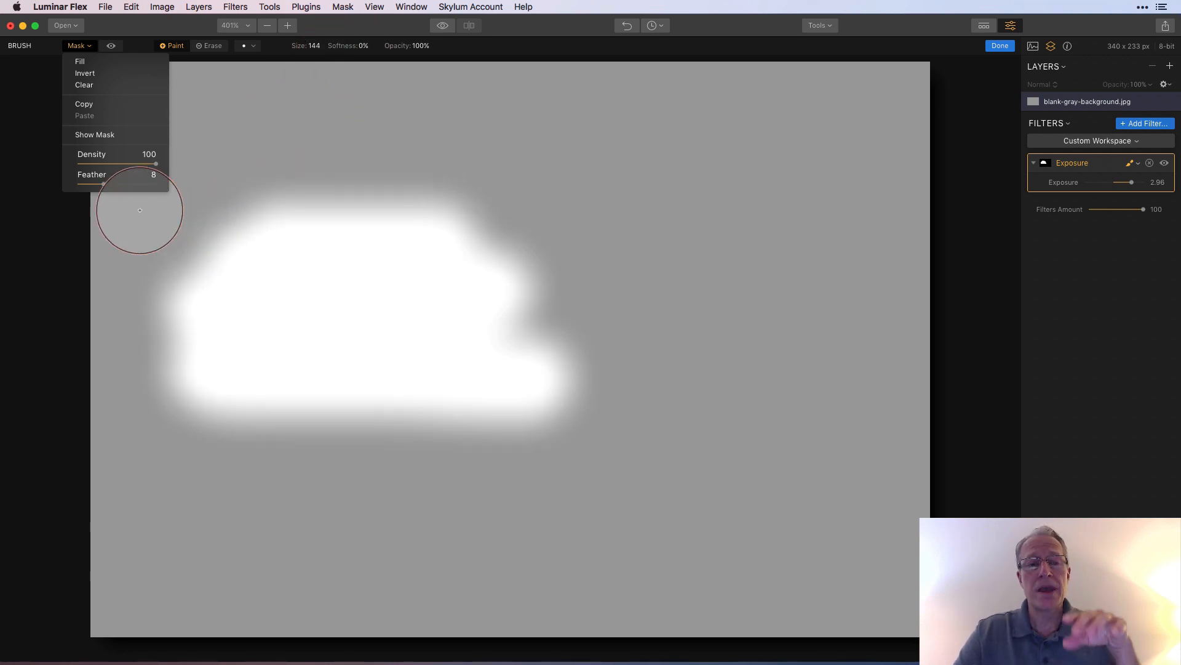
mouse_move(661, 257)
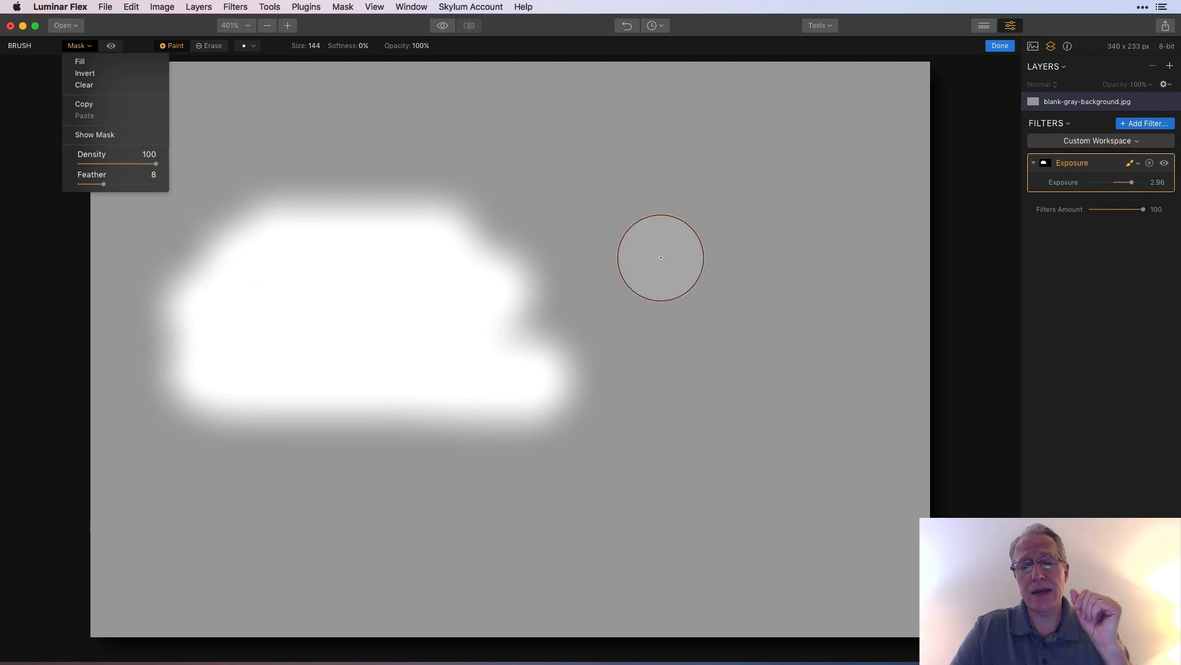
mouse_move(770, 288)
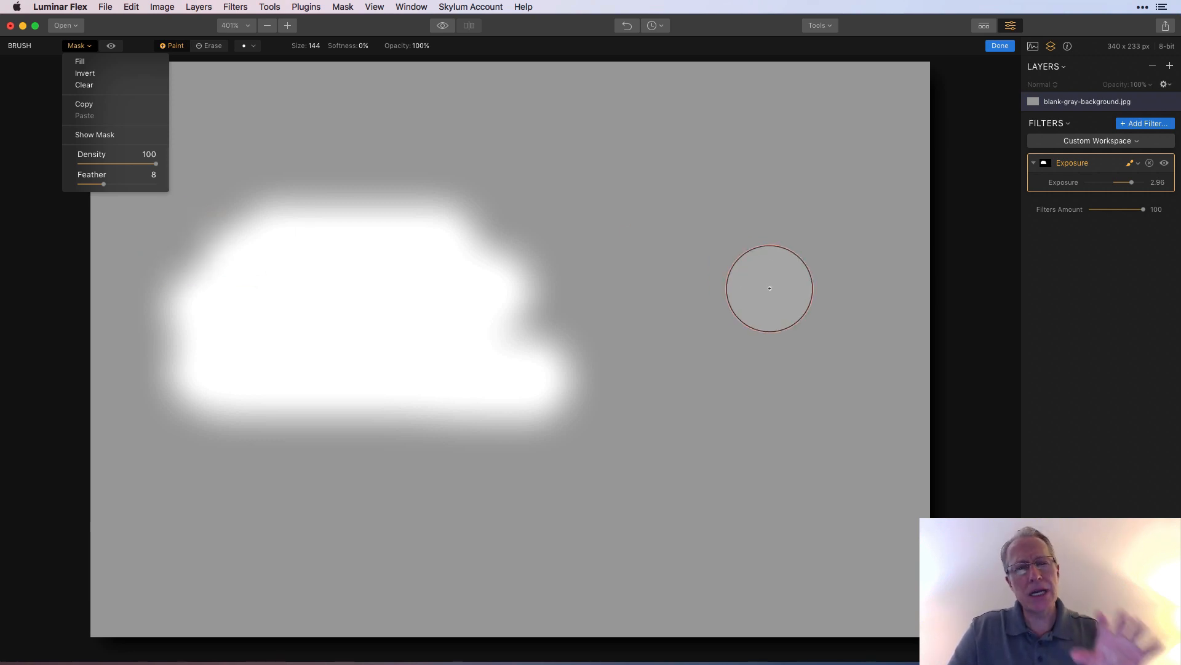
mouse_move(324, 208)
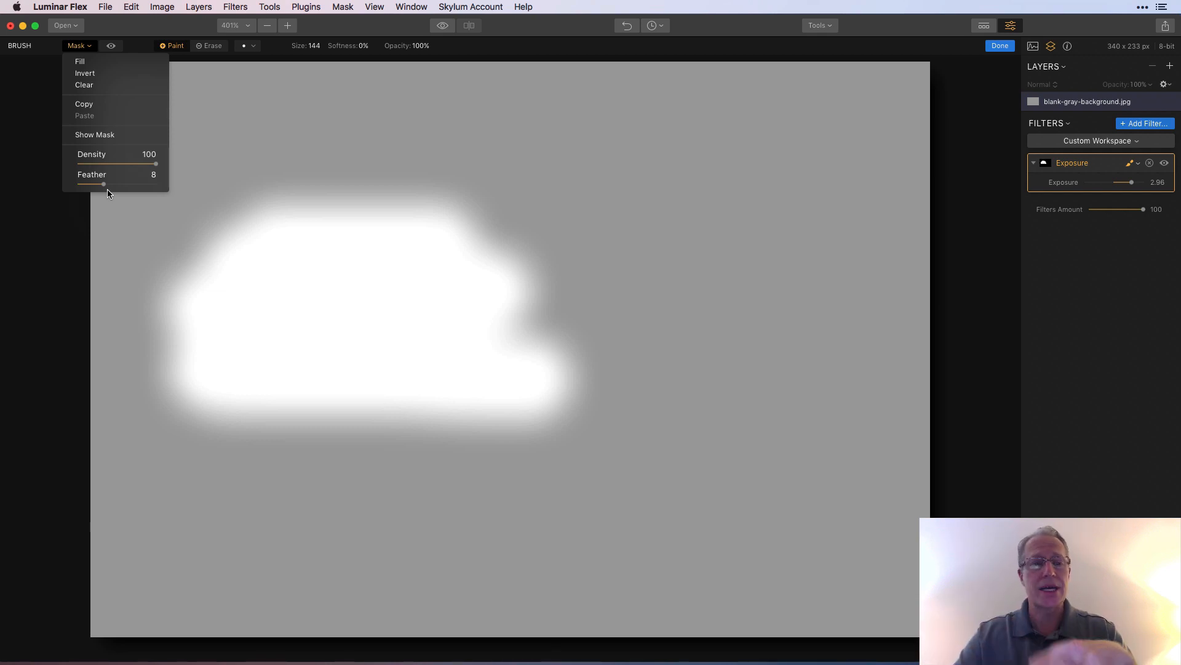
- Close the Mask dropdown, keeping the feathered cloud mask at density 100
click(77, 45)
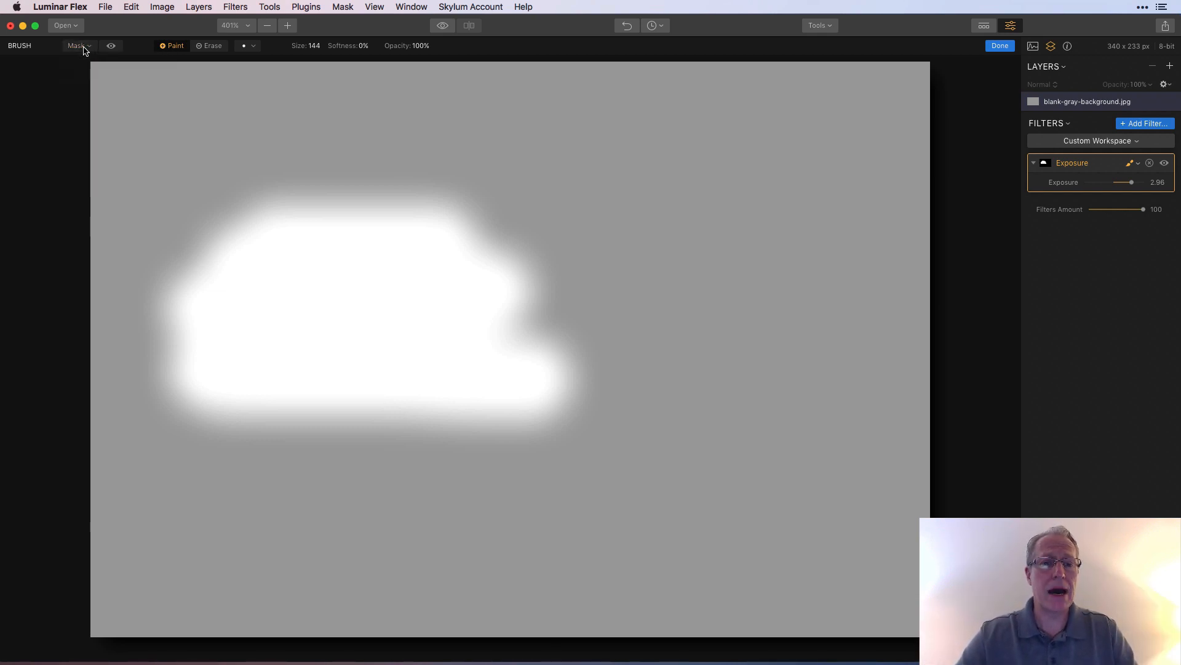
mouse_move(796, 229)
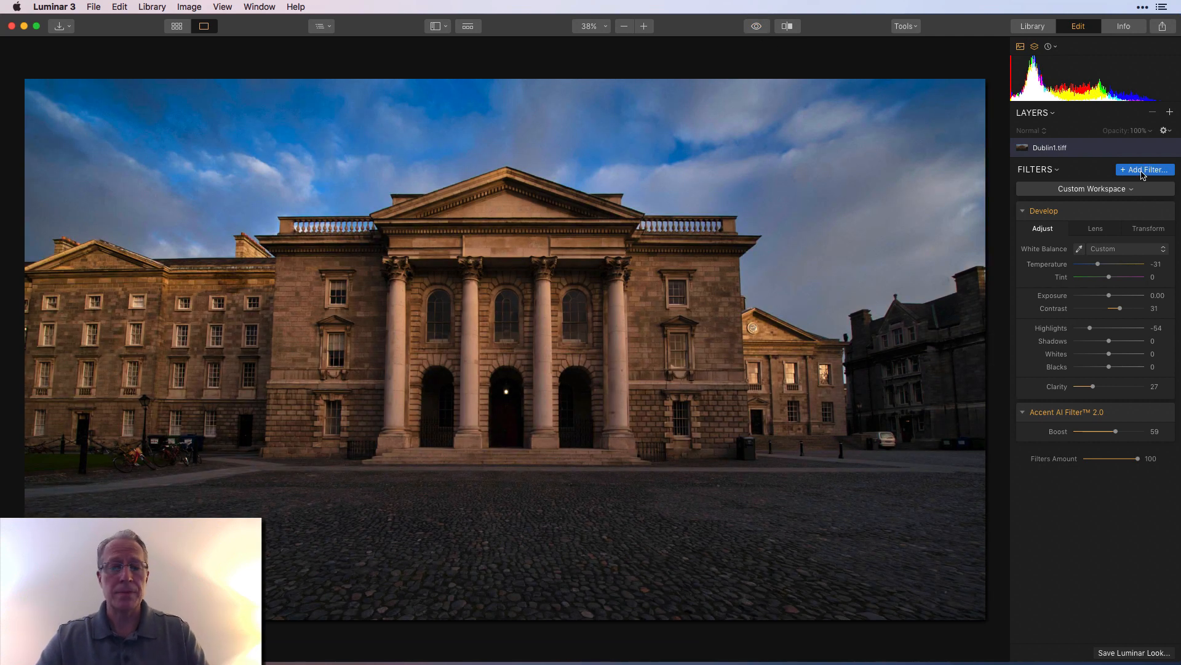
- Add a Structure filter from the catalog and set its Amount to 45
click(1145, 170)
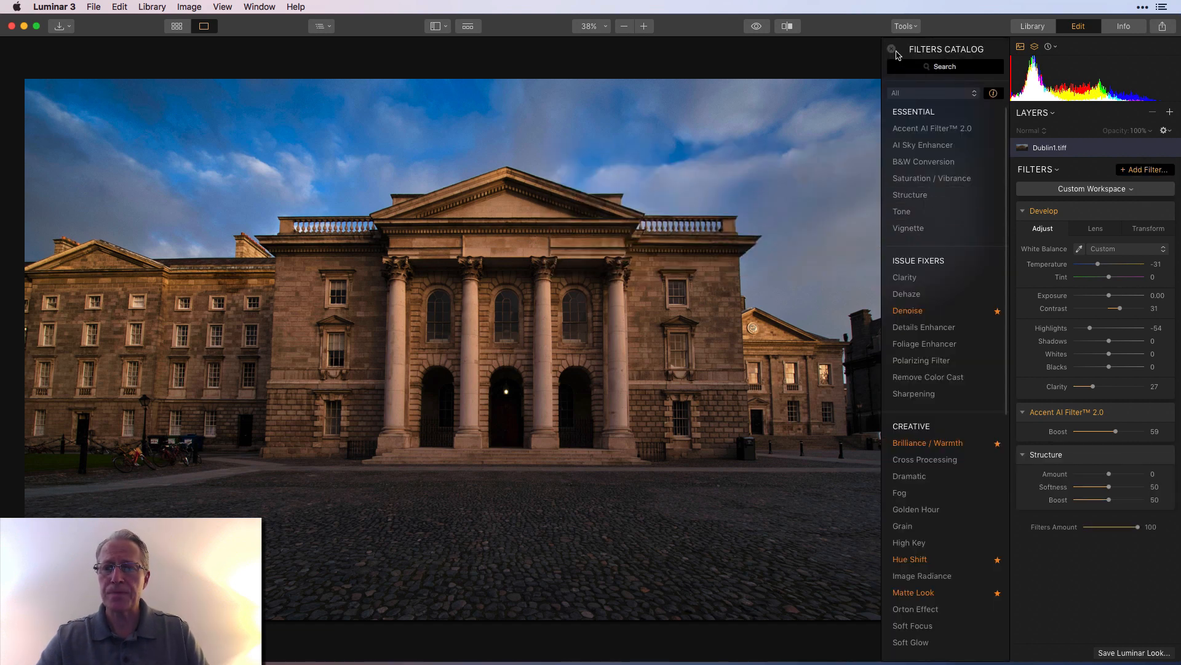
click(892, 50)
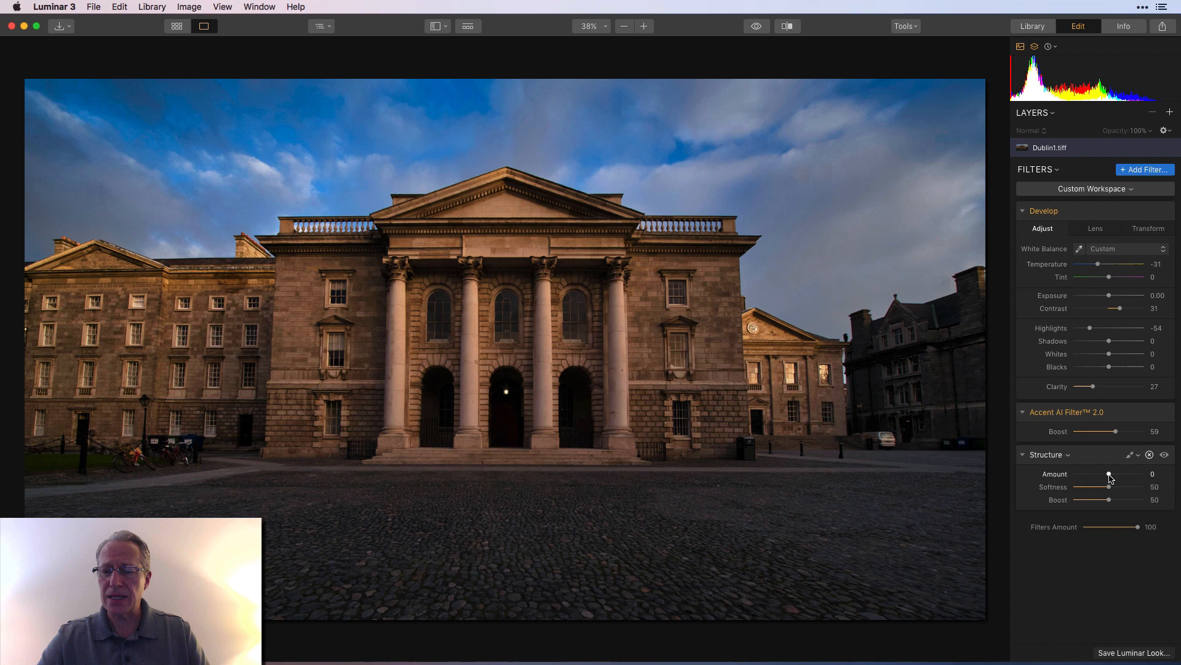
drag(1089, 474, 1125, 474)
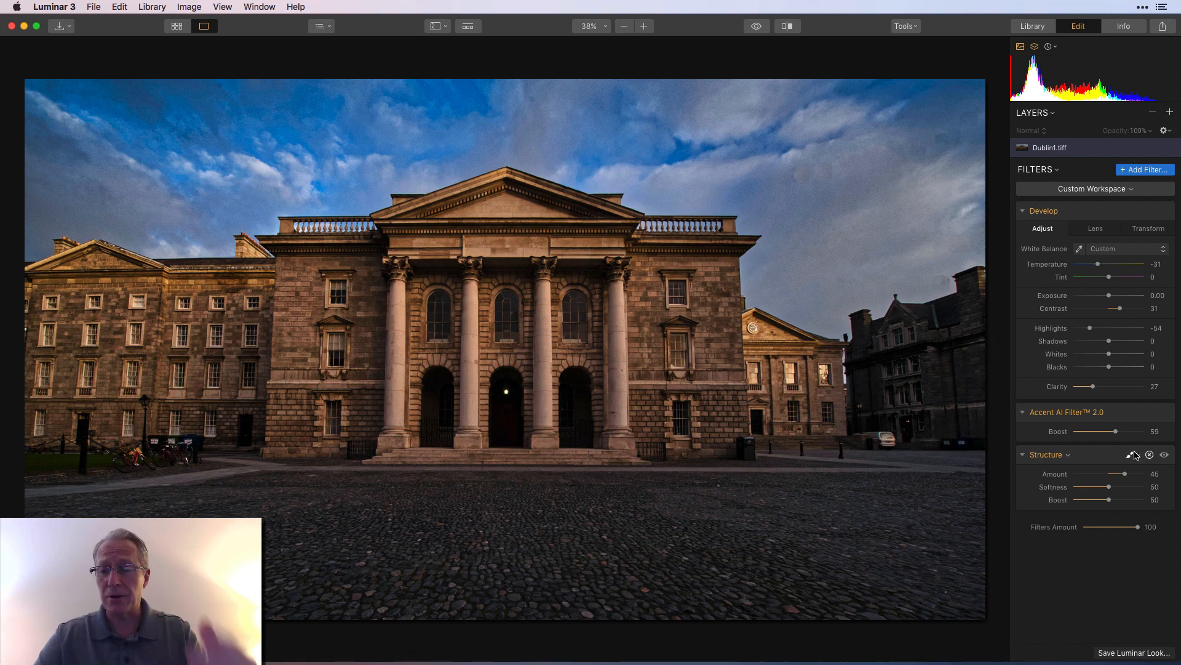
click(1163, 454)
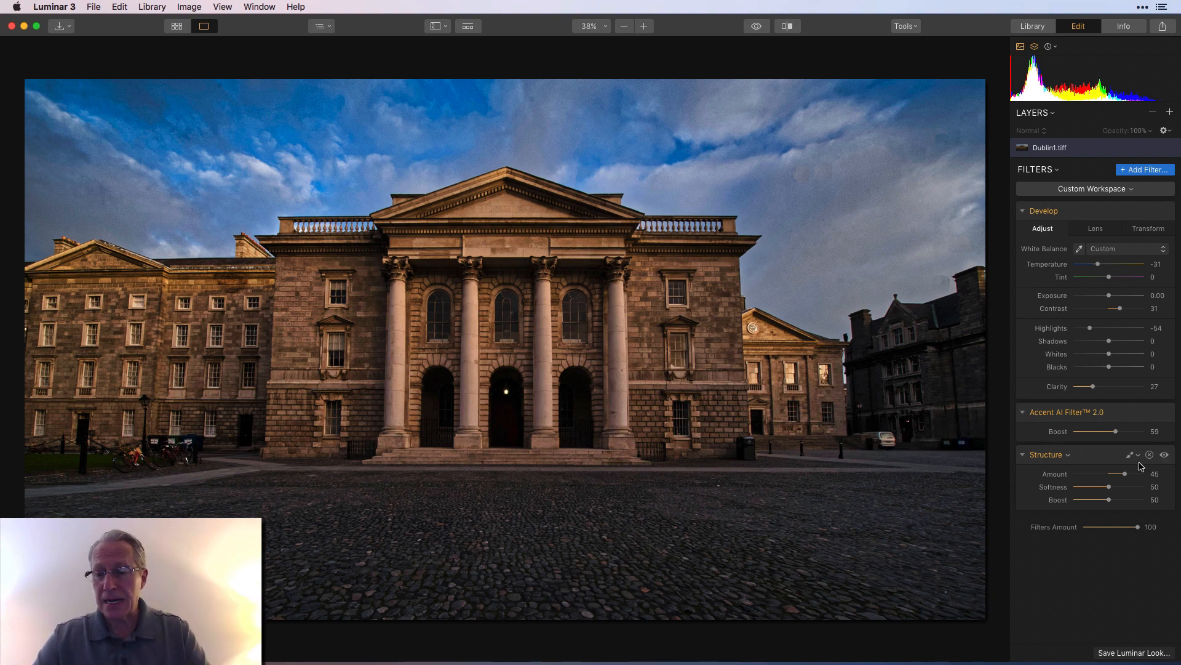
- Start a brush mask on Structure with softness 100%, size 160, and paint the building facade
click(1129, 454)
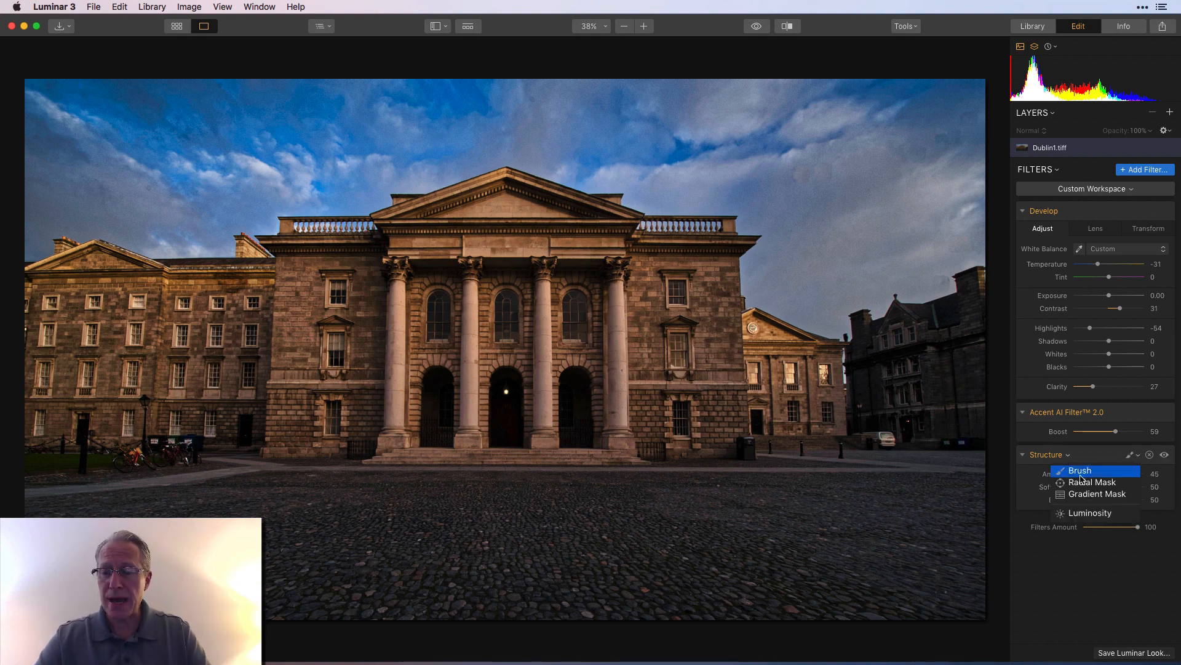
click(1080, 470)
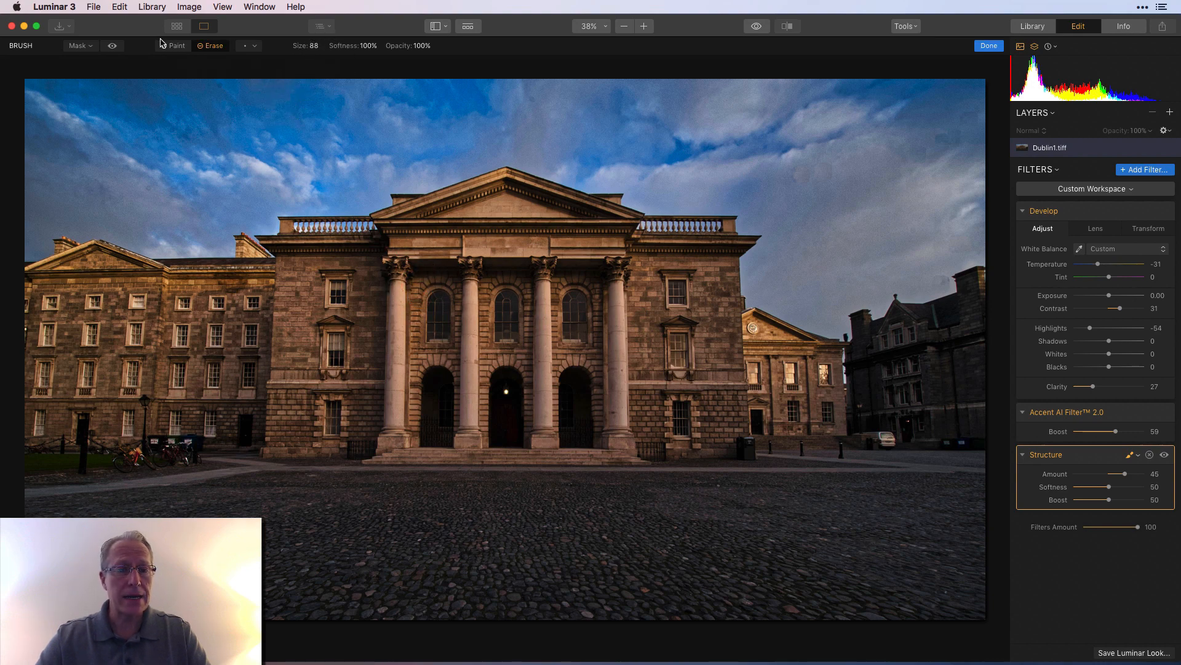
click(352, 46)
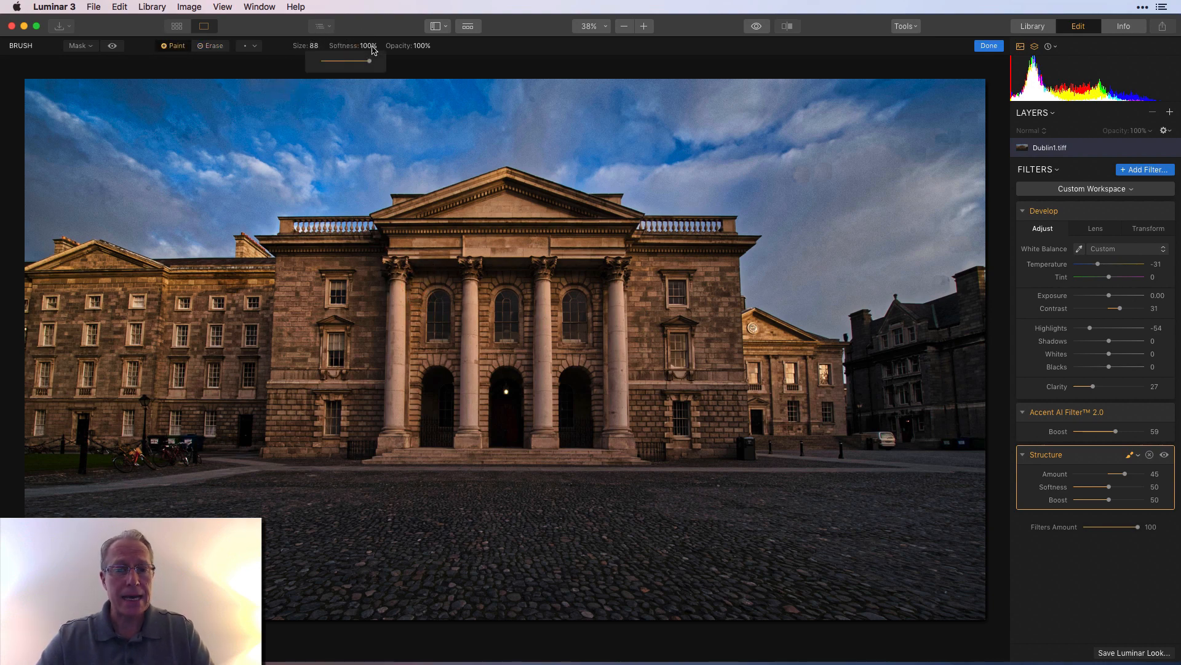
mouse_move(370, 79)
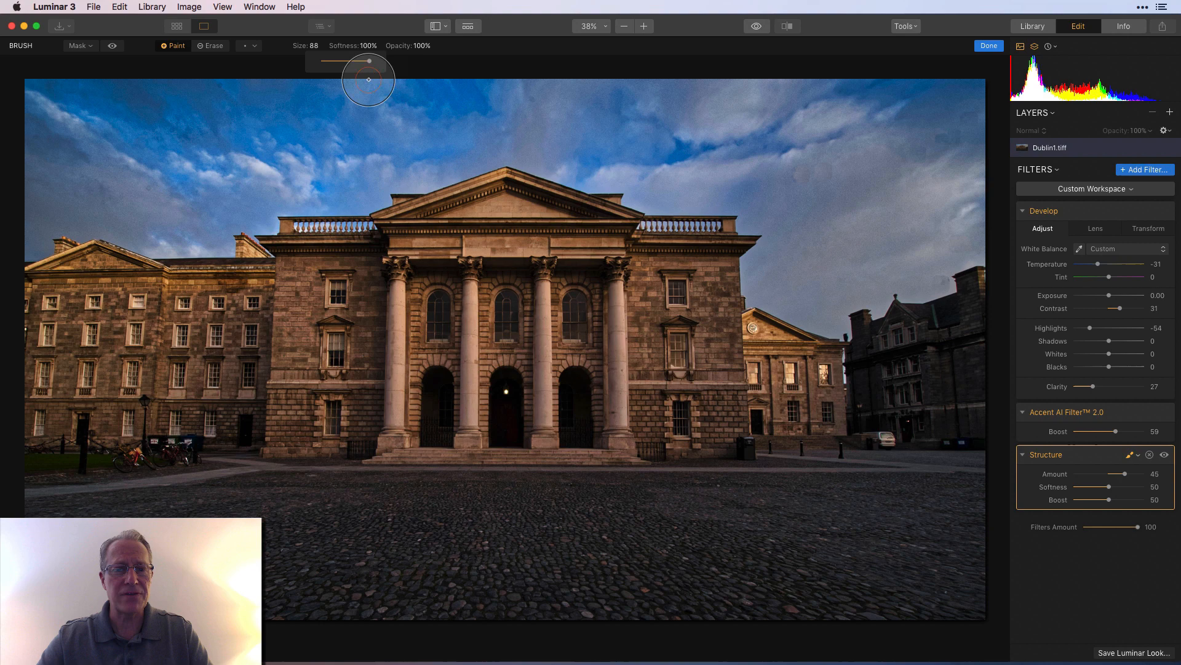
mouse_move(324, 135)
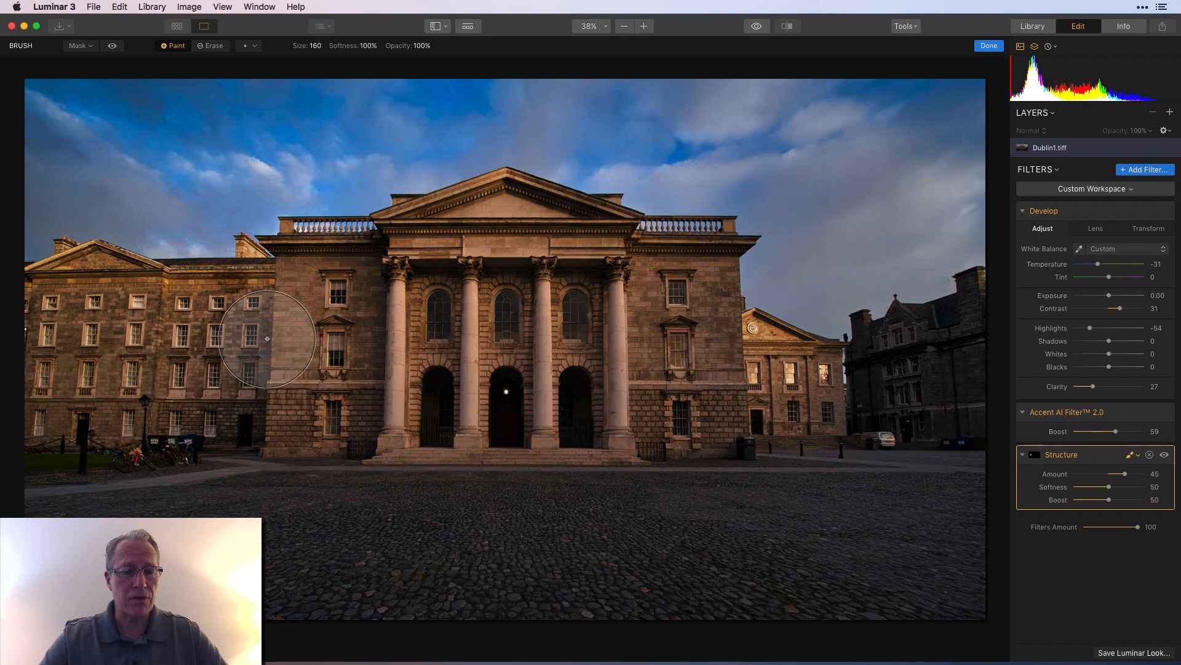
drag(266, 338, 271, 411)
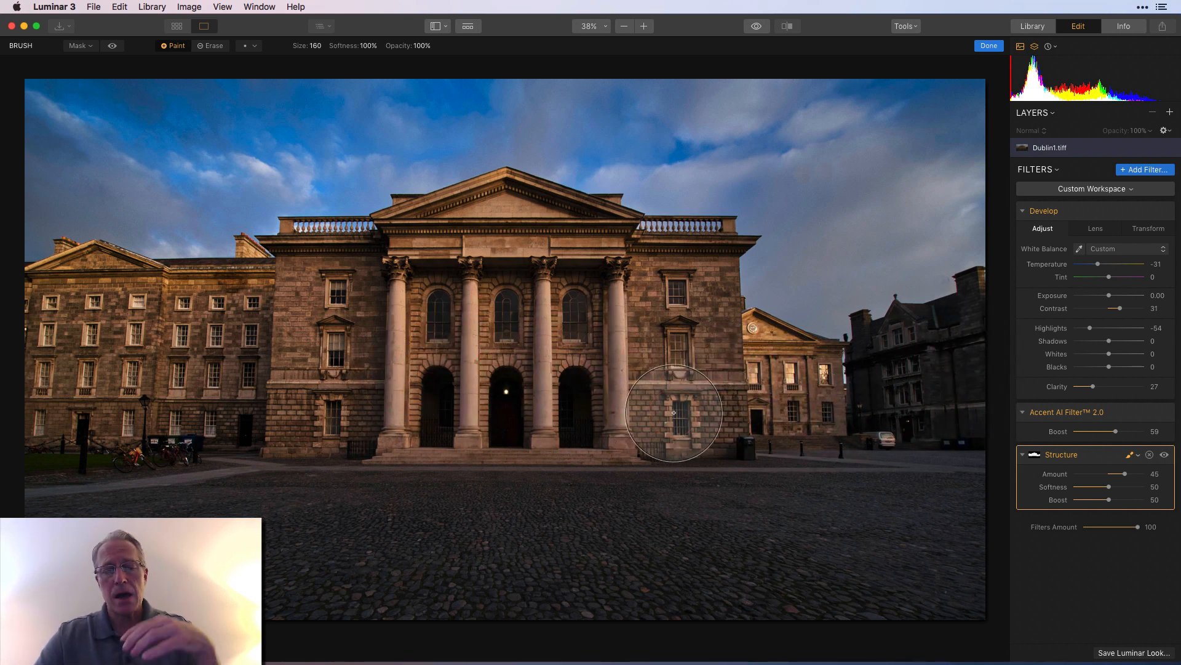
mouse_move(388, 230)
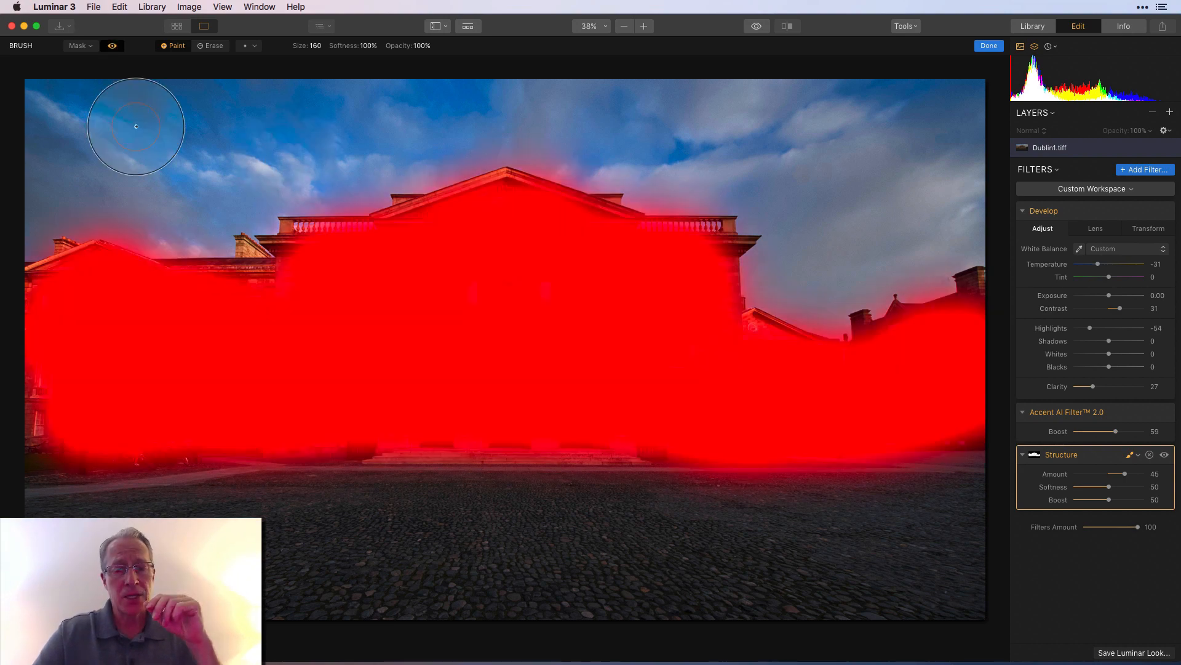
mouse_move(452, 278)
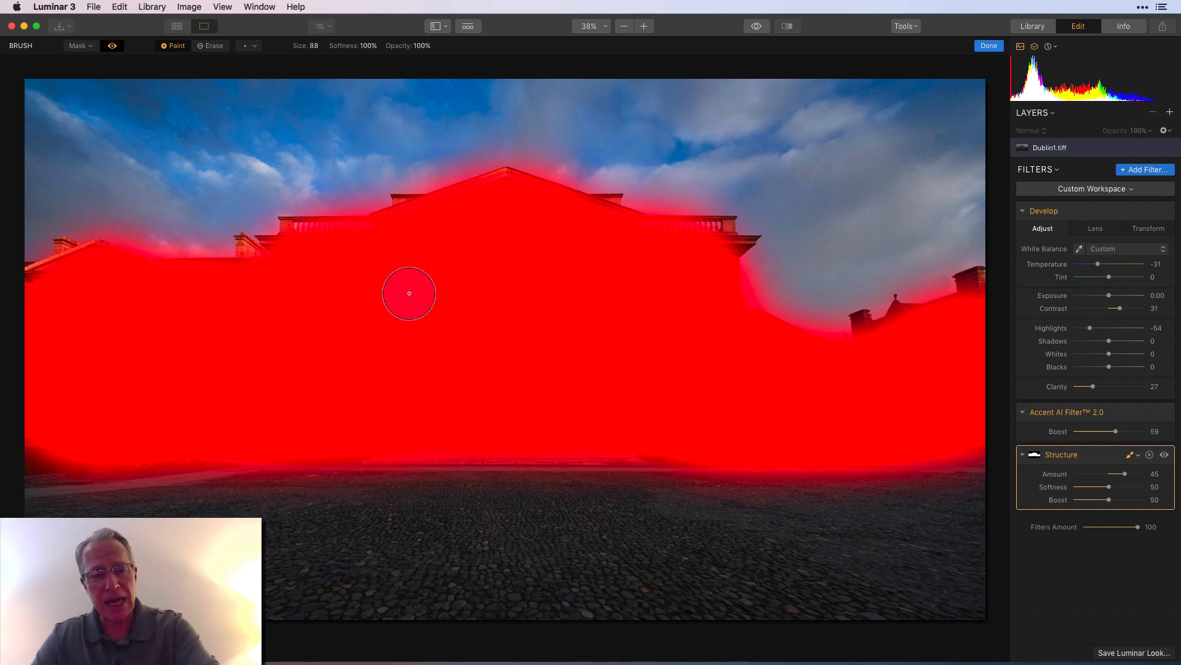
- Erase the mask spill along the rooflines, pediment and right-hand roofs with a size-52 brush
click(209, 45)
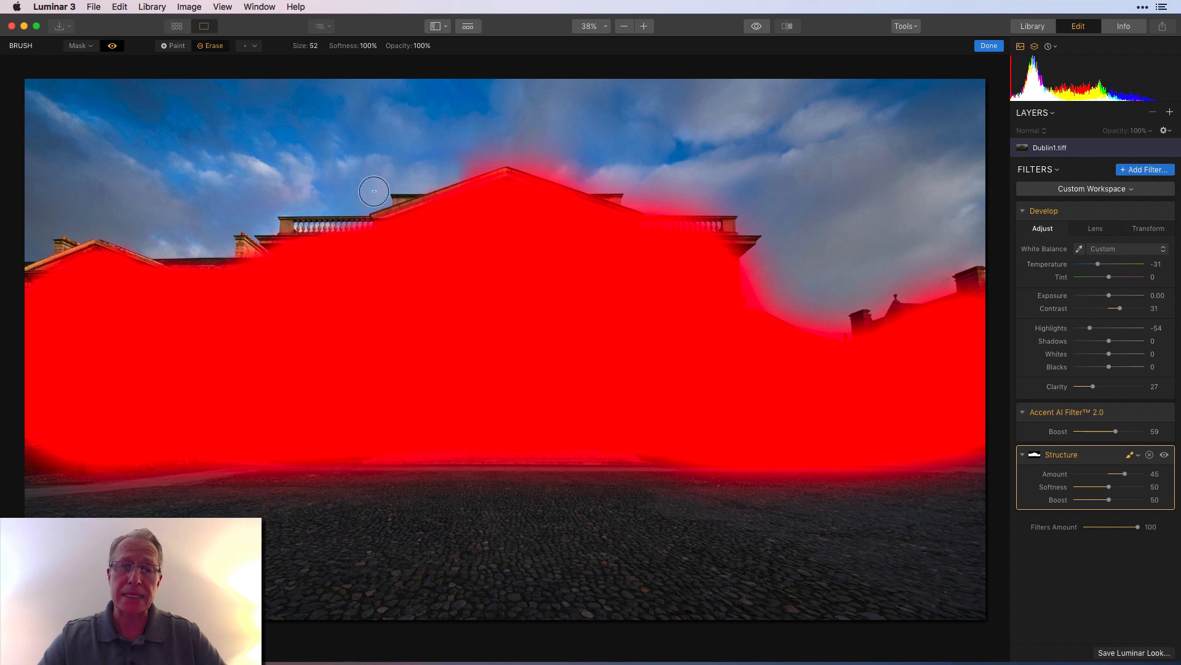
drag(374, 191, 542, 153)
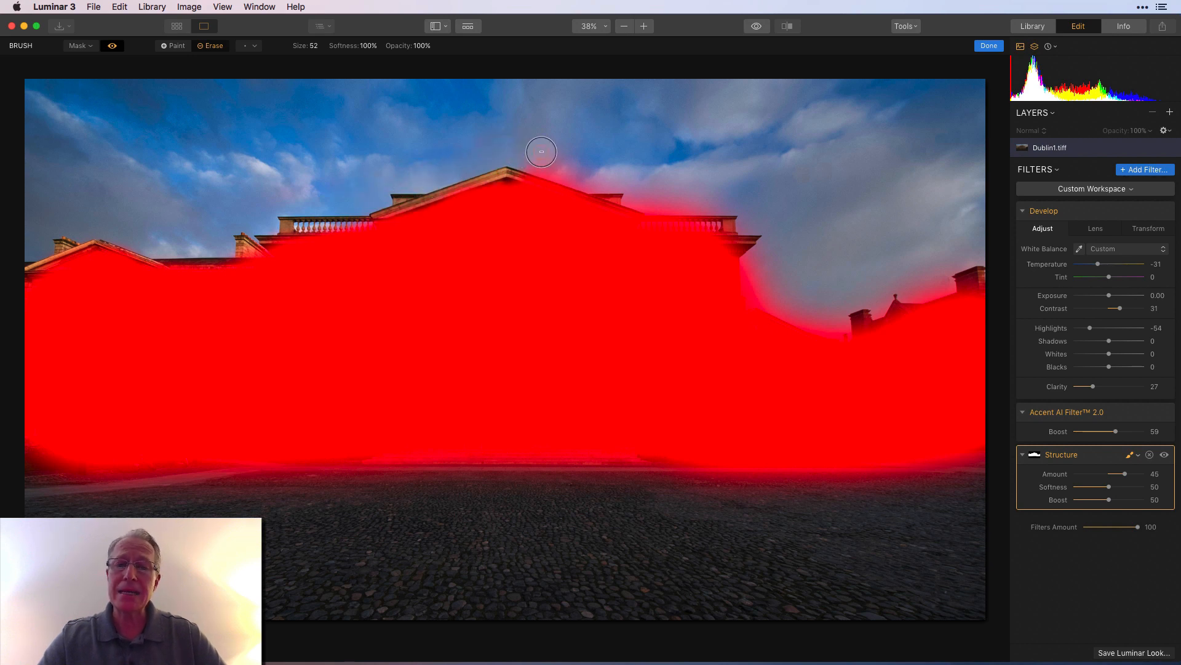
drag(541, 153, 680, 207)
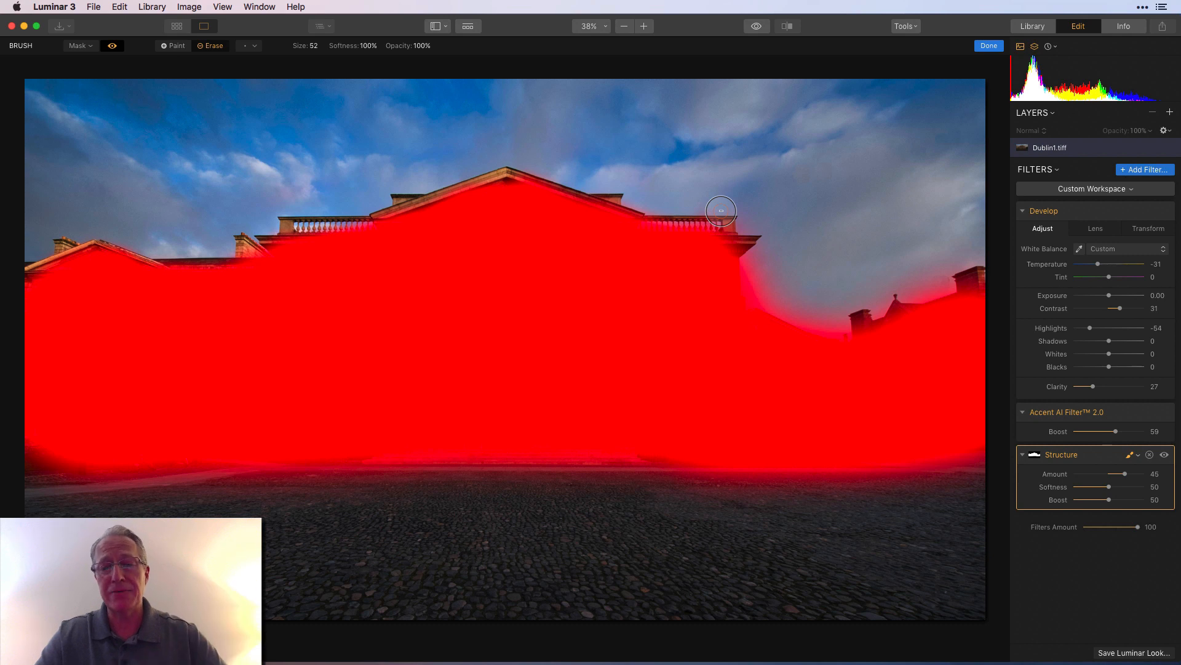
drag(721, 210, 762, 288)
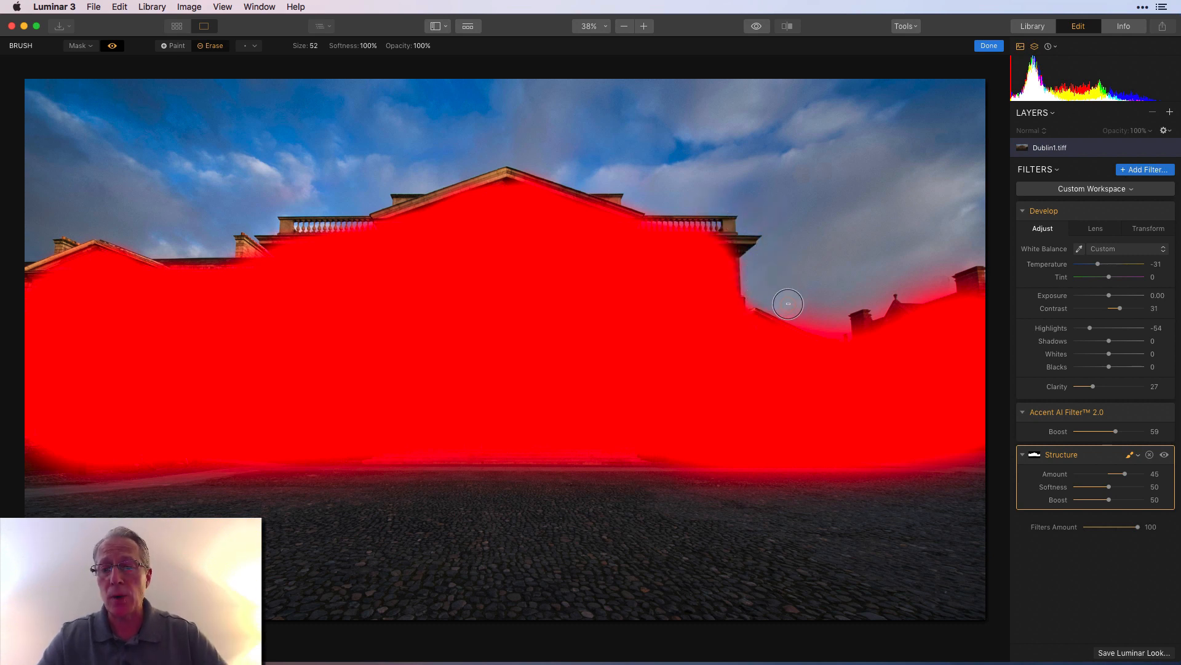
drag(787, 304, 927, 283)
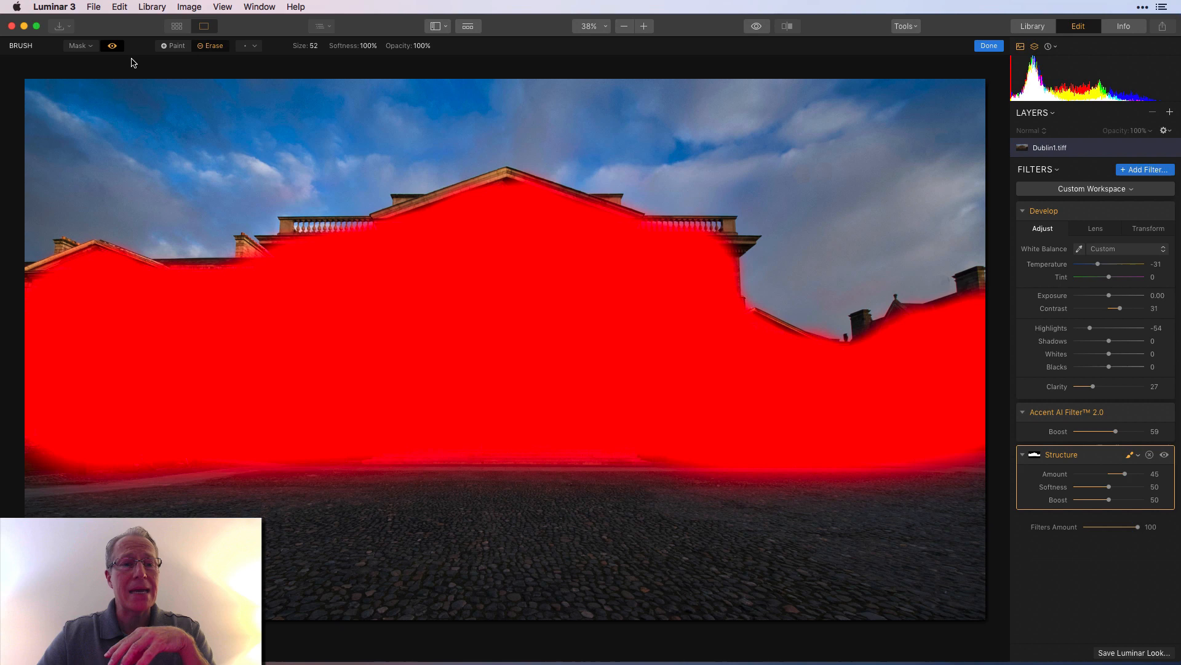
- Toggle the red mask overlay to check coverage, leaving it hidden
click(112, 45)
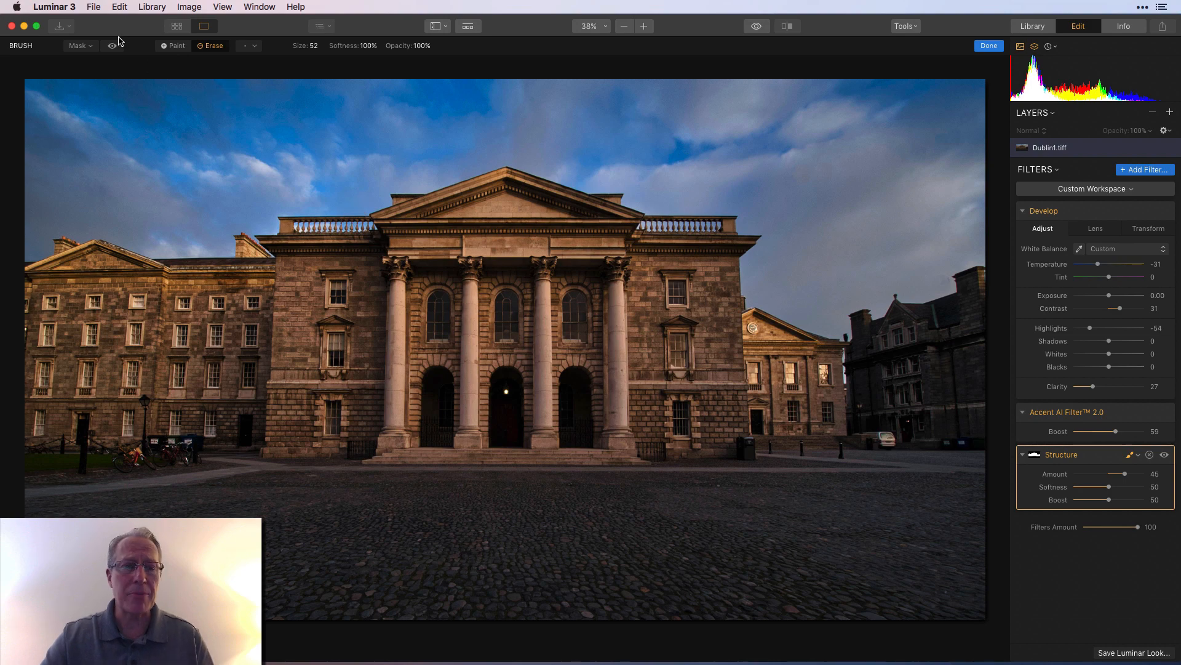
click(112, 46)
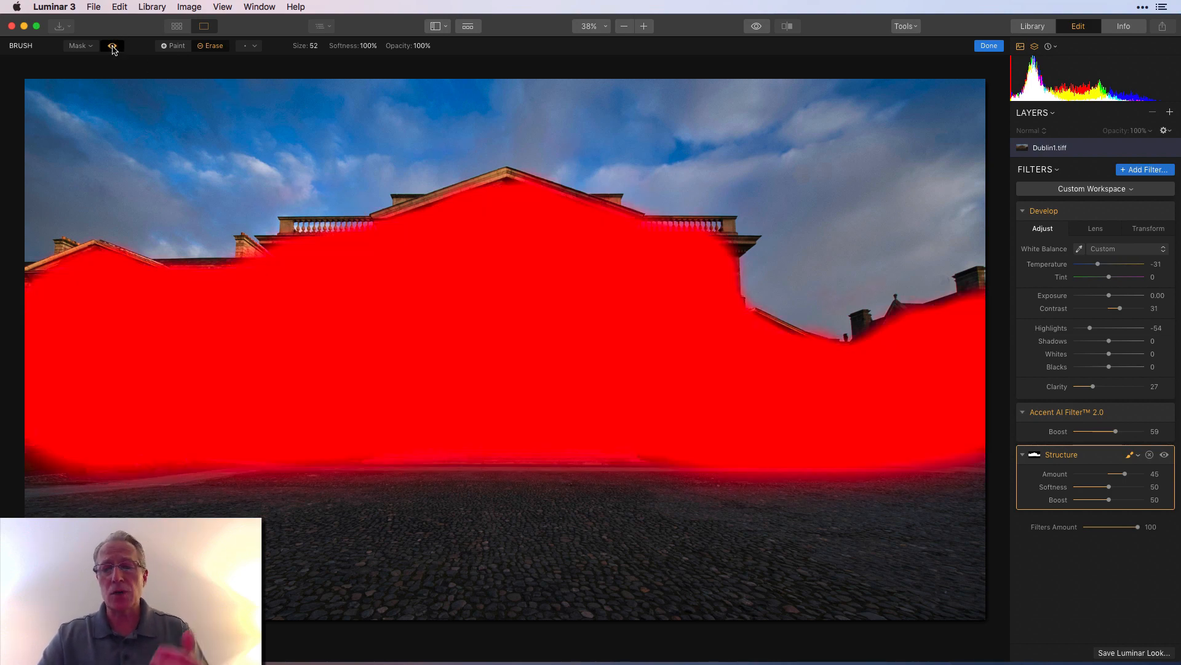
click(112, 46)
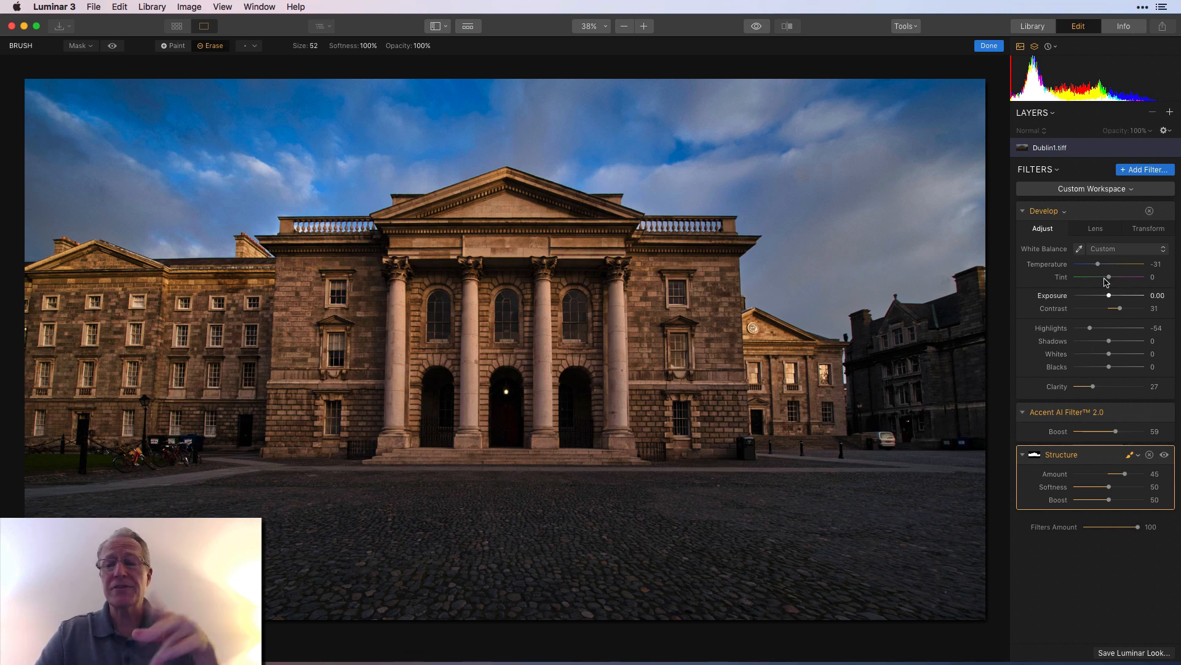
- Add a second Structure filter and lower its Amount to -64
click(1144, 170)
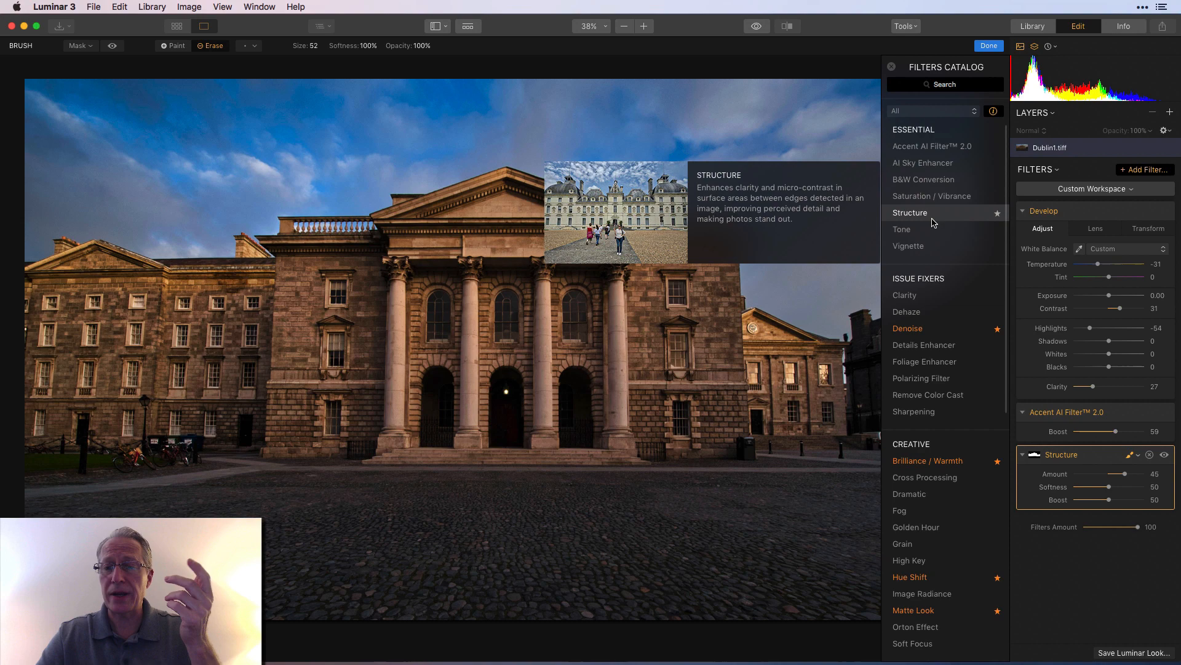
click(891, 66)
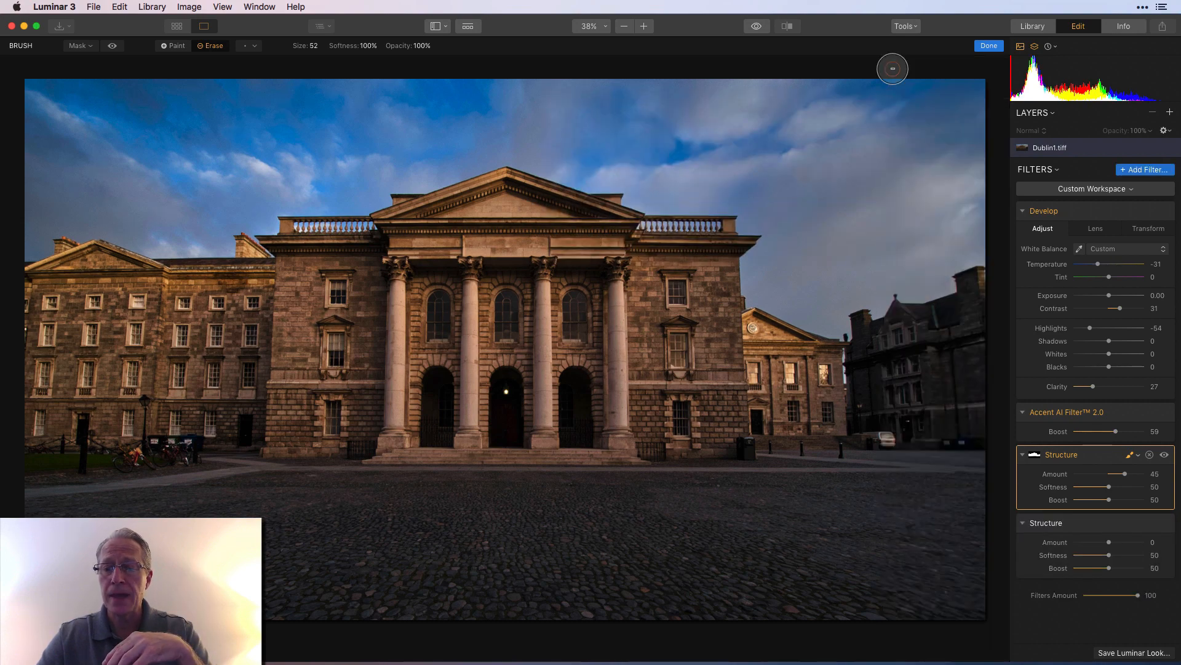
drag(1122, 541, 1102, 541)
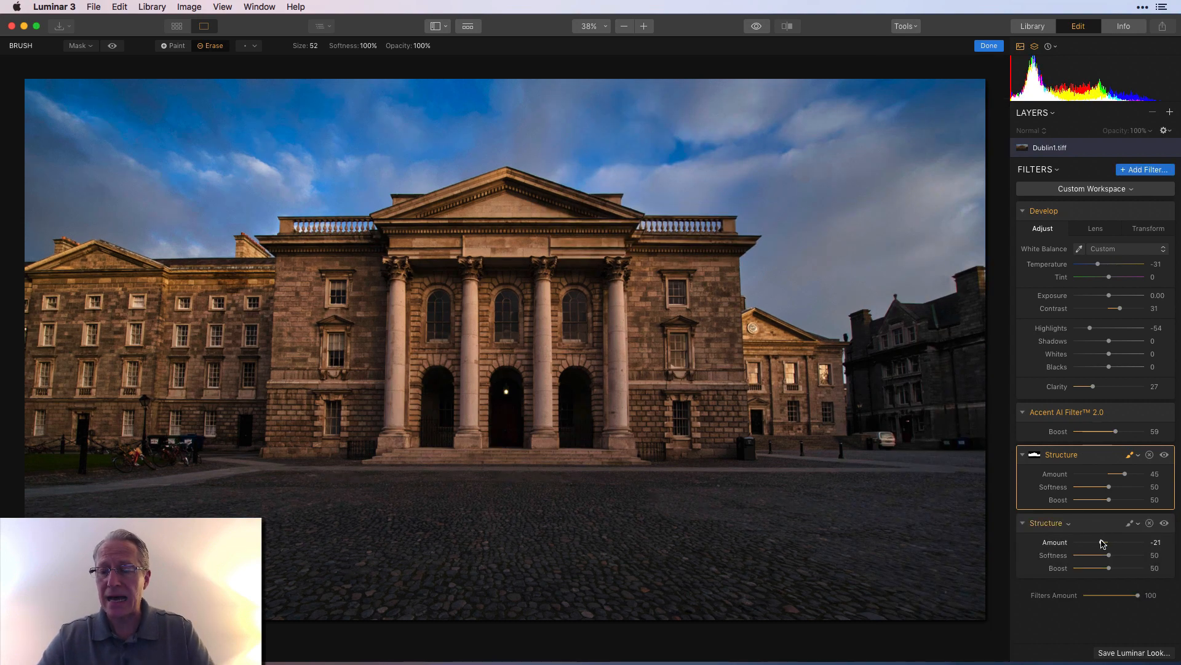
drag(1104, 542, 1093, 541)
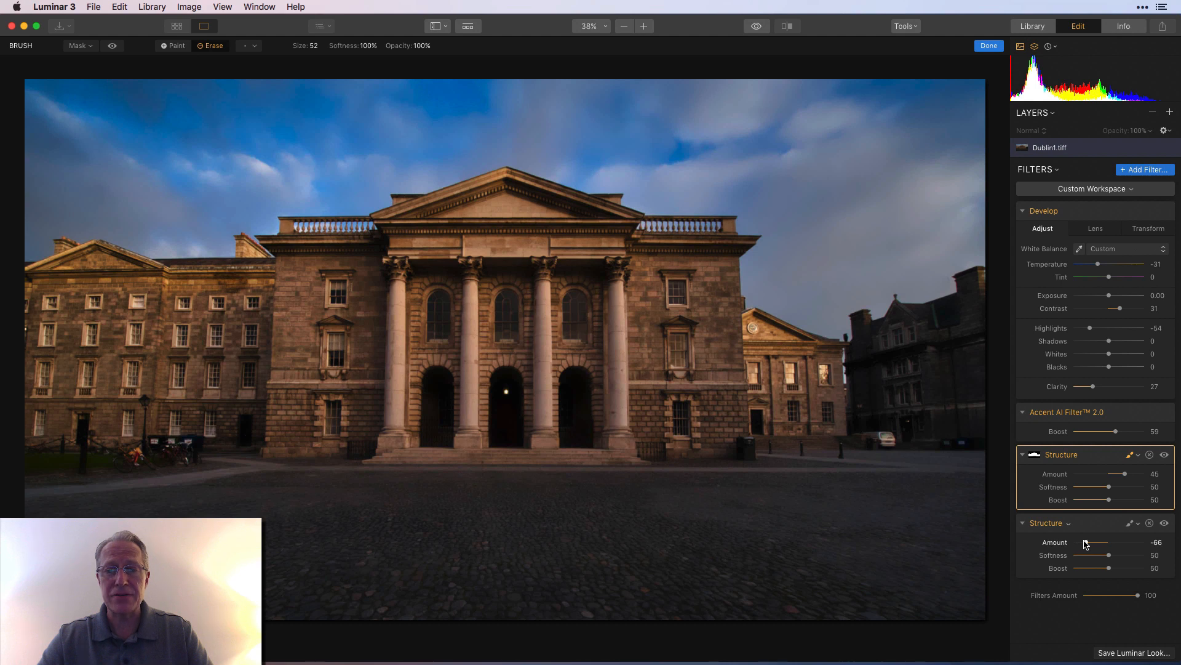
drag(1094, 542, 1096, 541)
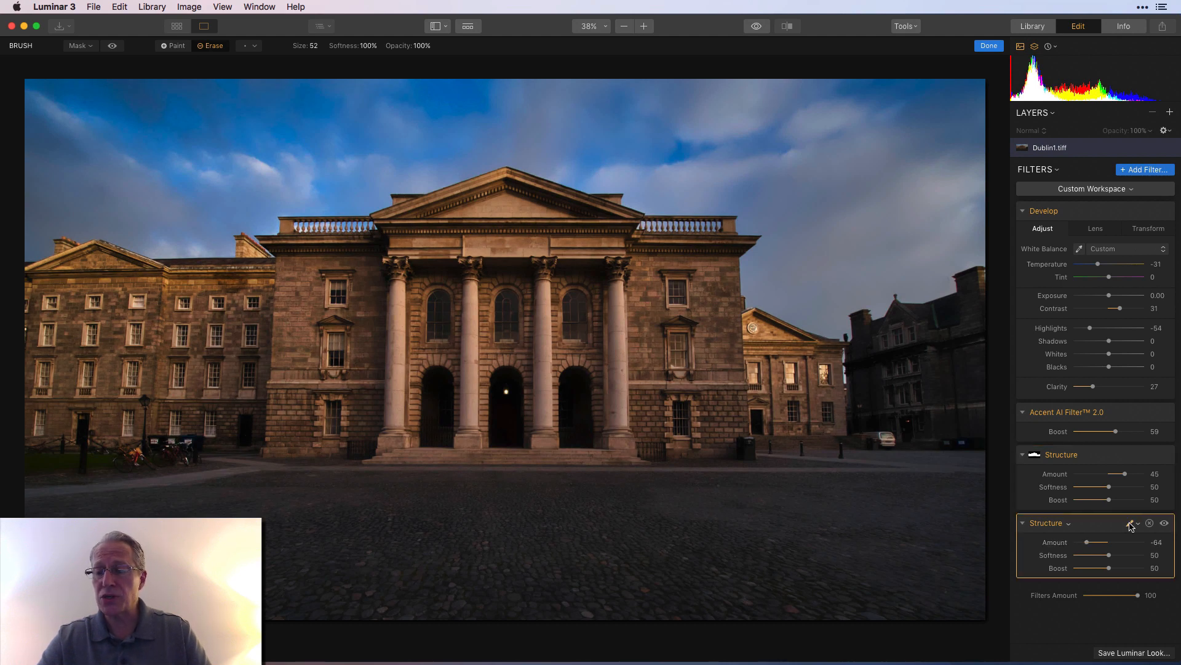
click(988, 45)
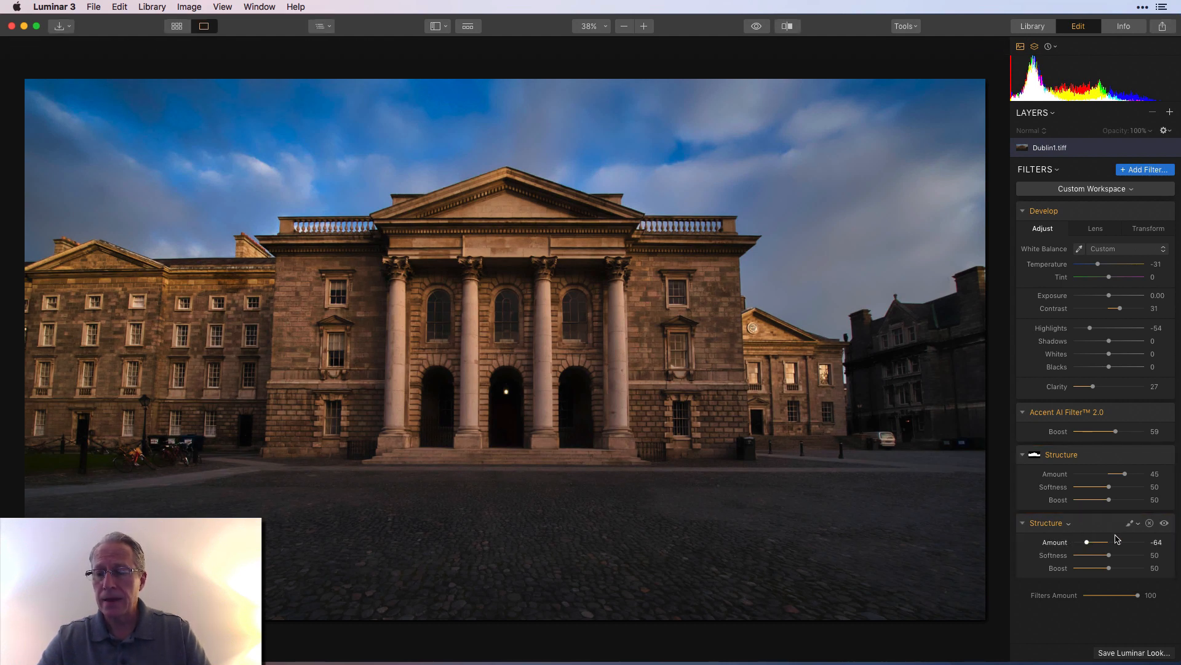
- Brush the -64 Structure filter across the sky at size 148 and show the red overlay
click(1131, 523)
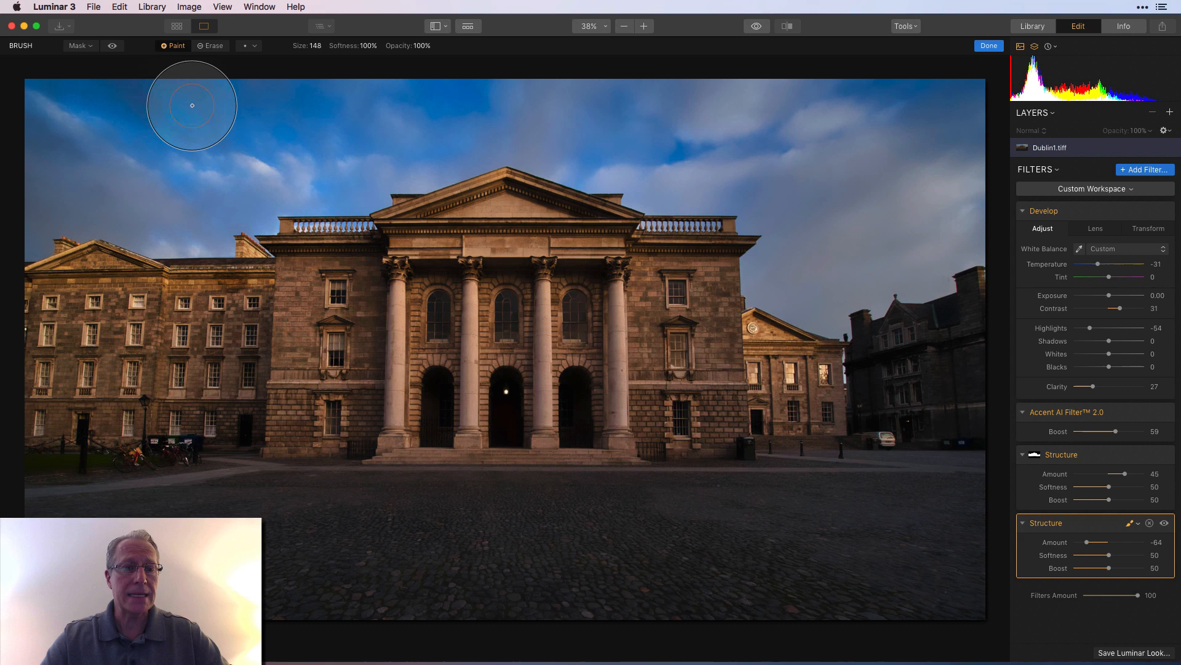
mouse_move(175, 205)
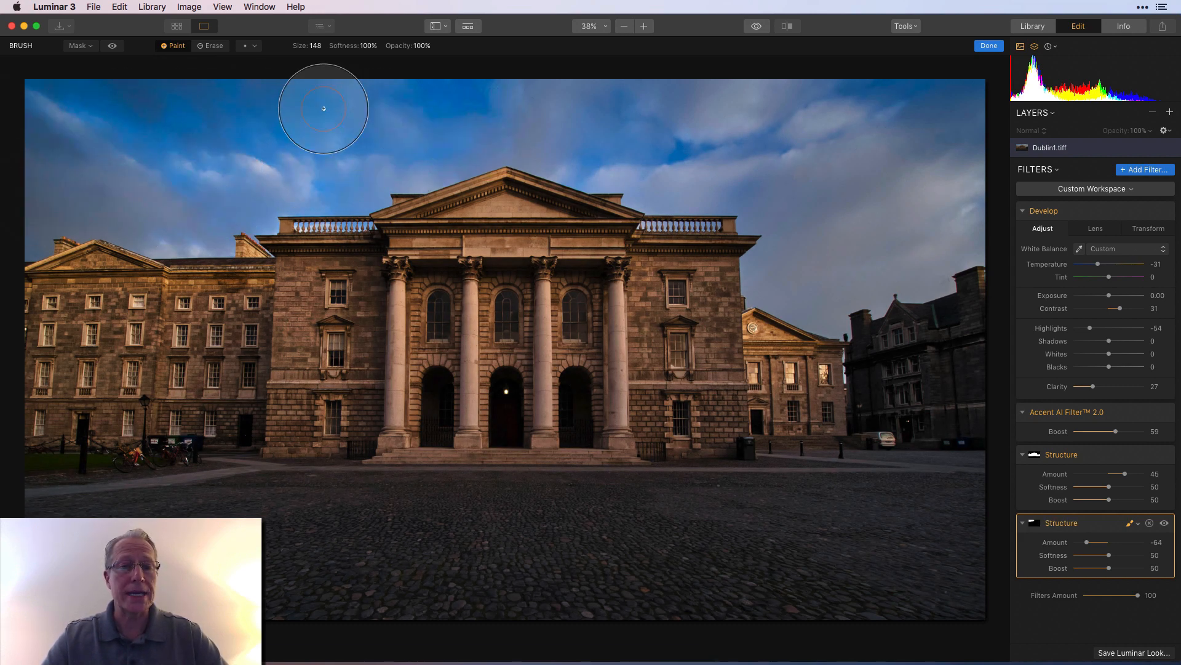
mouse_move(859, 111)
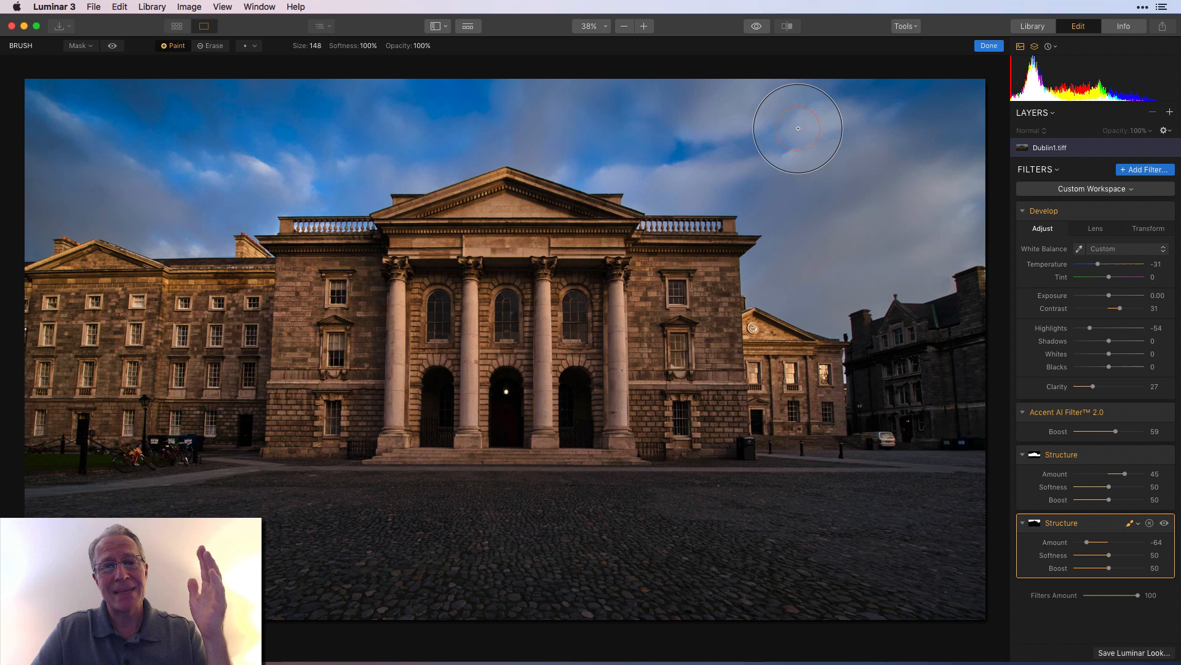
click(112, 45)
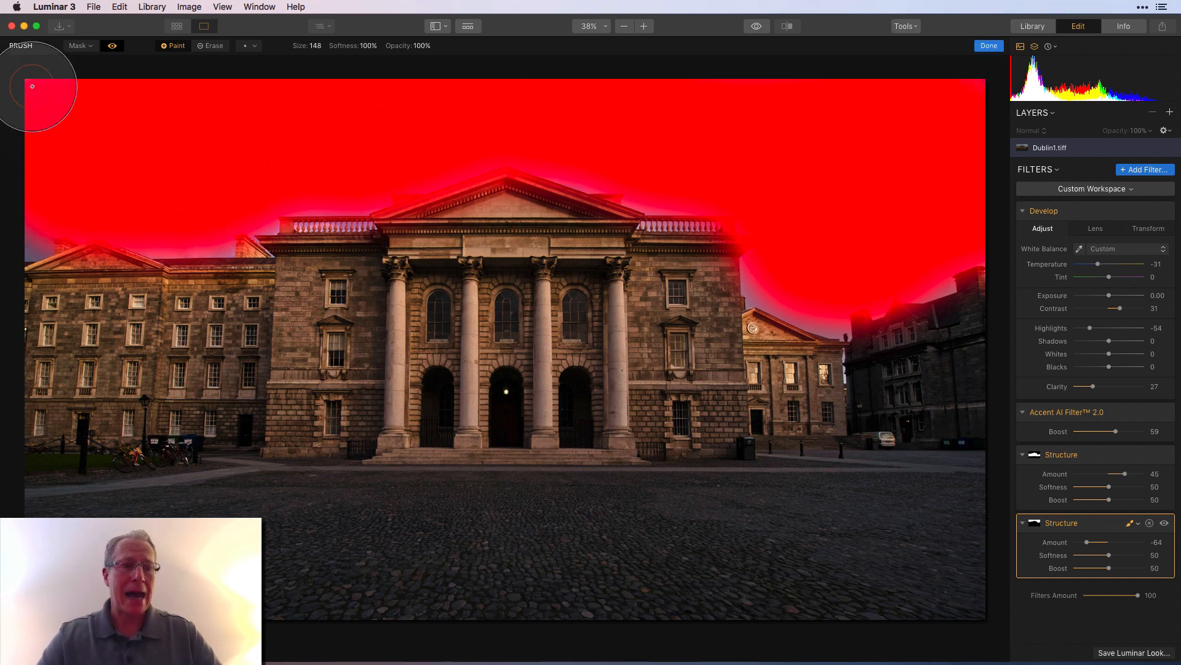
mouse_move(45, 179)
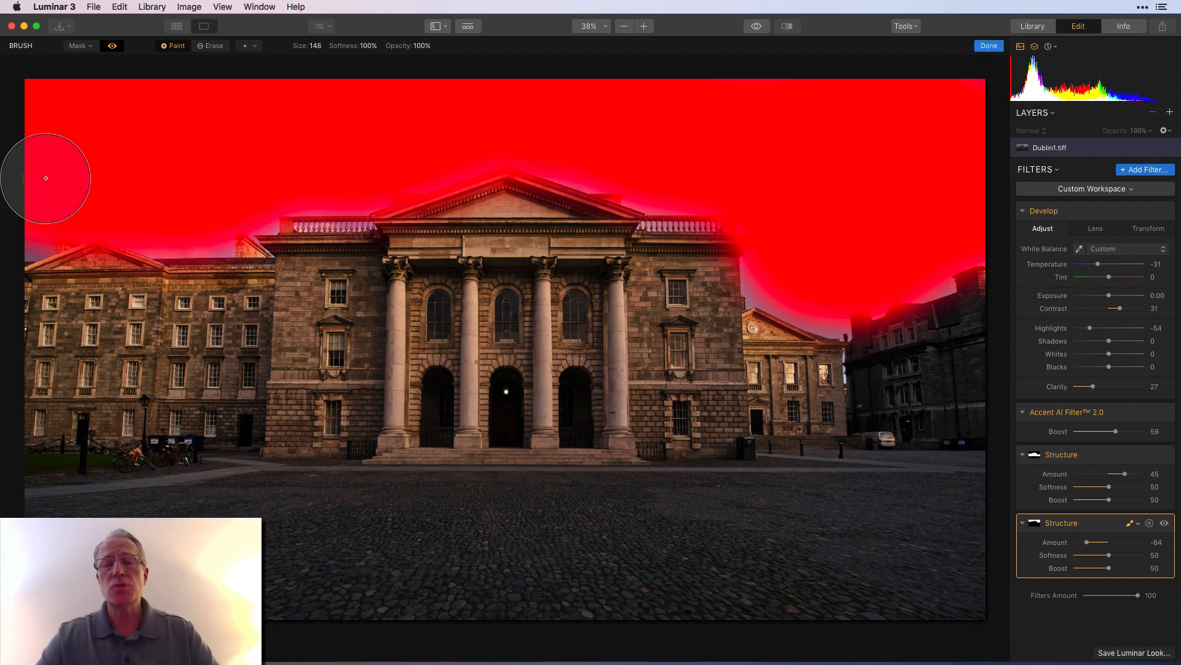
mouse_move(185, 134)
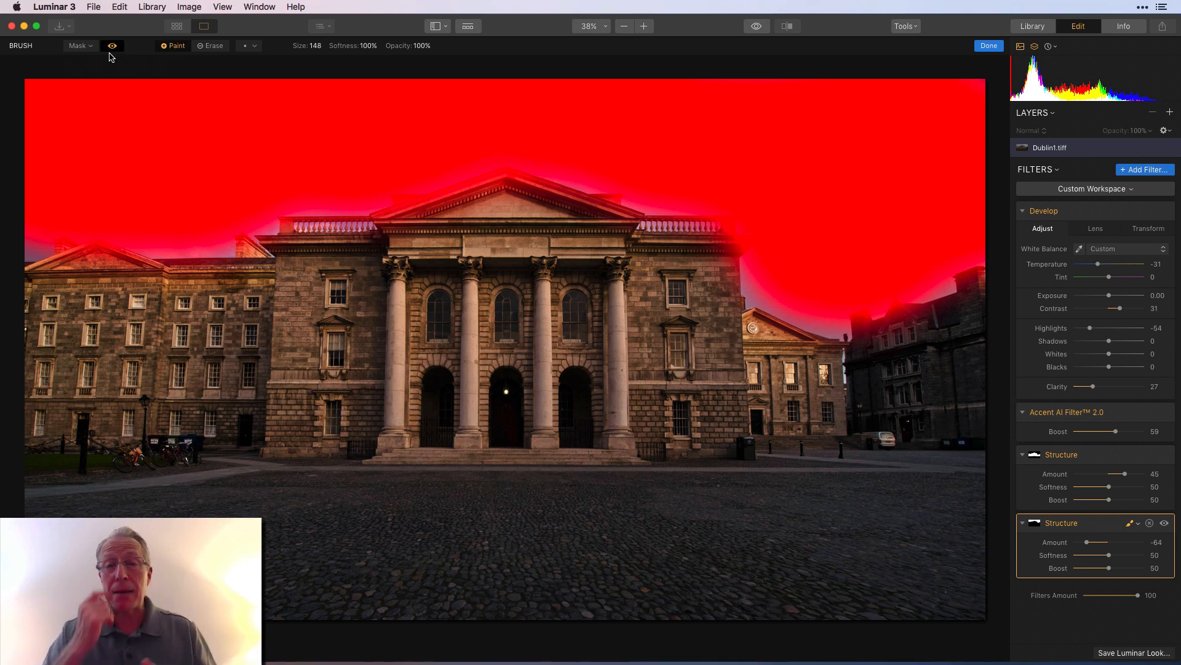
- Hide the sky mask overlay and finish brushing with Done
click(112, 45)
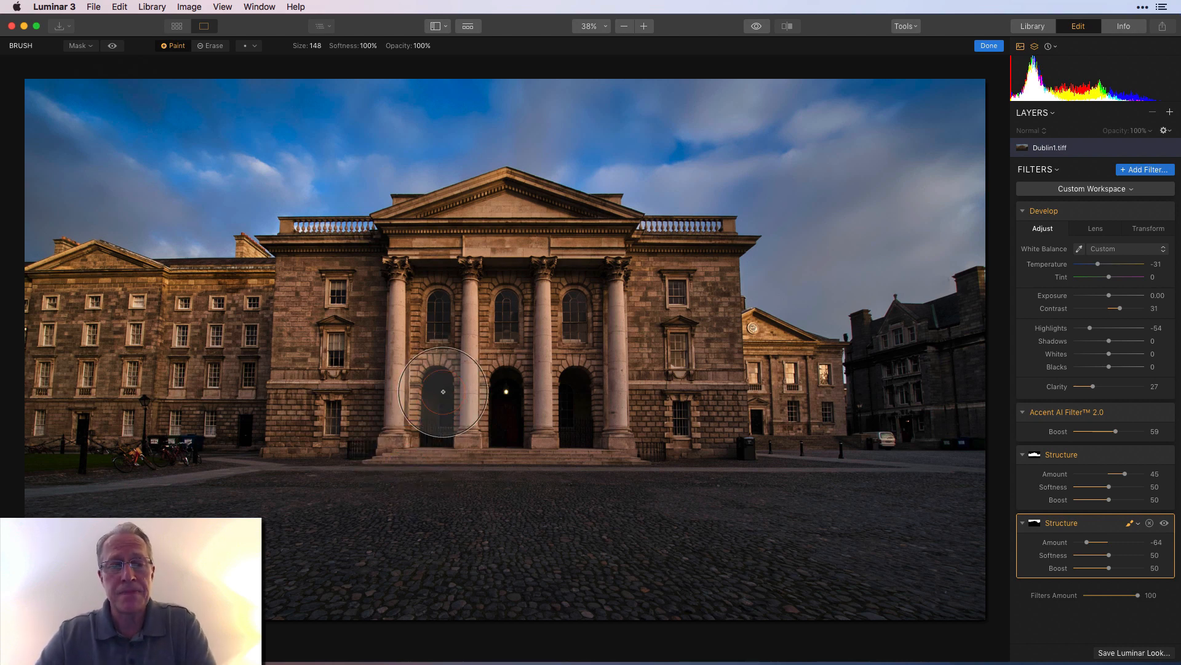
click(988, 45)
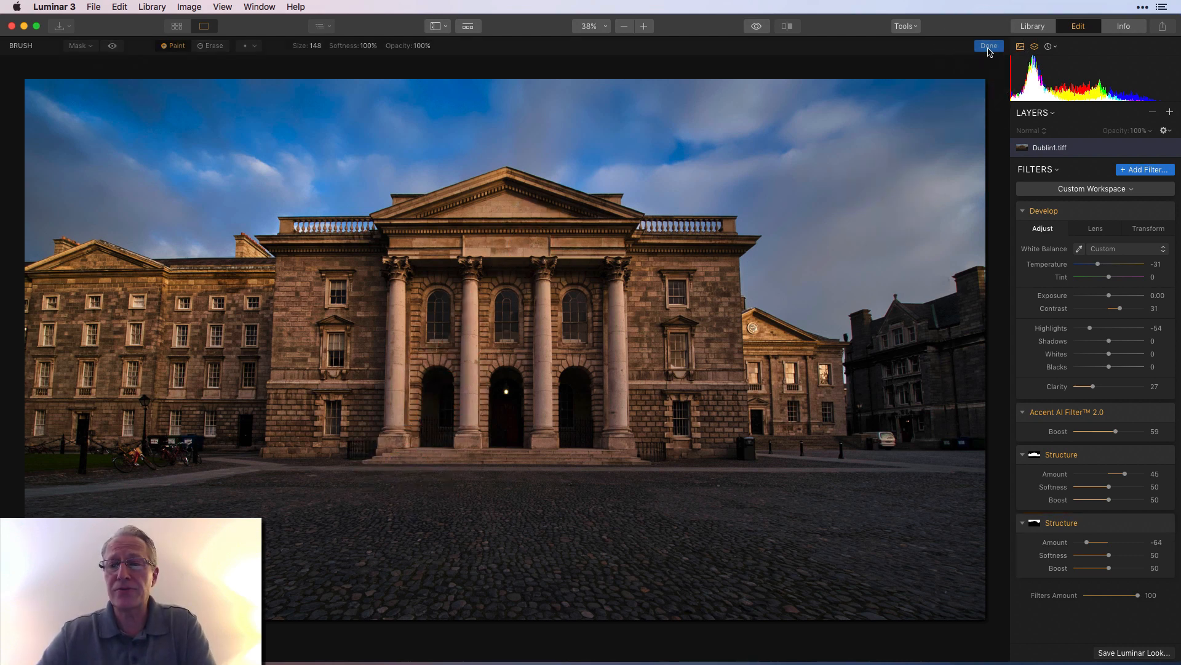
click(988, 45)
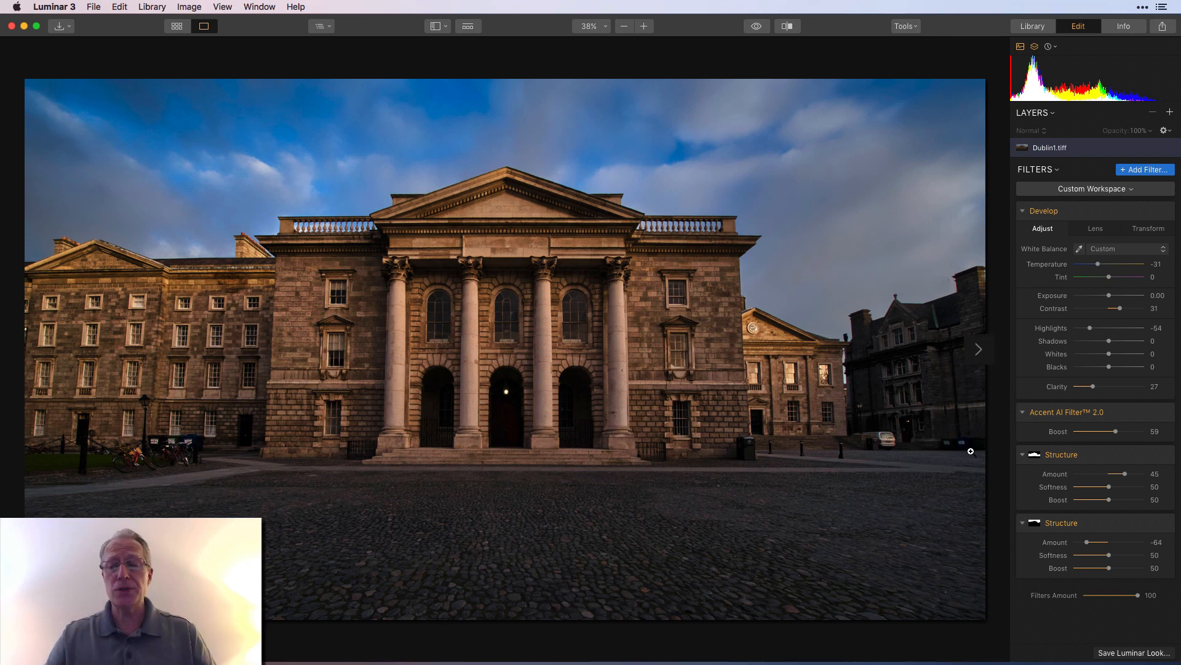